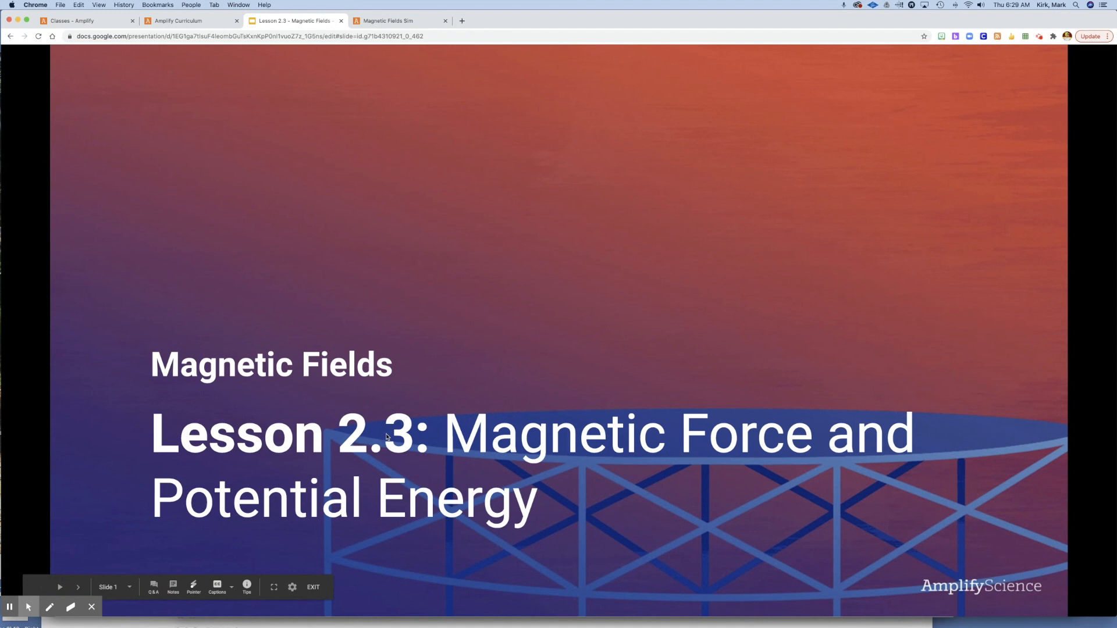
mouse_move(556, 456)
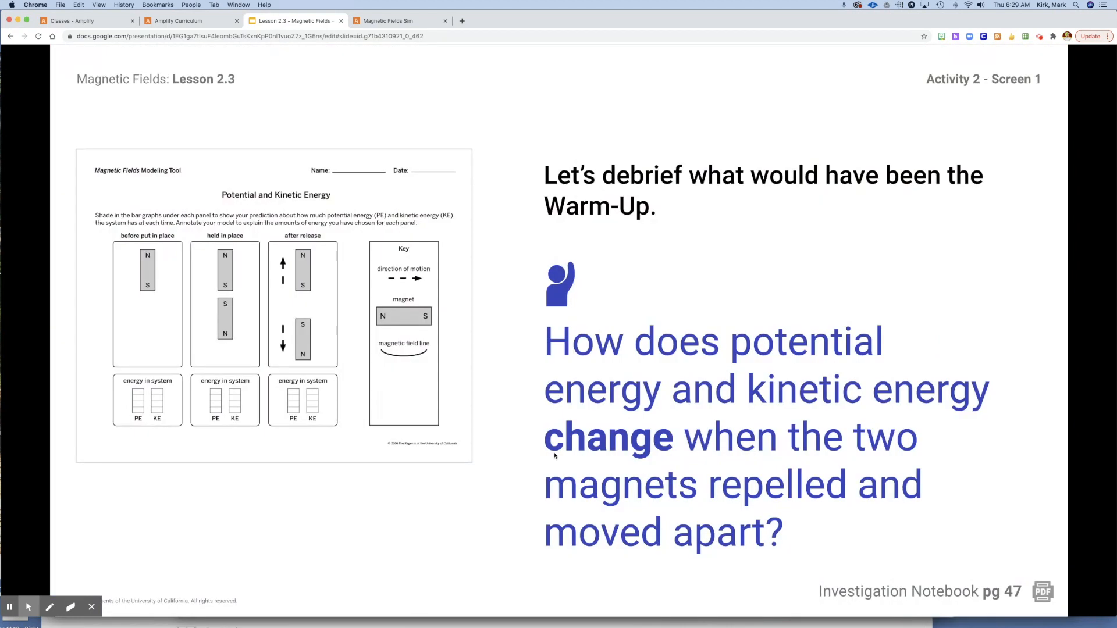
mouse_move(490, 407)
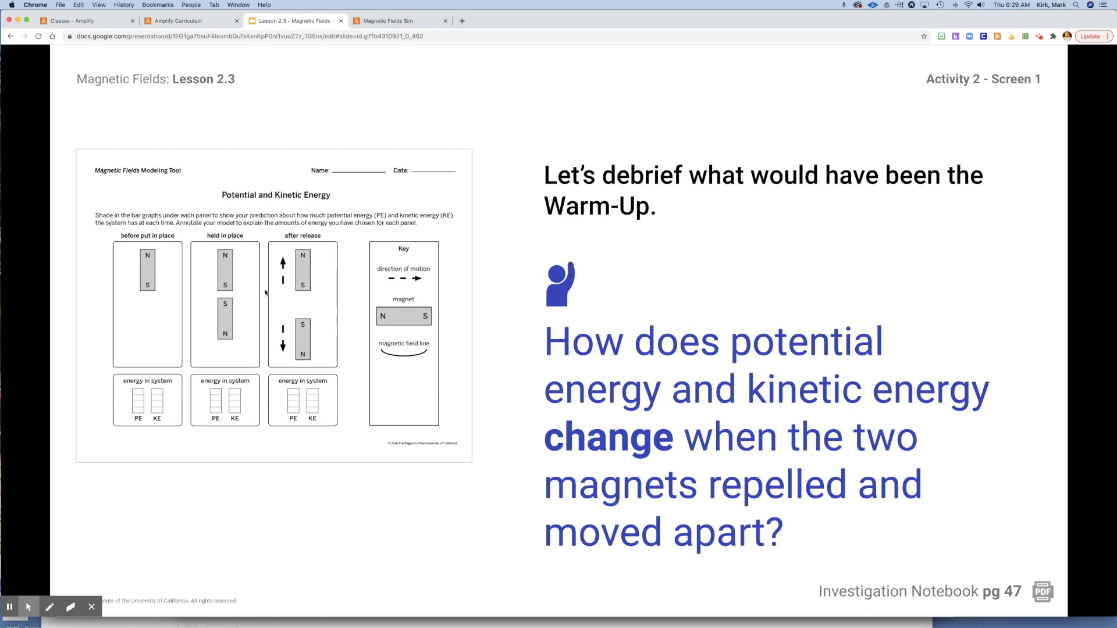
mouse_move(257, 313)
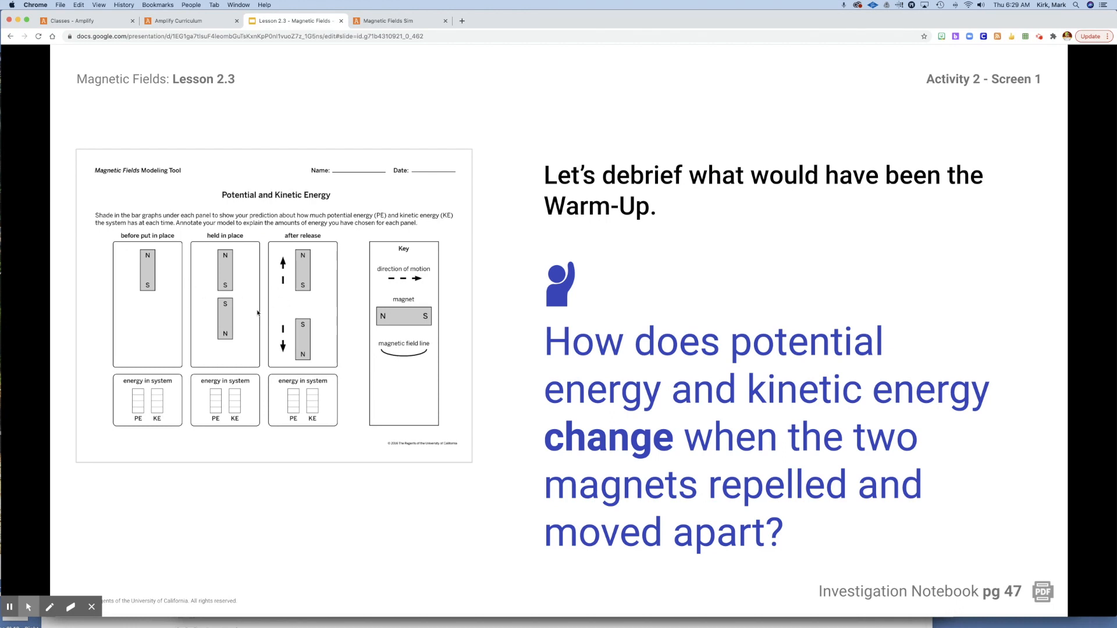
mouse_move(447, 401)
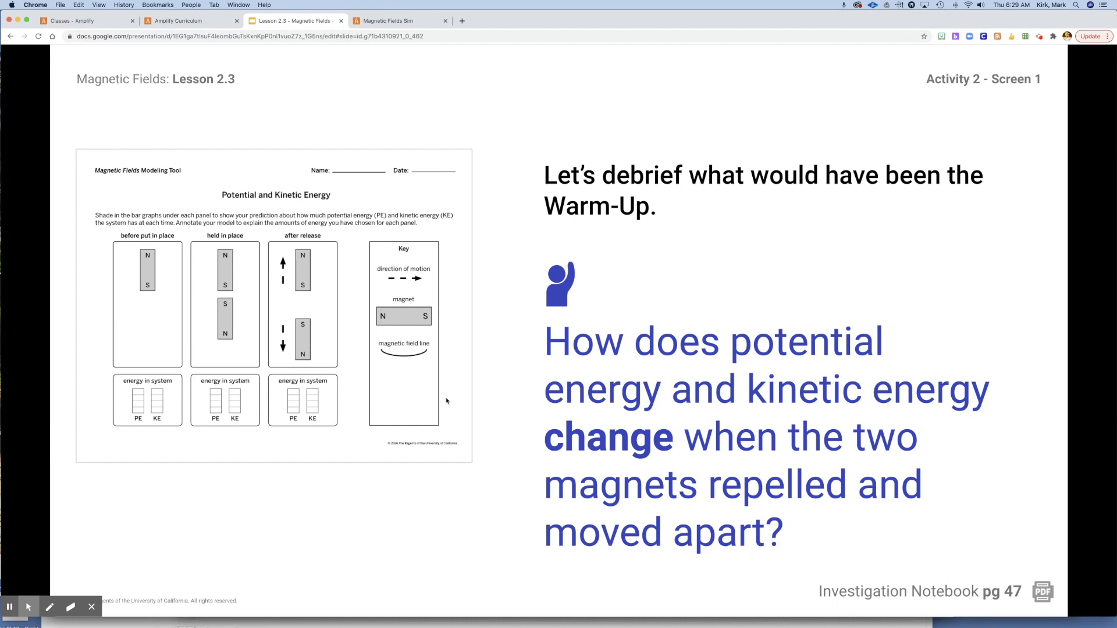
mouse_move(655, 414)
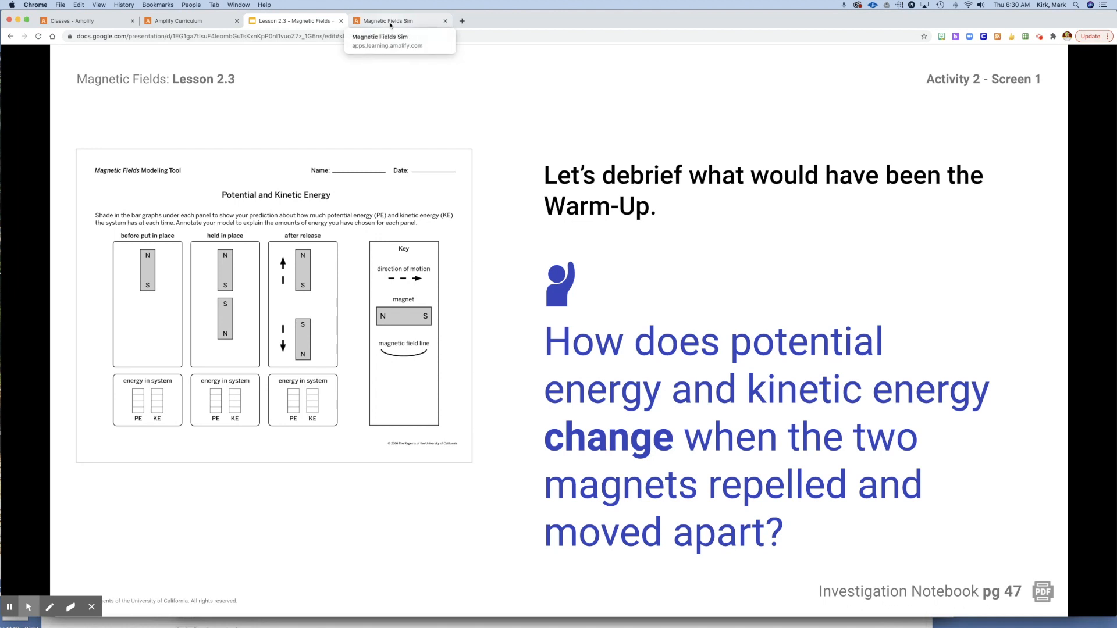
- Switch to the Magnetic Fields Sim and return to its Run stage
left_click(397, 20)
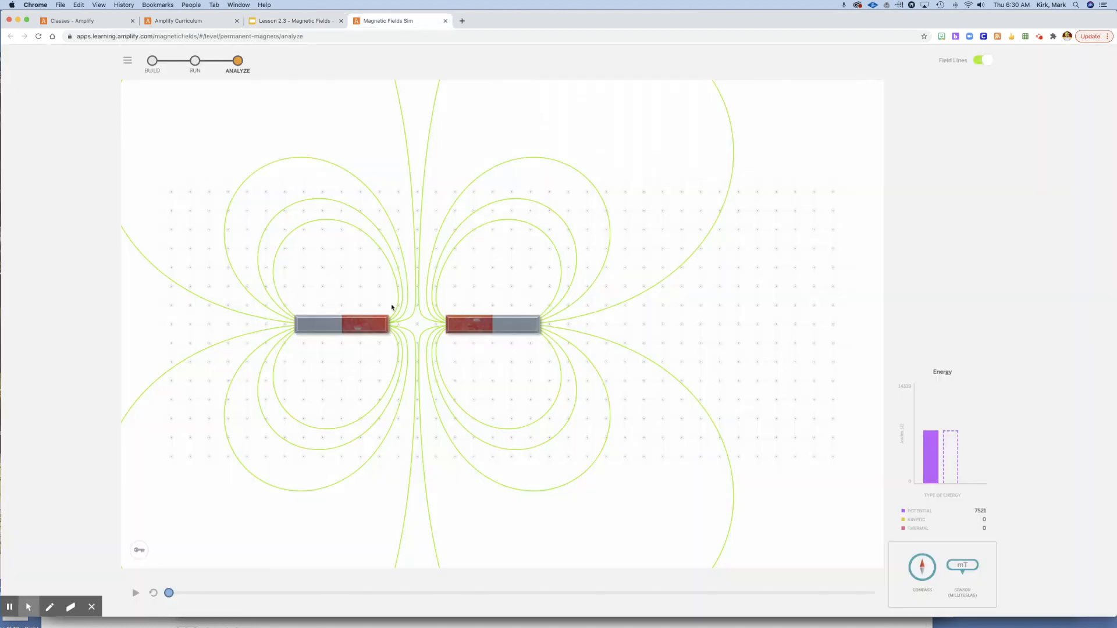
left_click(195, 61)
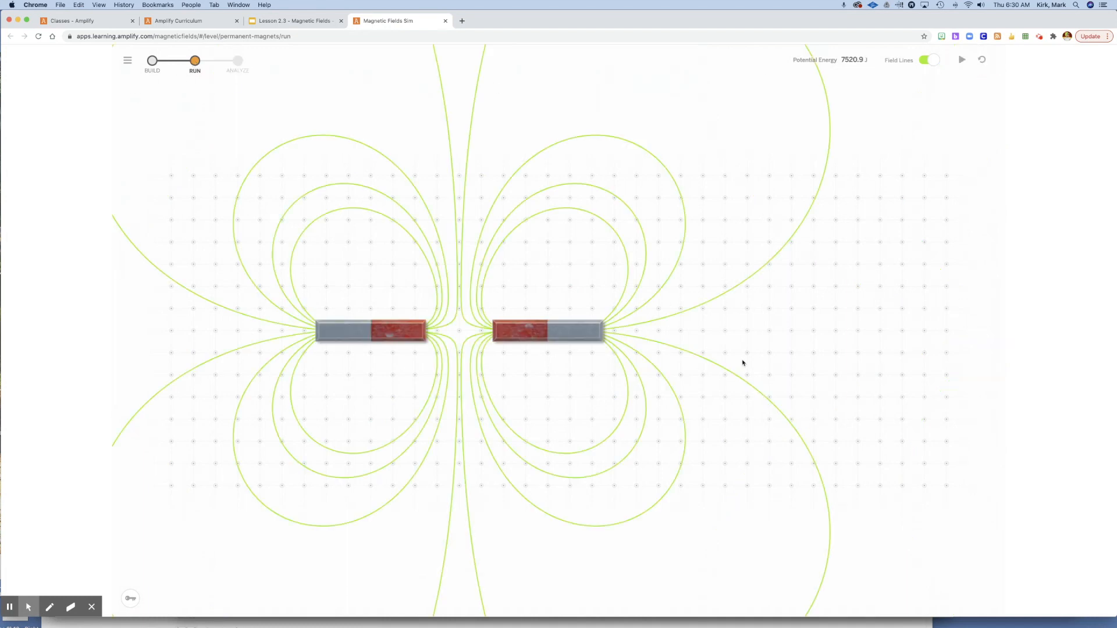
mouse_move(461, 346)
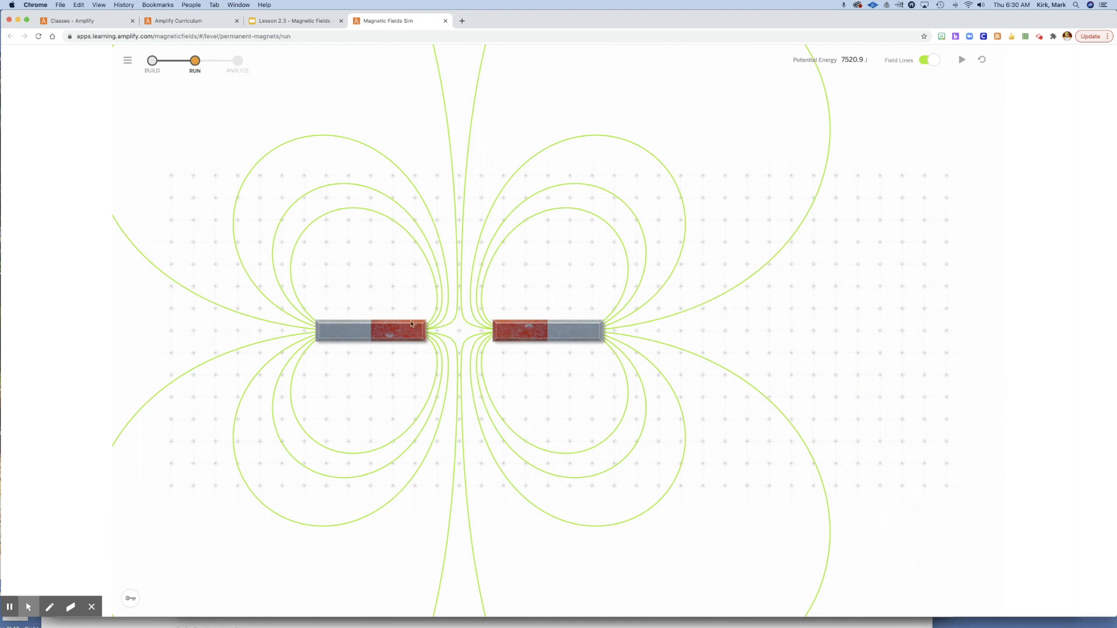
mouse_move(775, 141)
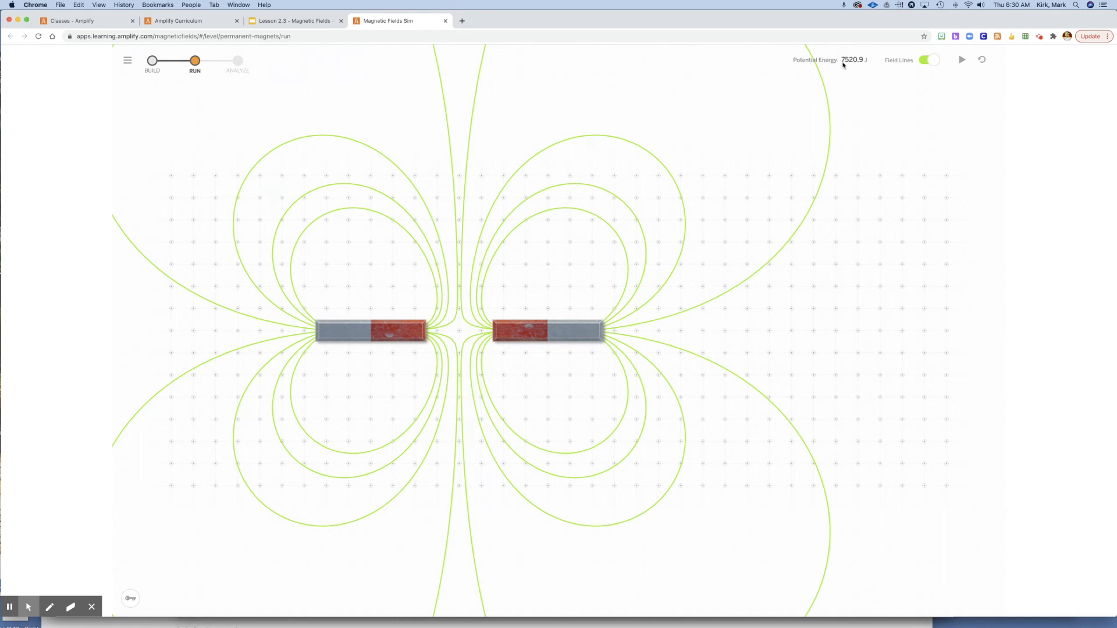
mouse_move(859, 65)
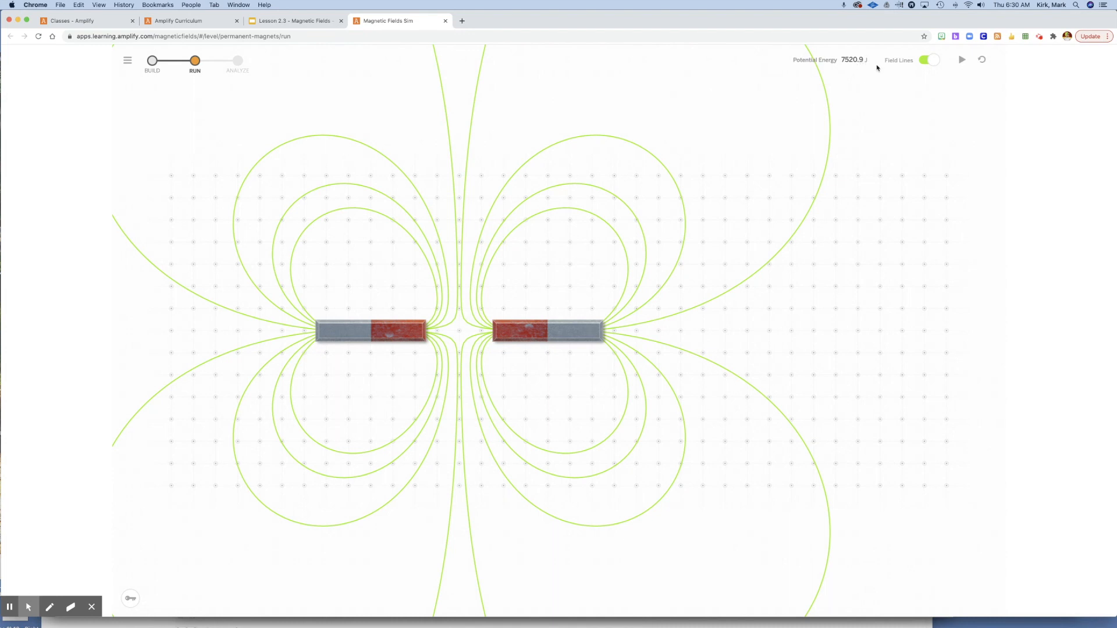
mouse_move(843, 50)
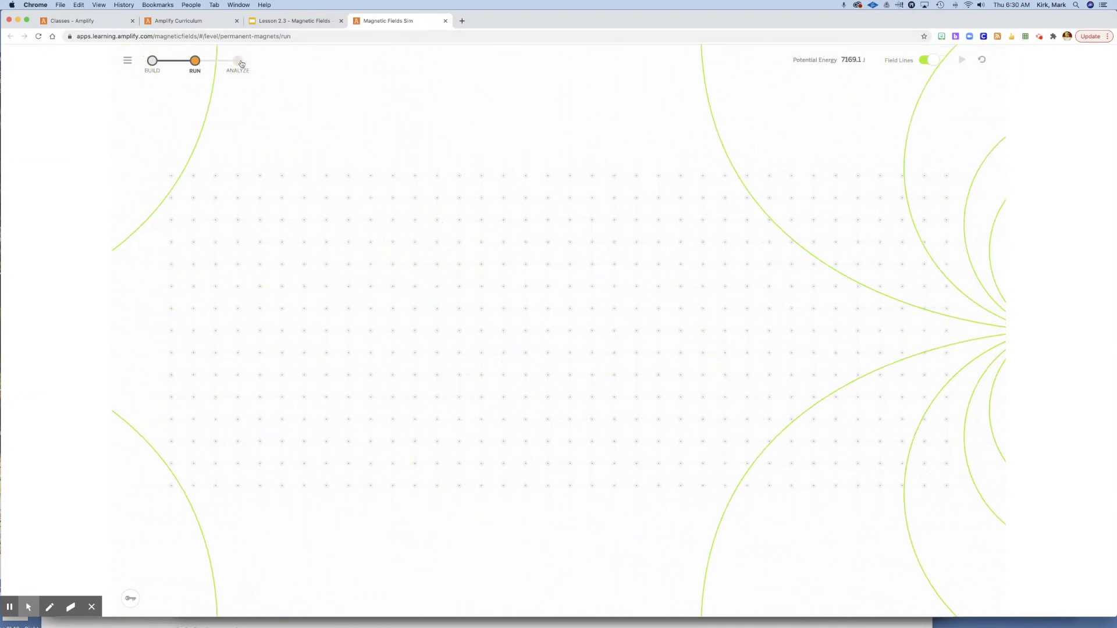
- Open the Analyze stage and rewind the replay to the very start
left_click(237, 61)
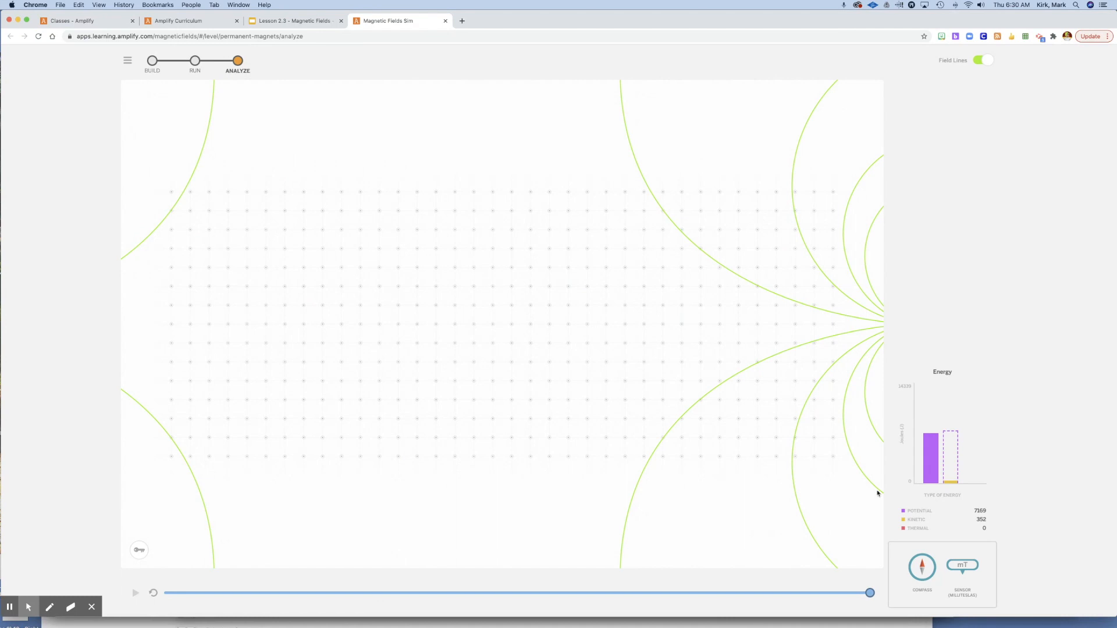
left_click_drag(870, 592, 710, 592)
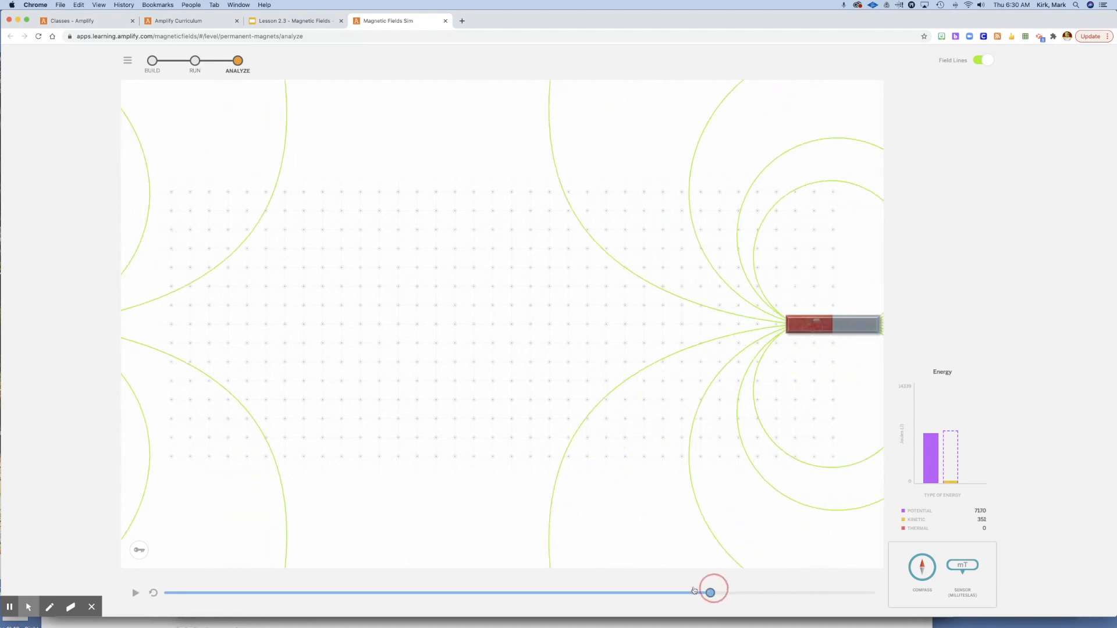
left_click_drag(710, 592, 169, 593)
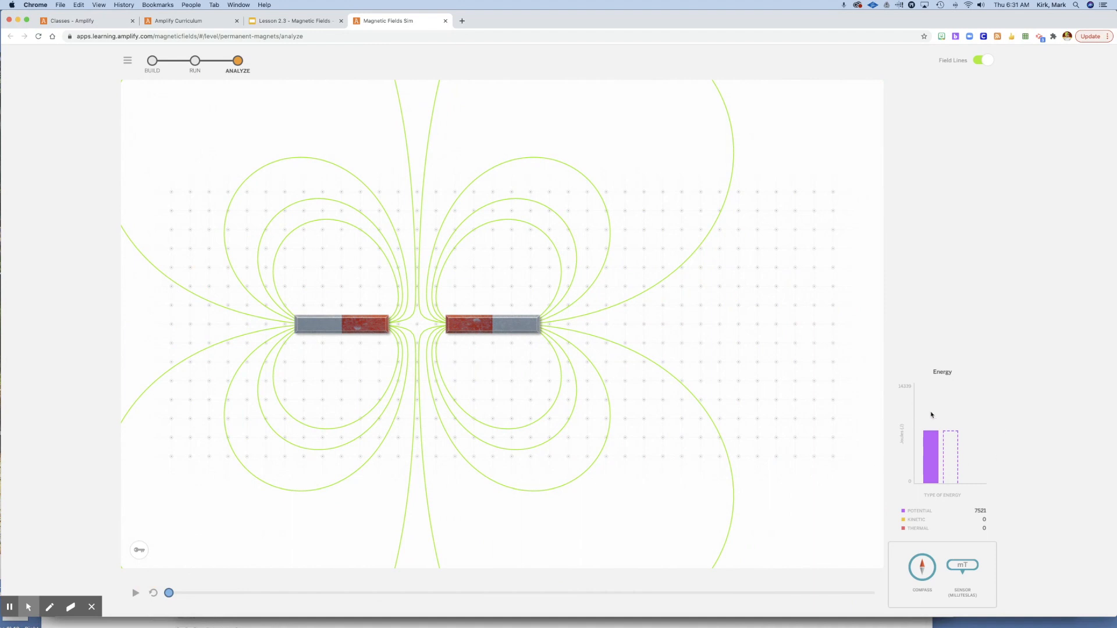
mouse_move(921, 469)
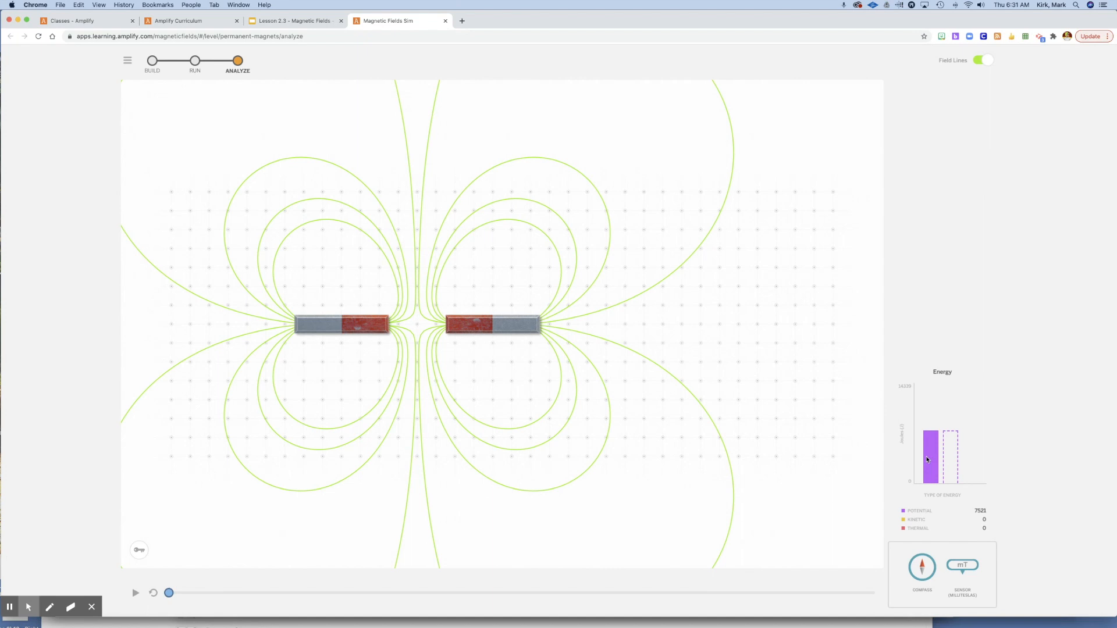
mouse_move(925, 460)
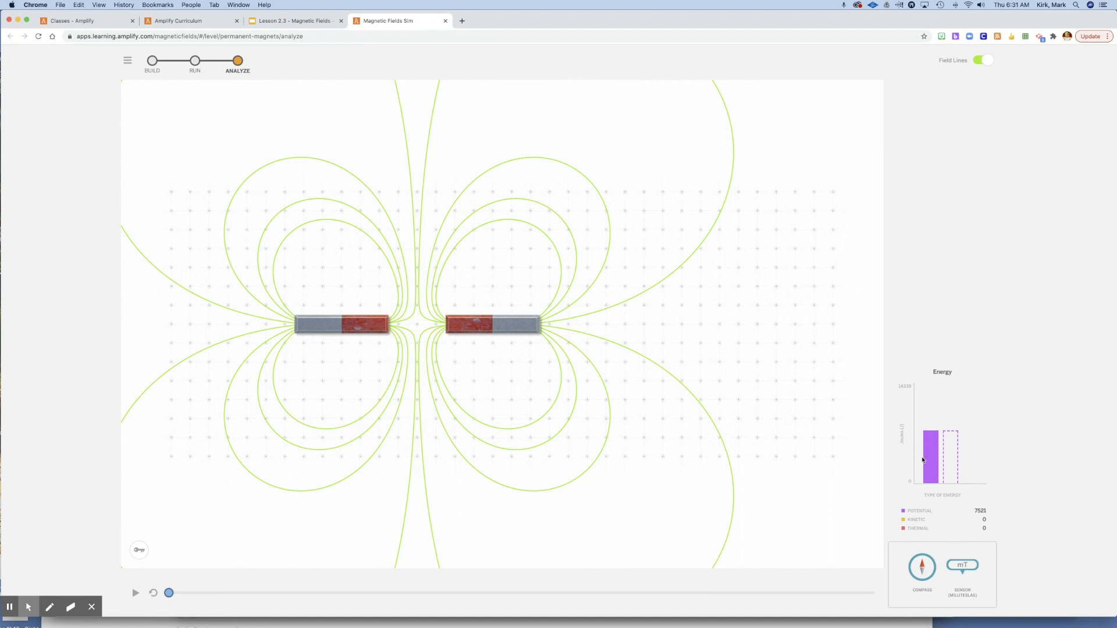
mouse_move(342, 532)
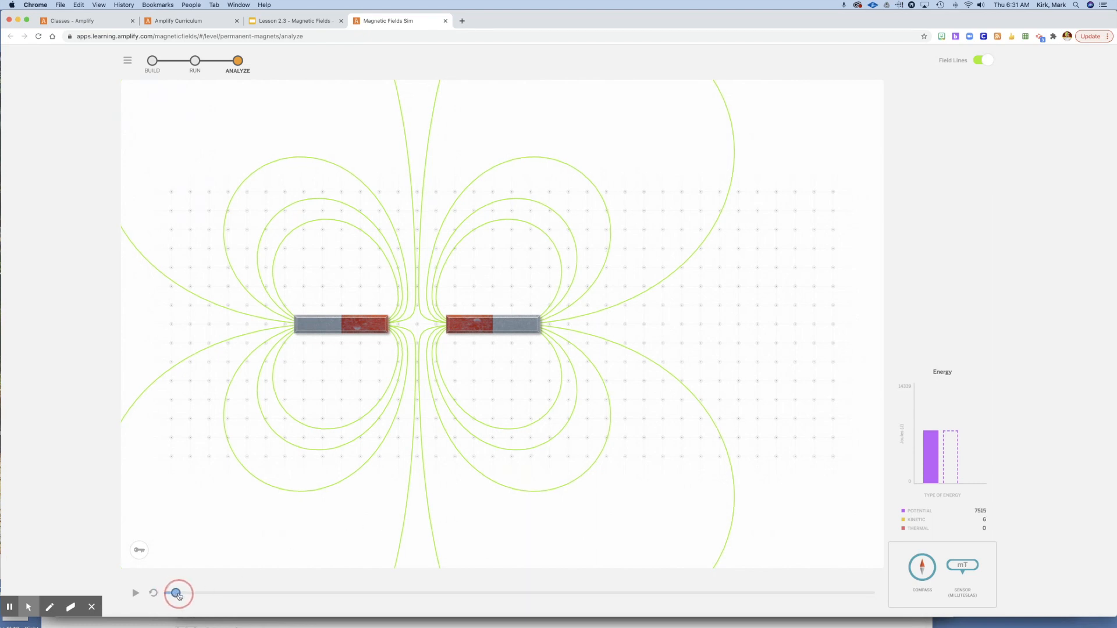
- Step the replay slightly forward until kinetic energy appears and the magnets are clearly apart
left_click_drag(177, 595, 211, 594)
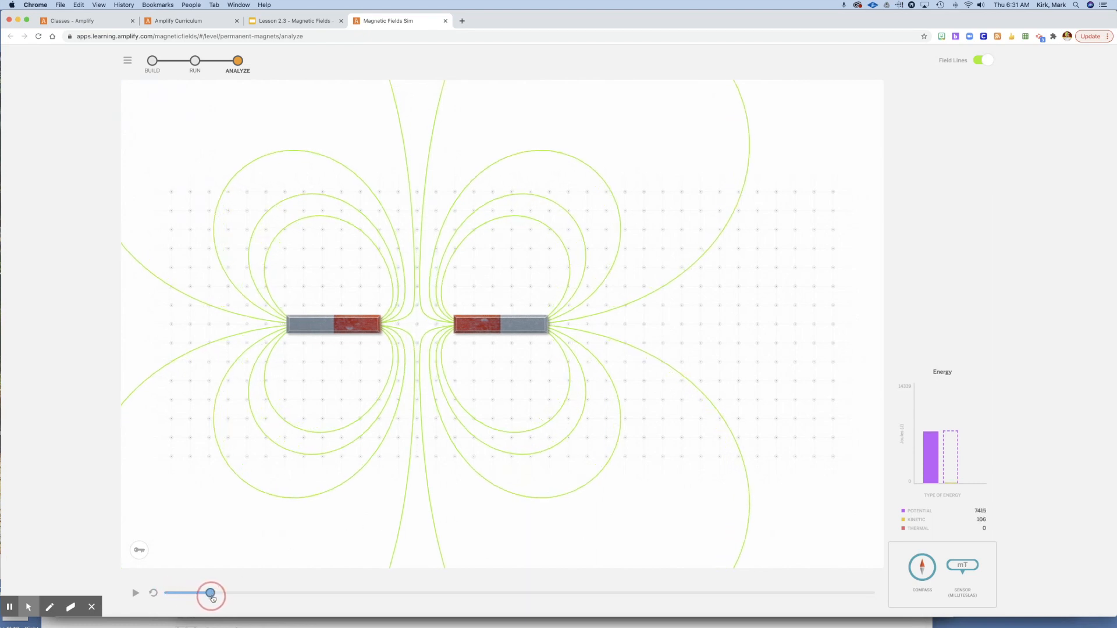
left_click_drag(210, 595, 230, 595)
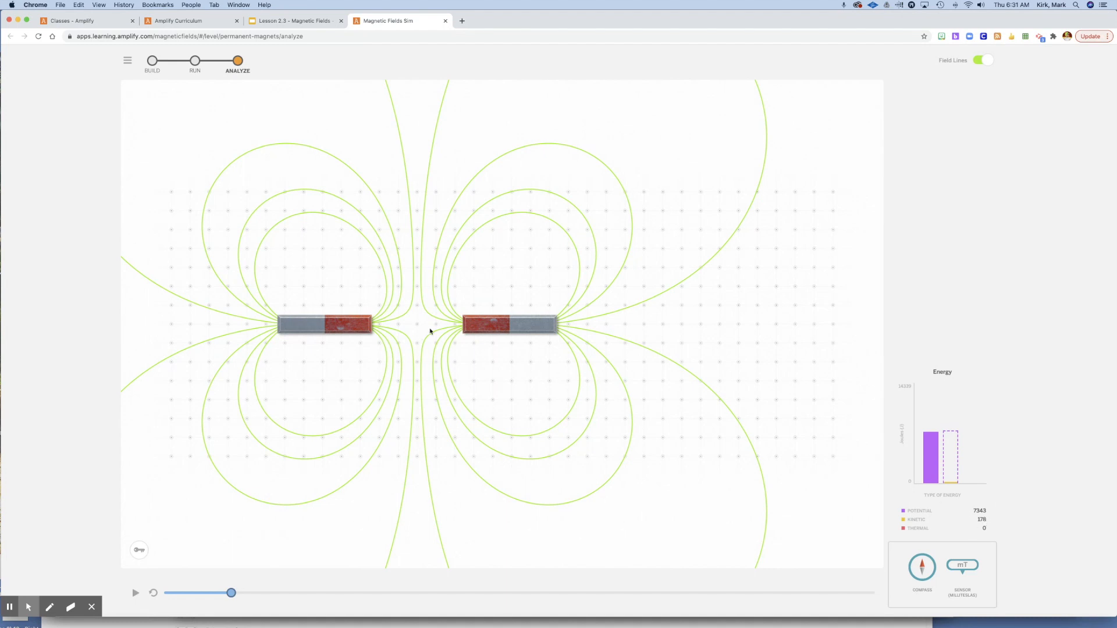
mouse_move(426, 339)
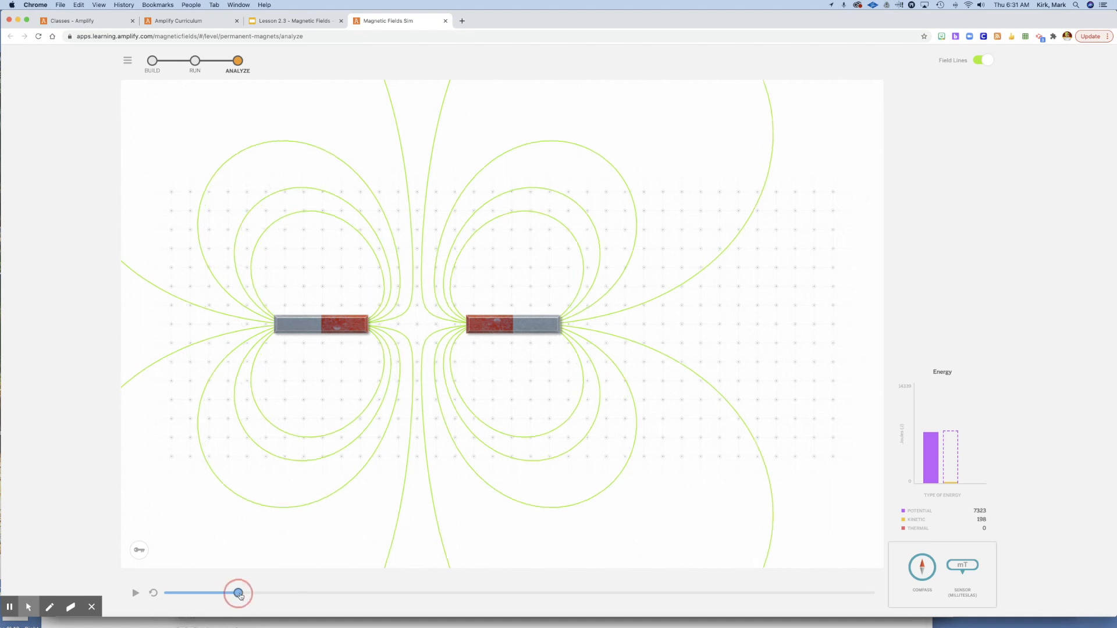
left_click_drag(237, 593, 265, 593)
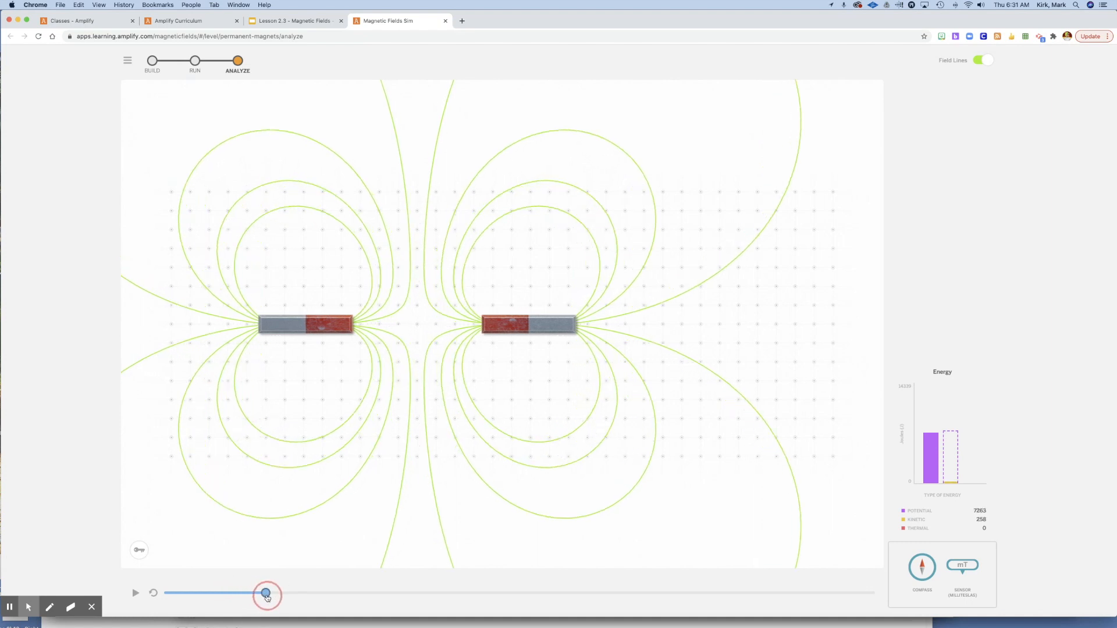
left_click_drag(267, 594, 278, 595)
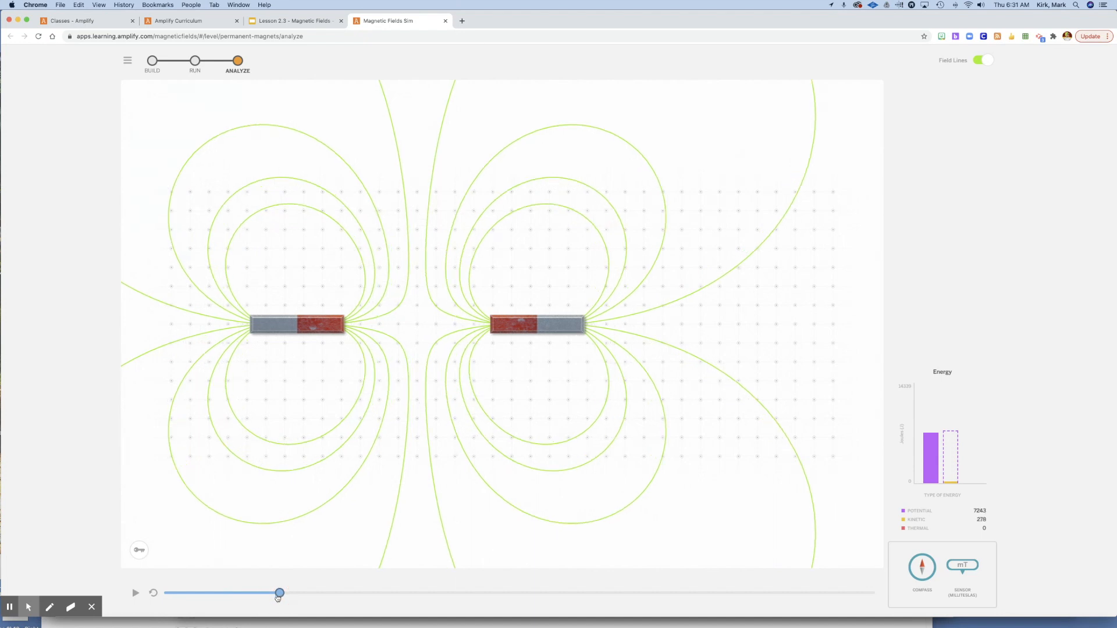
mouse_move(514, 357)
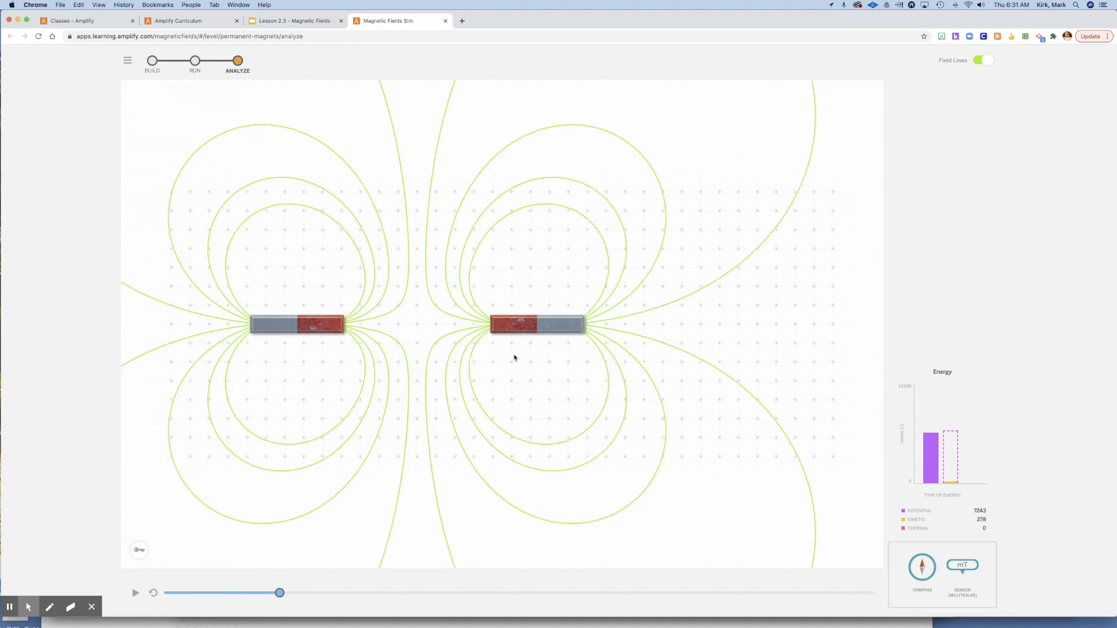
- Scrub the replay forward in small steps to near the end of the run, watching the energy chart
left_click(280, 593)
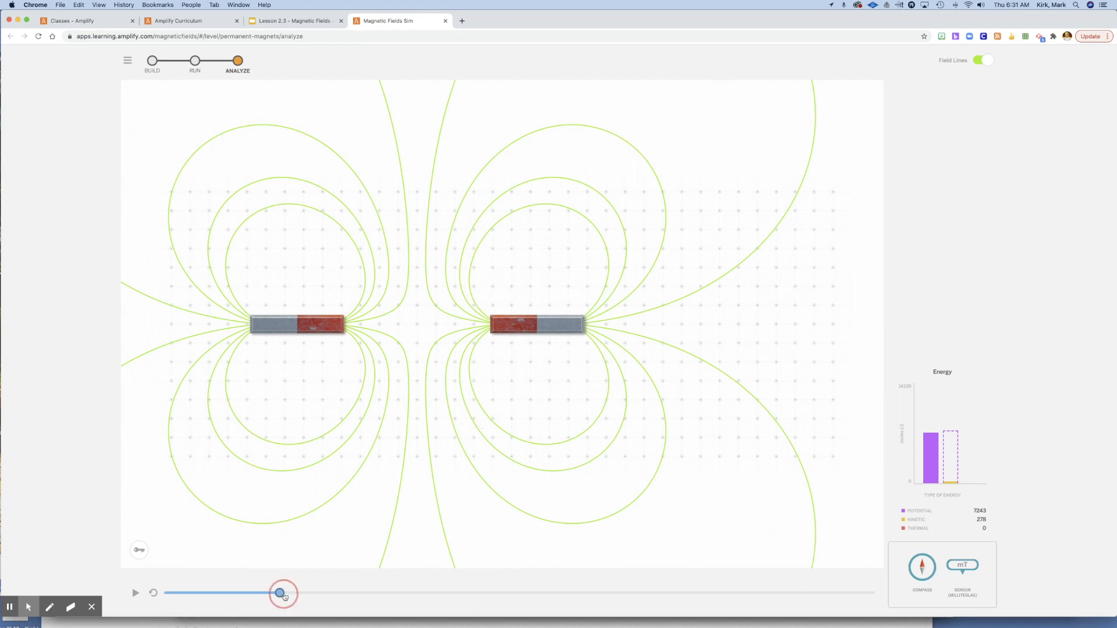
left_click_drag(281, 593, 315, 594)
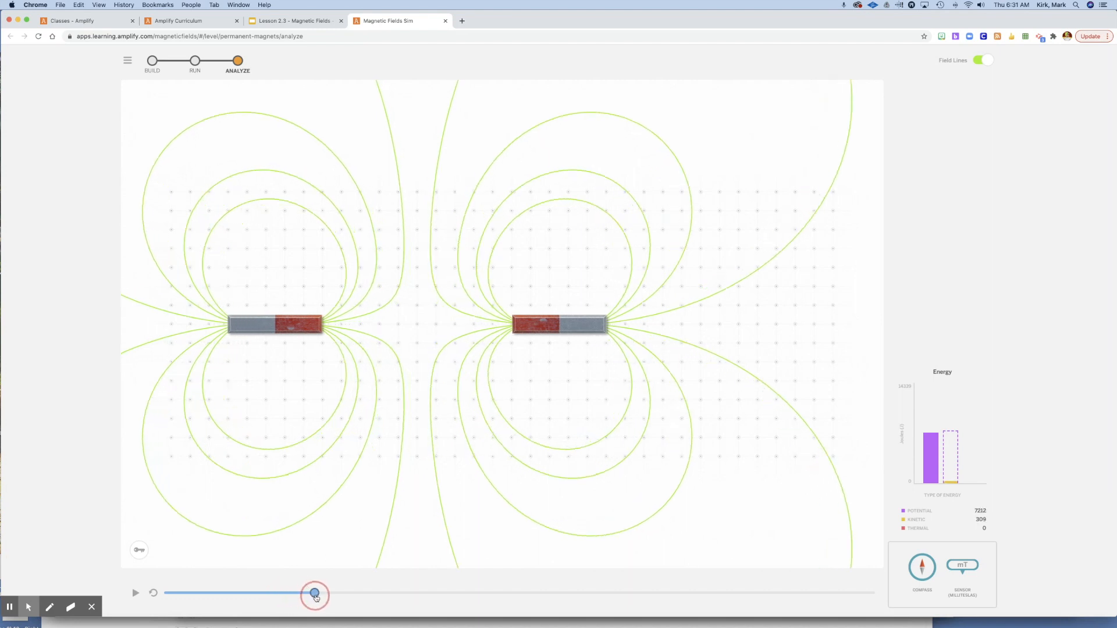
left_click_drag(315, 596, 336, 596)
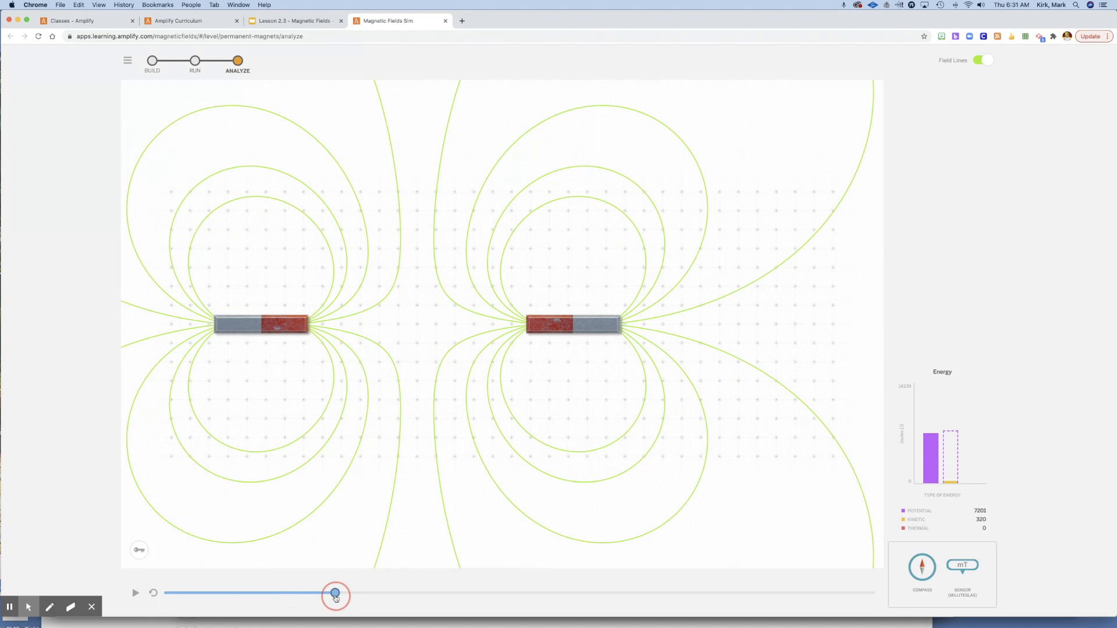
left_click_drag(335, 596, 392, 595)
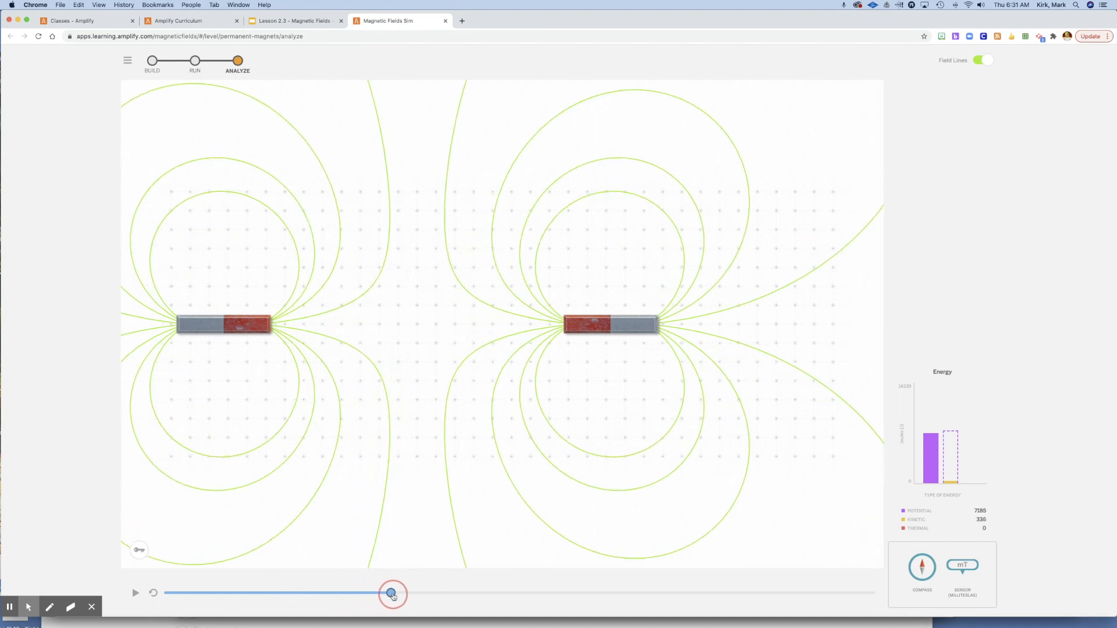
left_click_drag(392, 593, 427, 593)
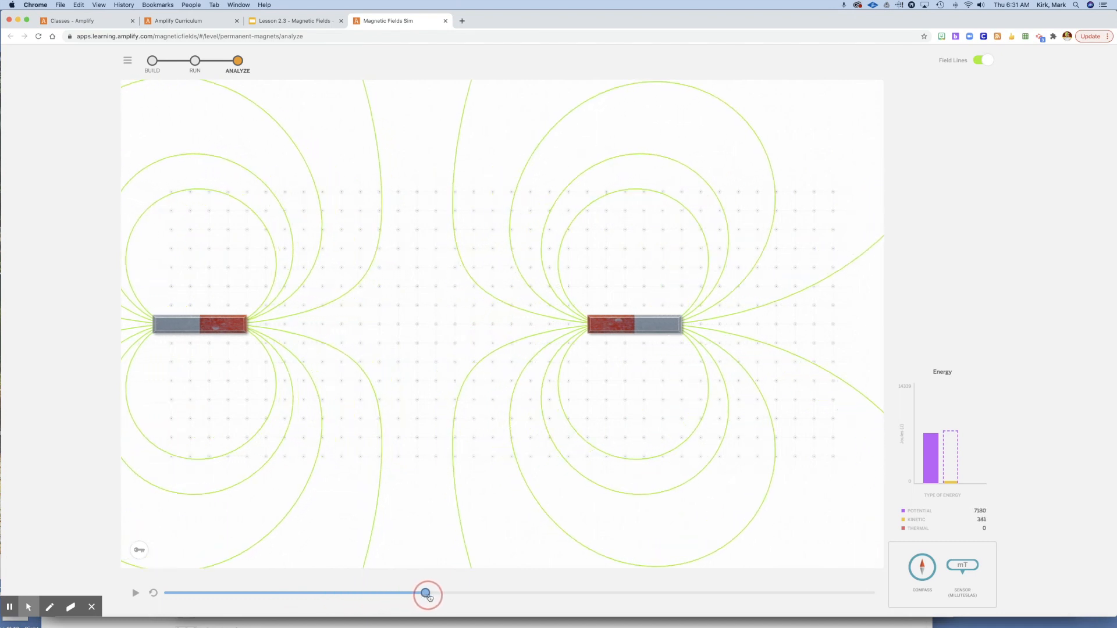
left_click_drag(427, 593, 516, 593)
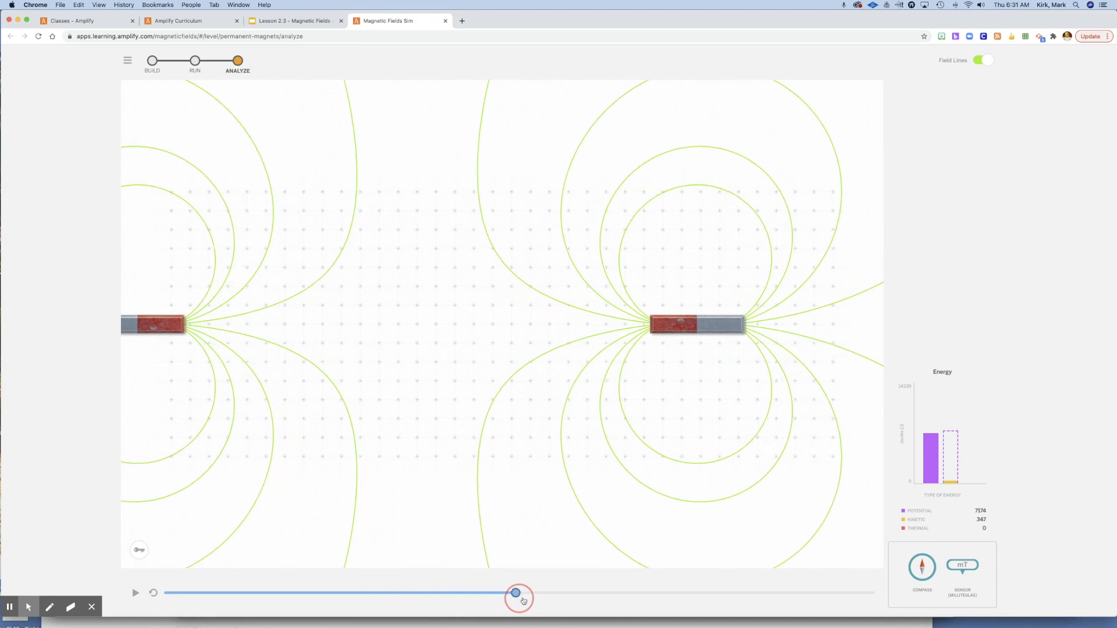
left_click_drag(517, 593, 557, 594)
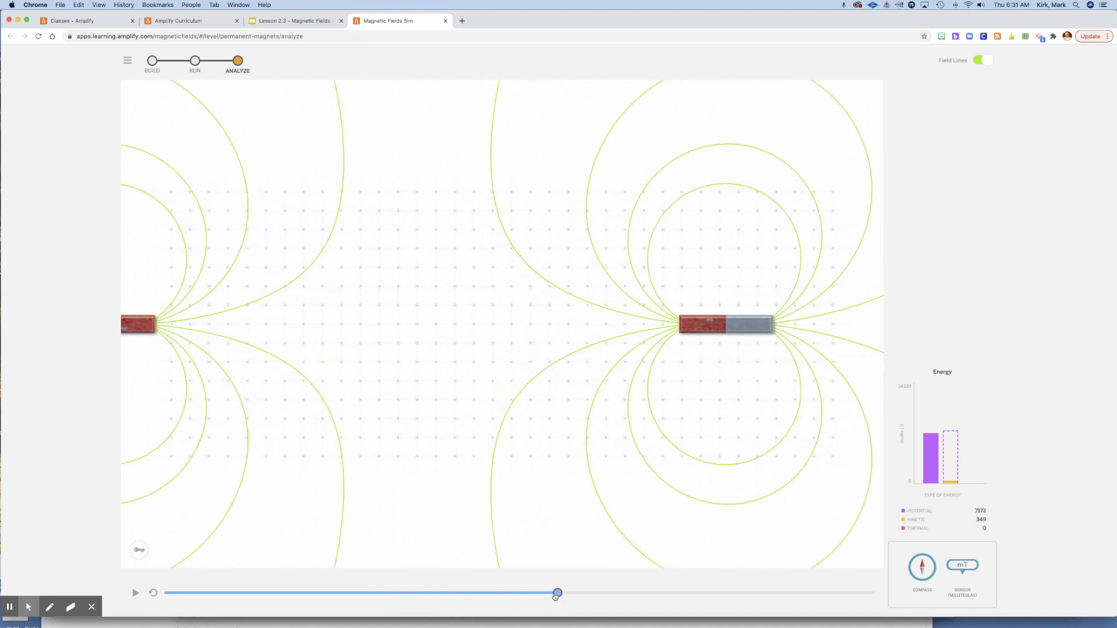
left_click_drag(558, 593, 576, 594)
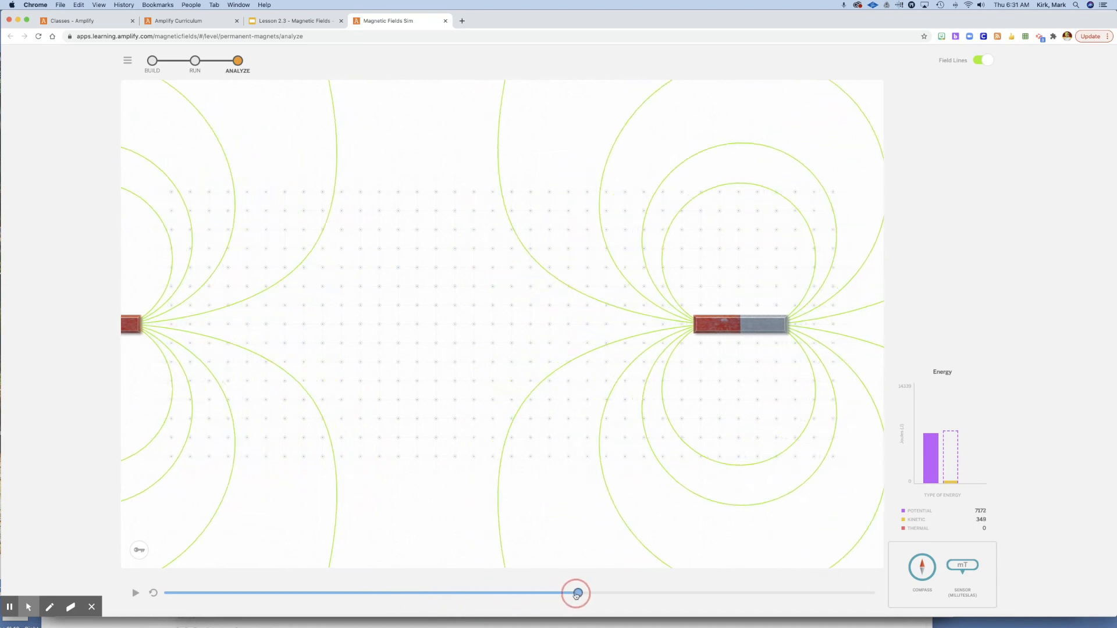
left_click_drag(576, 593, 641, 593)
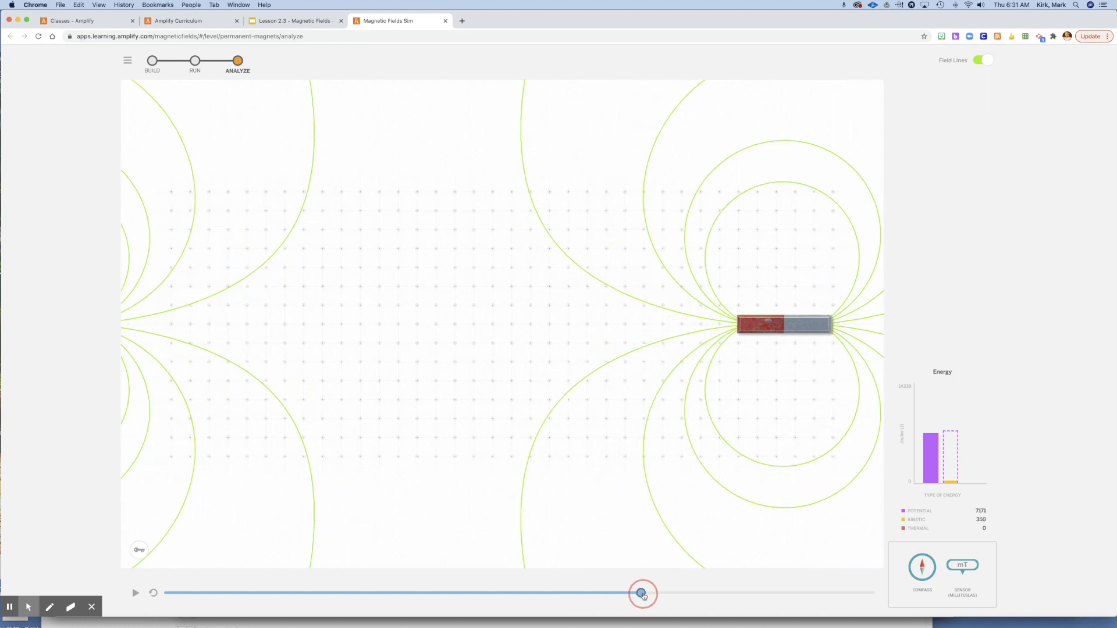
left_click_drag(642, 594, 691, 596)
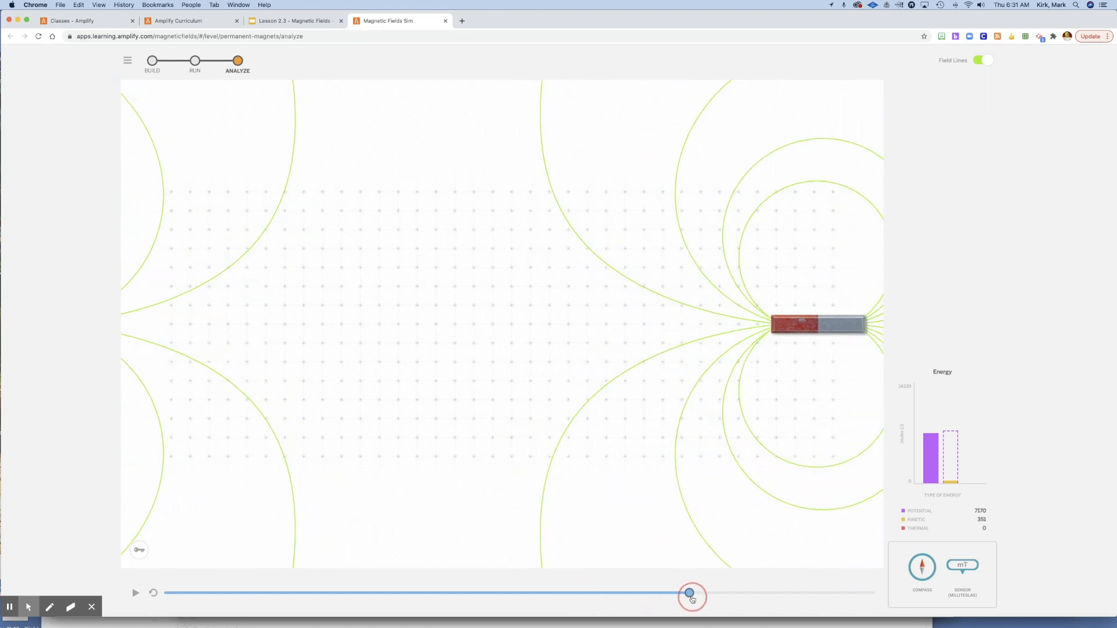
left_click_drag(690, 595, 771, 594)
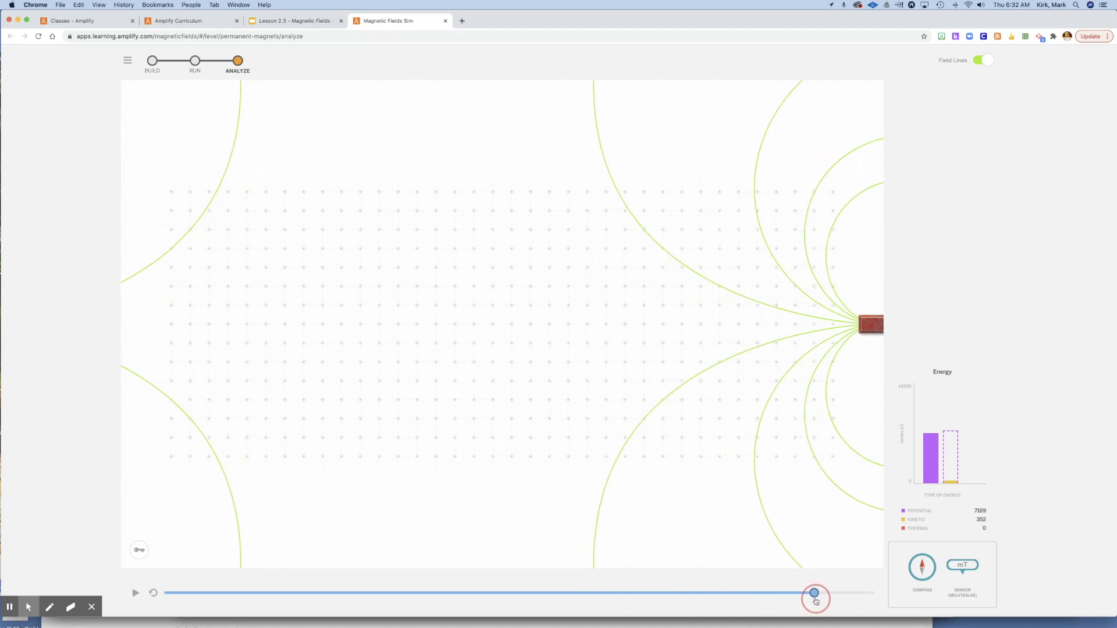
left_click_drag(815, 592, 827, 592)
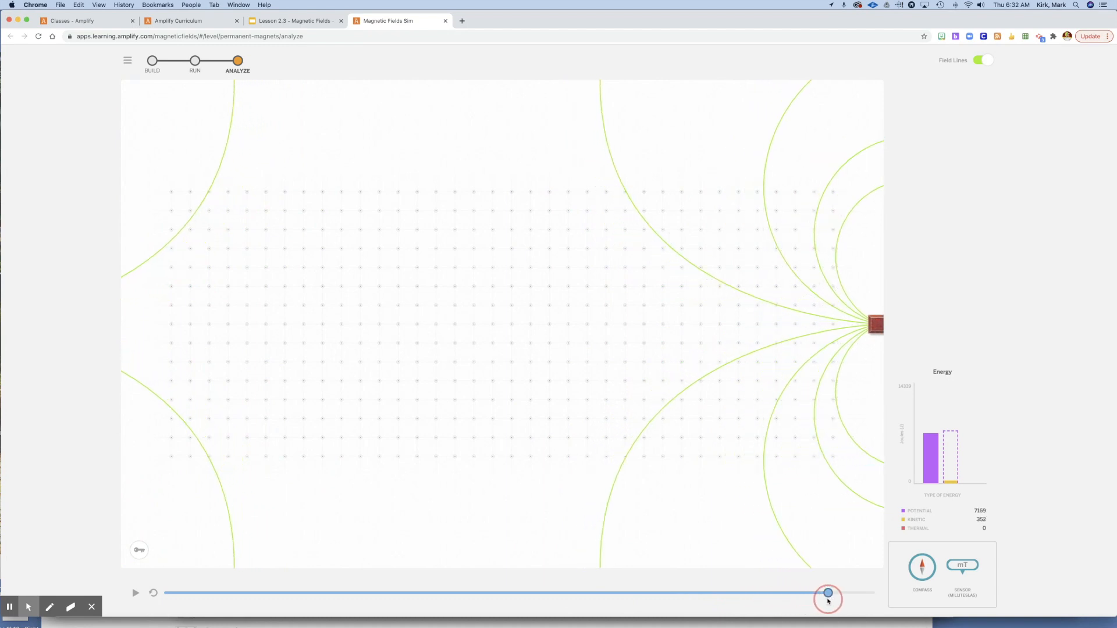
- Jump the replay back to when the magnets were close, then advance again past the left magnet leaving view
left_click_drag(826, 592, 444, 592)
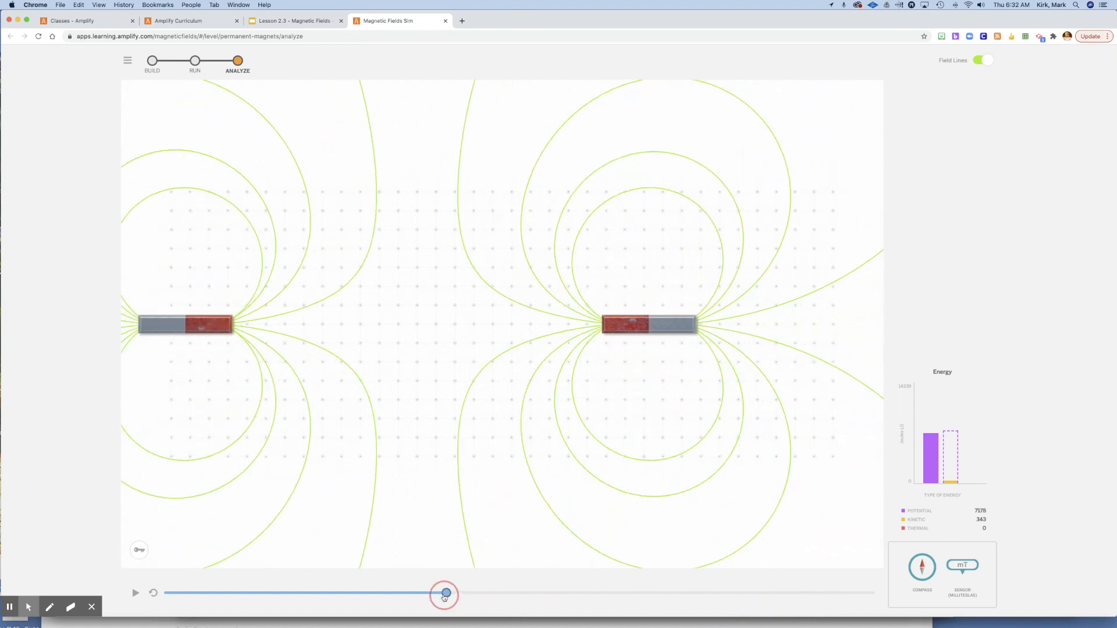
left_click_drag(443, 593, 204, 592)
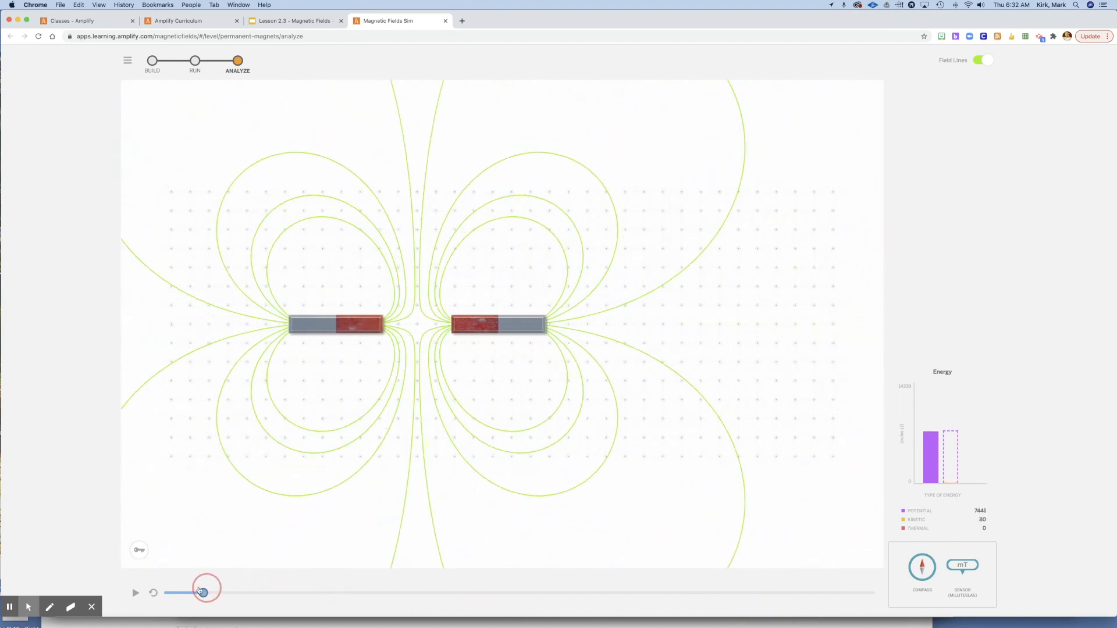
left_click_drag(202, 592, 211, 593)
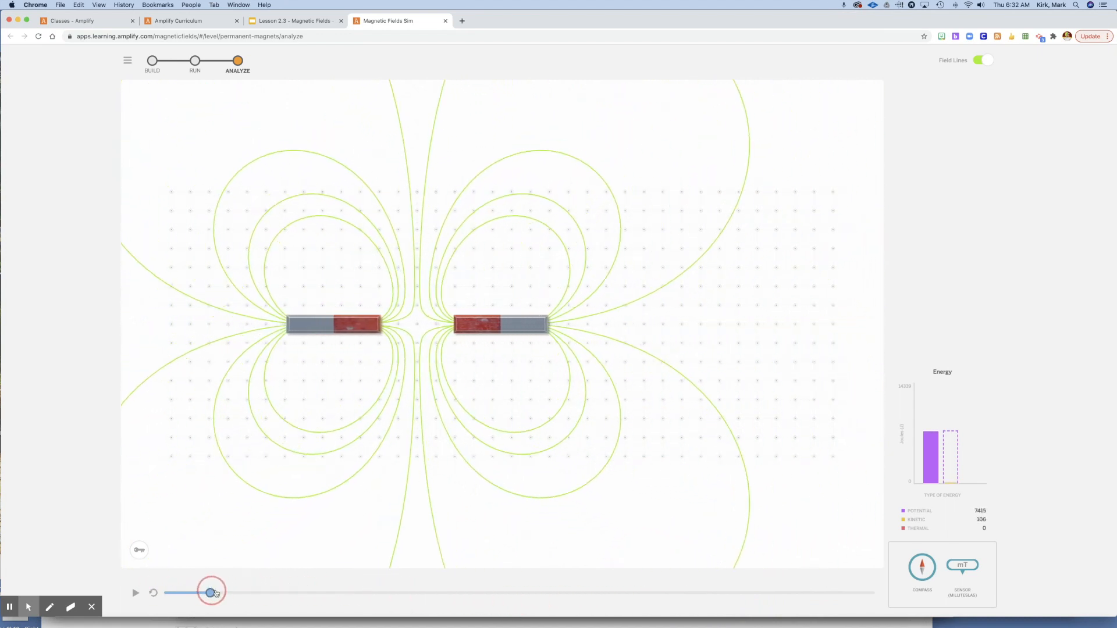
left_click_drag(211, 591, 301, 594)
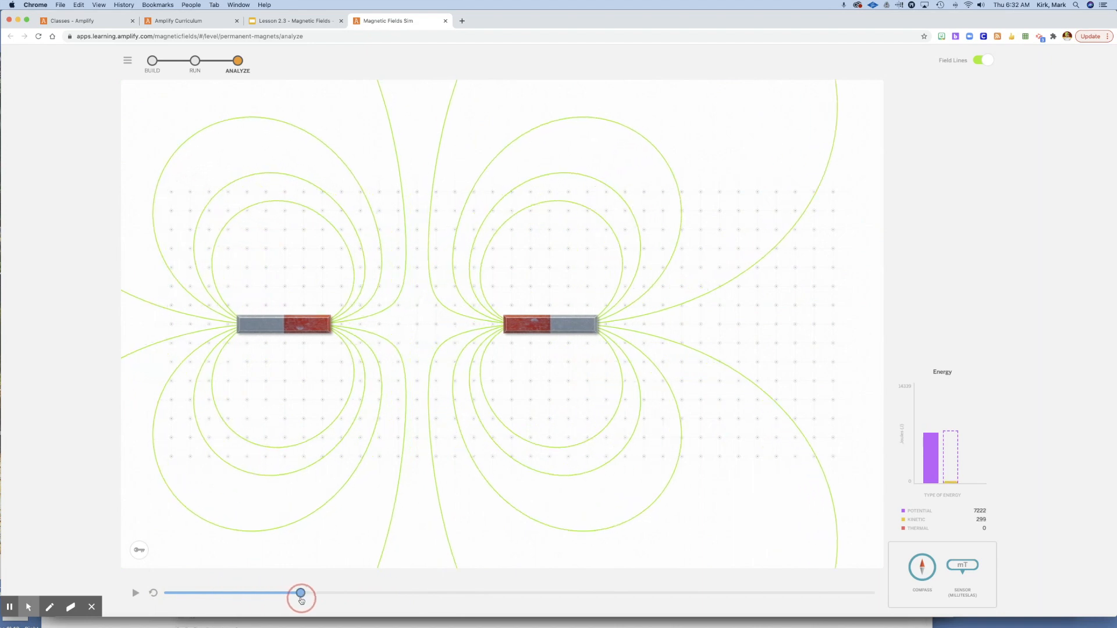
left_click_drag(300, 594, 370, 592)
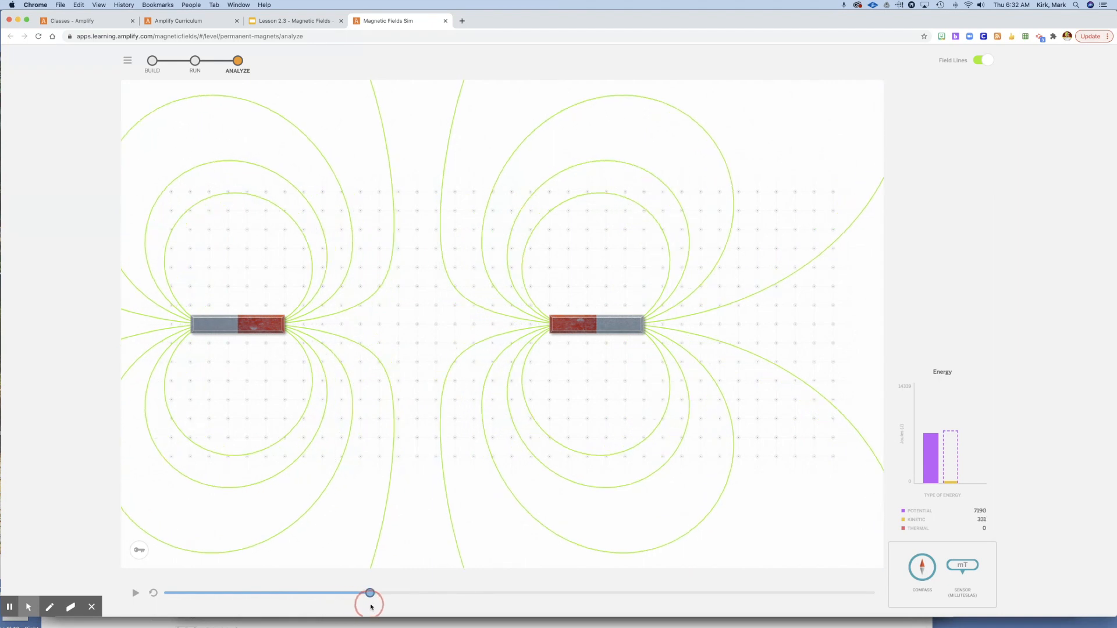
left_click_drag(369, 592, 466, 592)
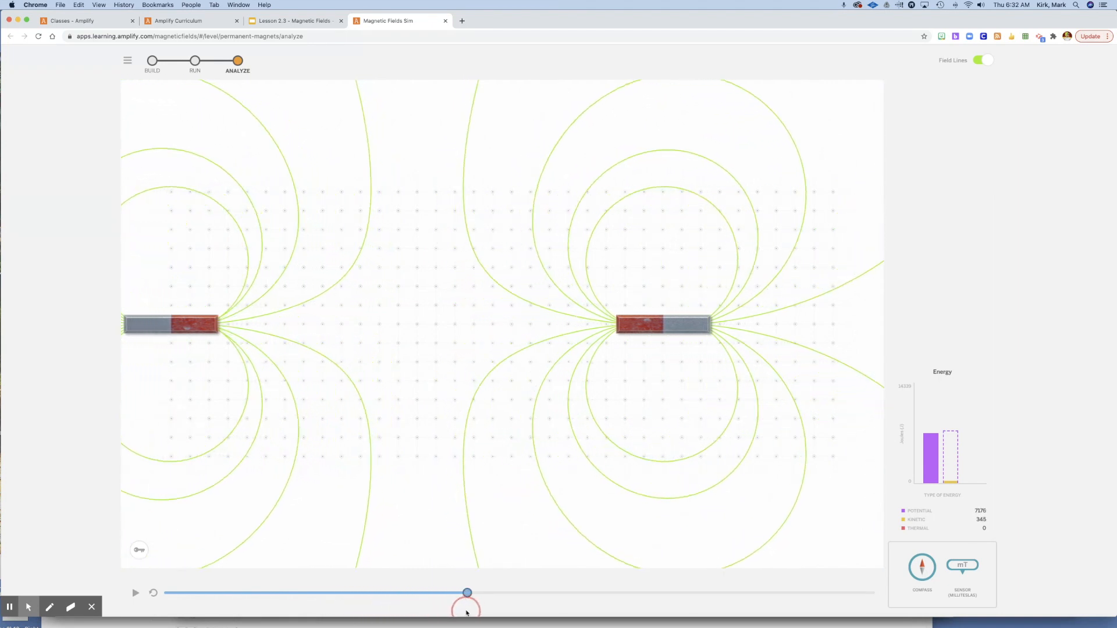
left_click_drag(467, 593, 543, 593)
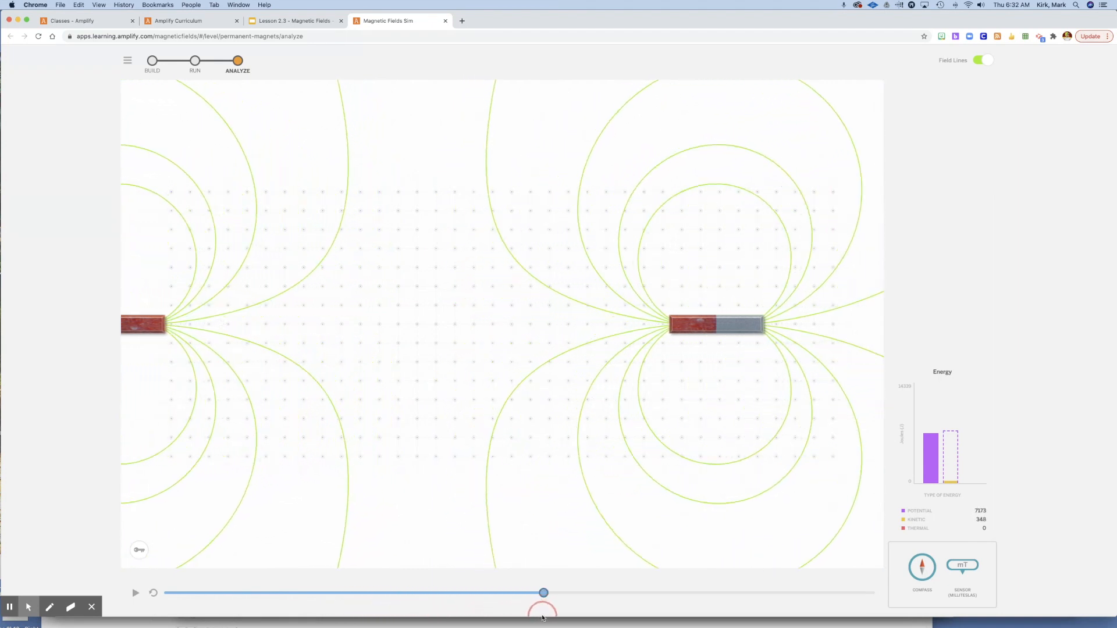
left_click_drag(544, 592, 613, 592)
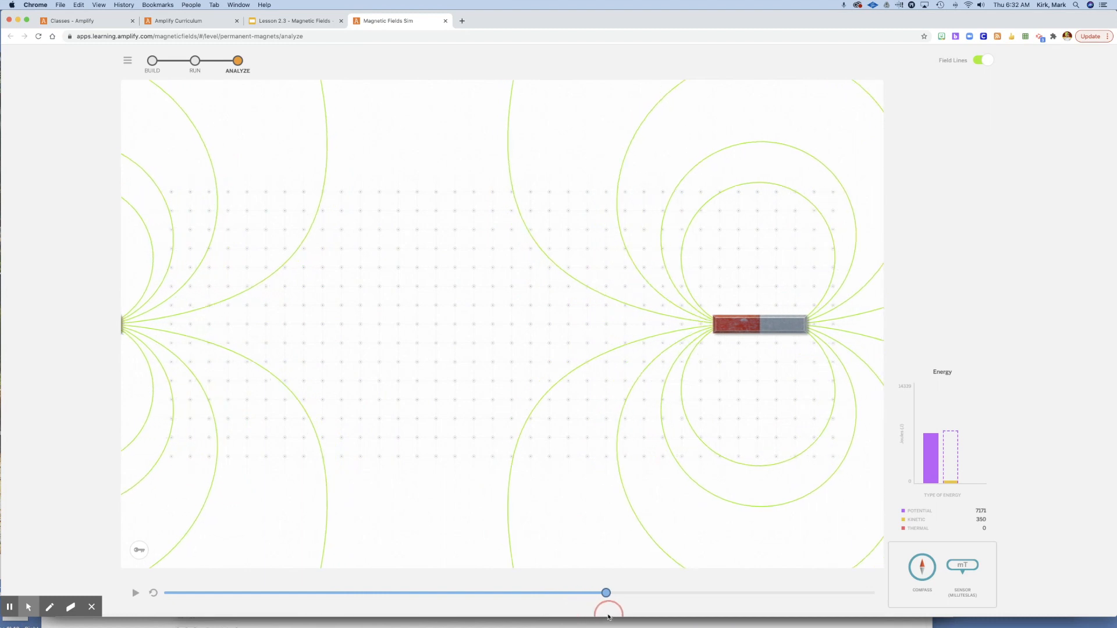
- Replay once more from near the start toward the end, then return to just after the magnets separate
left_click_drag(605, 592, 268, 592)
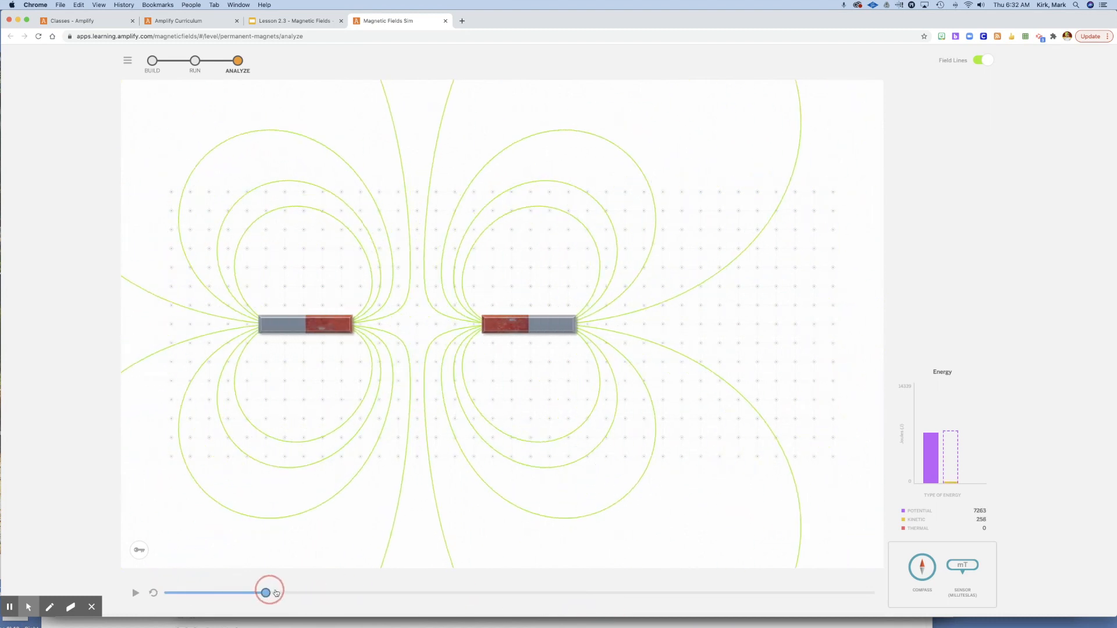
left_click_drag(268, 592, 417, 592)
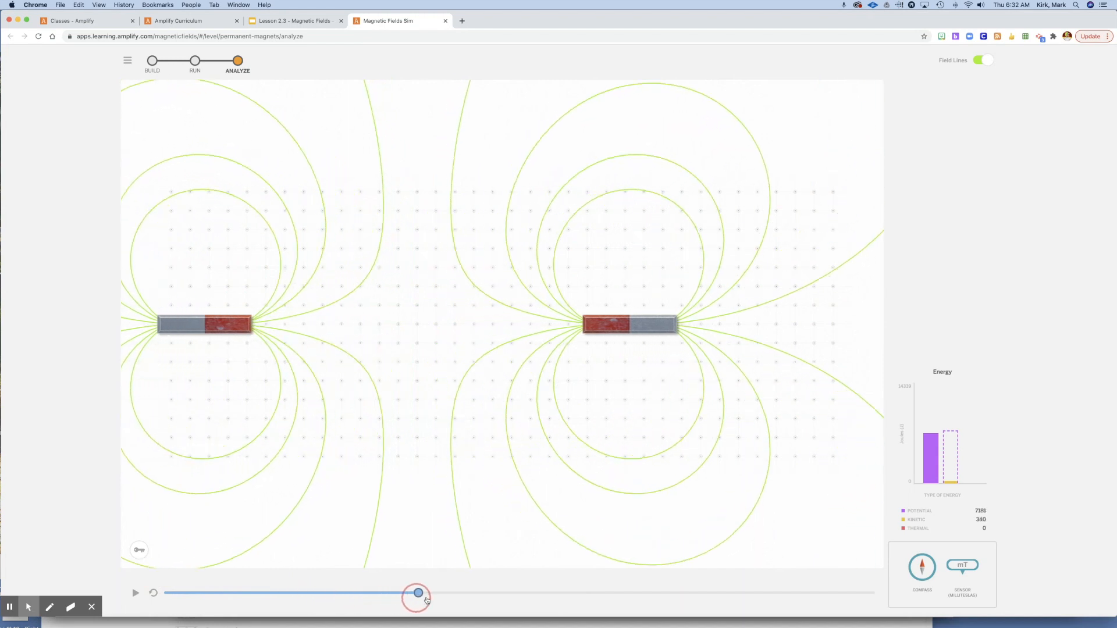
left_click_drag(416, 592, 522, 593)
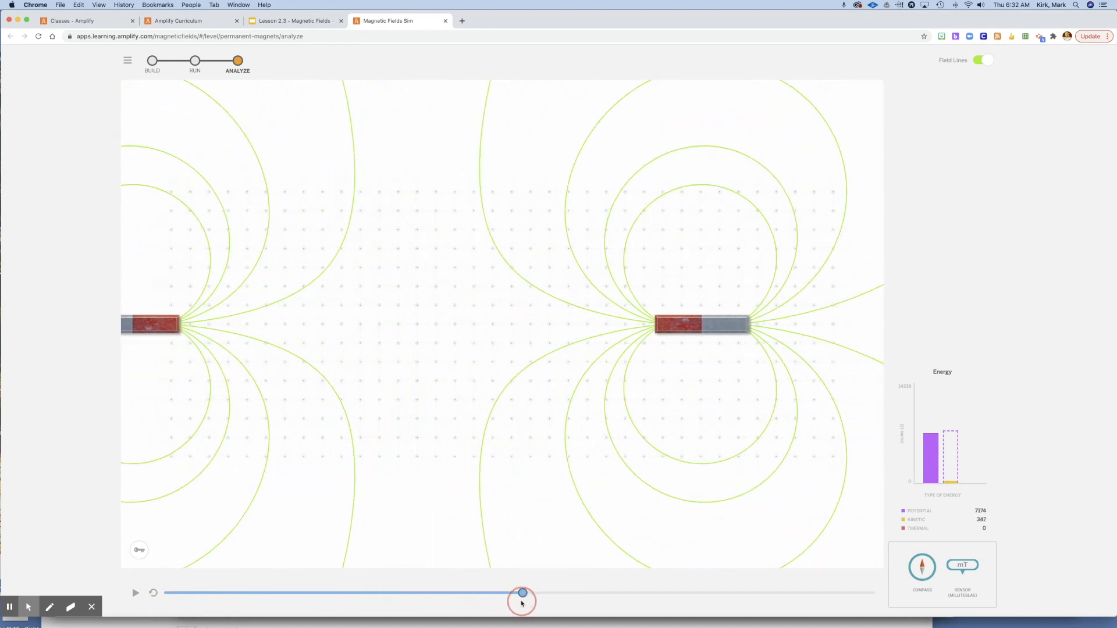
left_click_drag(522, 592, 544, 592)
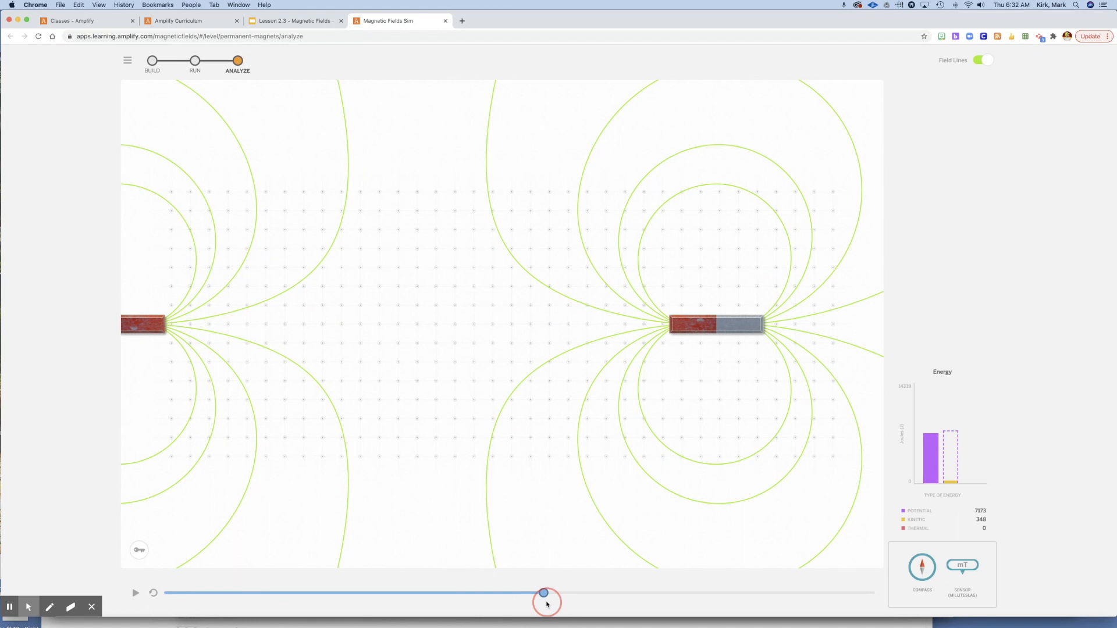
left_click_drag(544, 592, 682, 592)
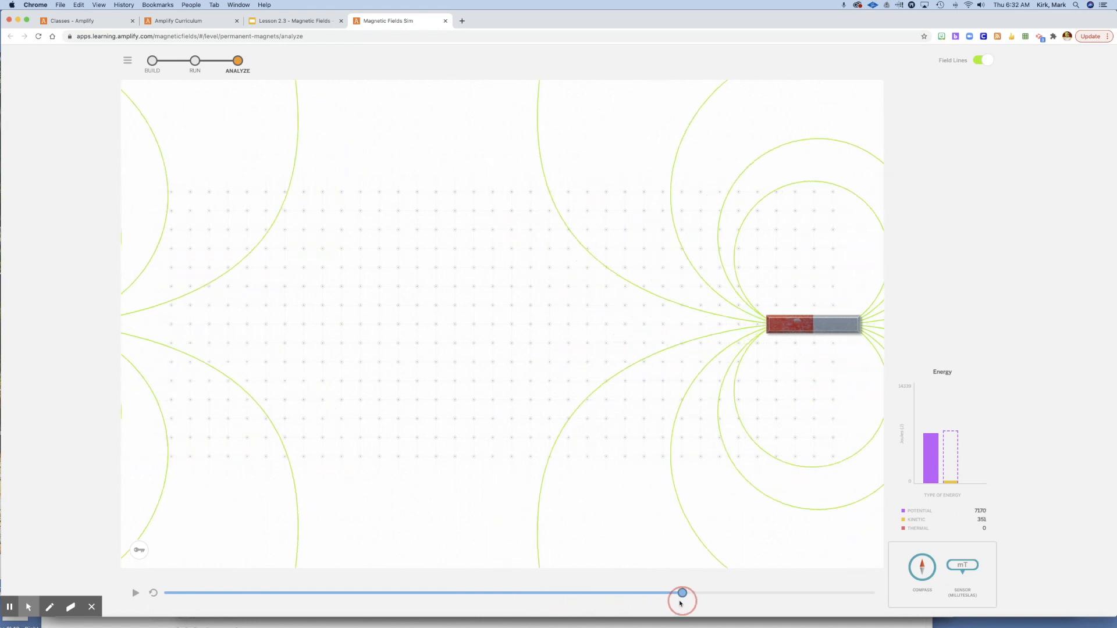
left_click_drag(682, 593, 835, 593)
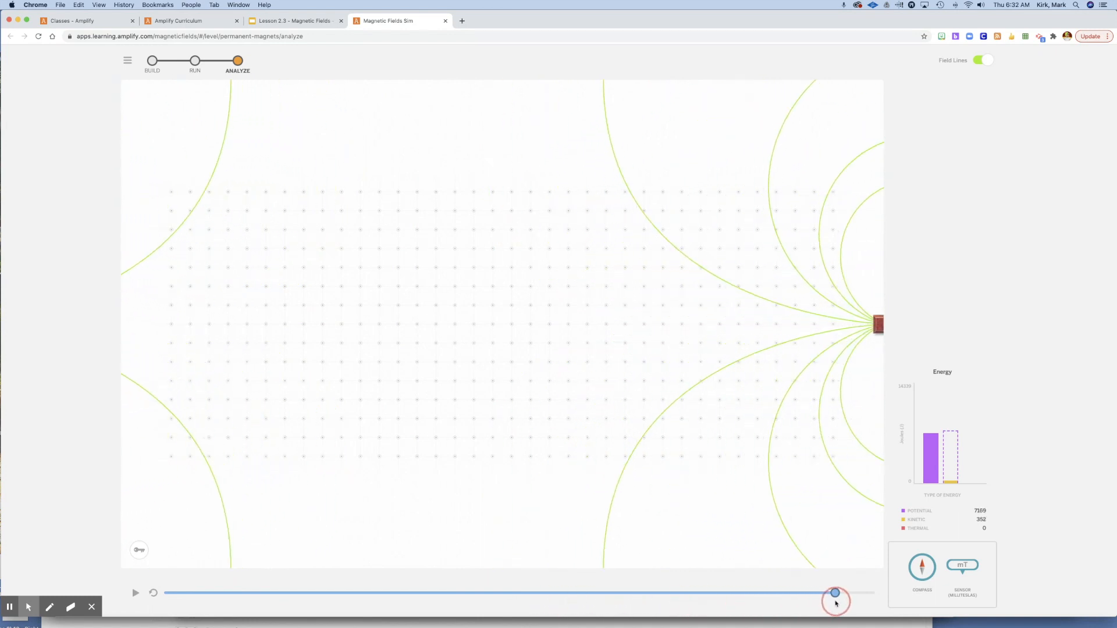
left_click_drag(835, 592, 641, 594)
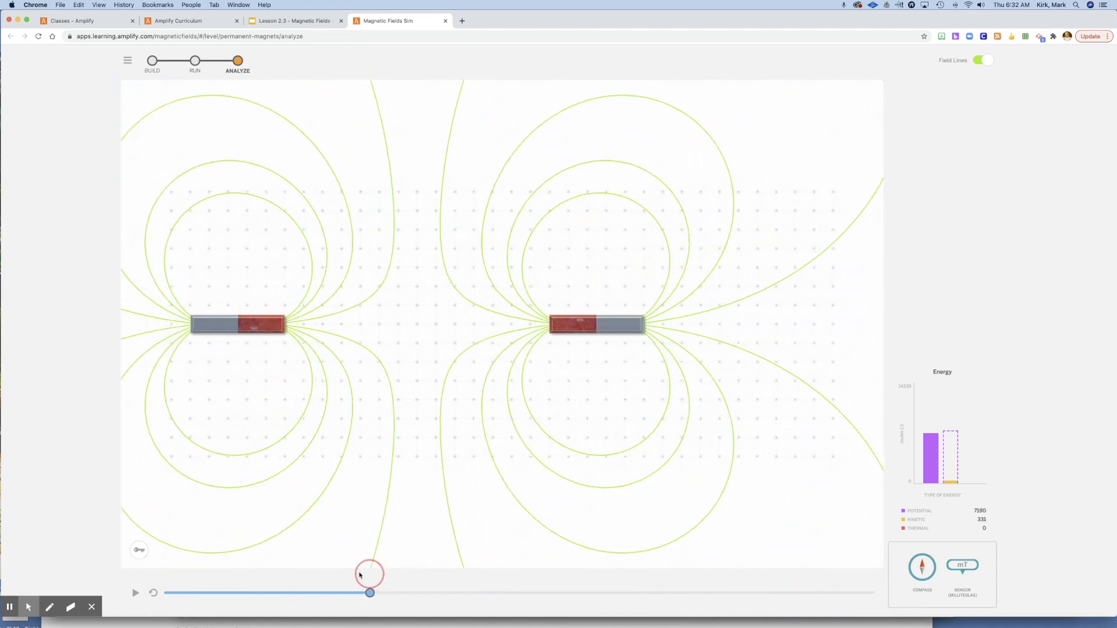
left_click_drag(369, 592, 258, 593)
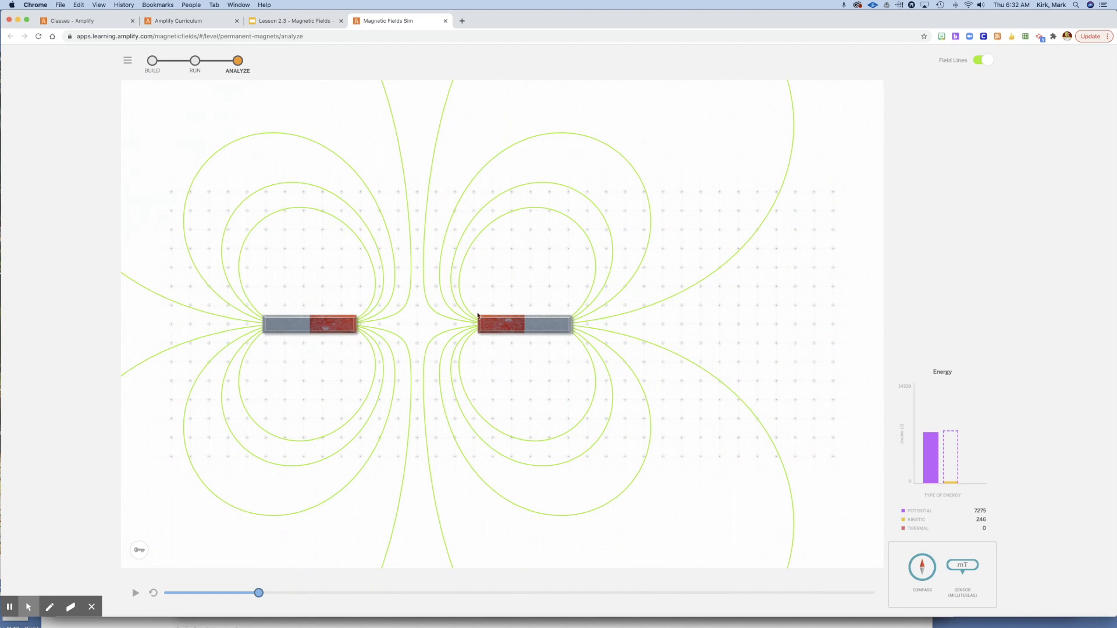
mouse_move(408, 347)
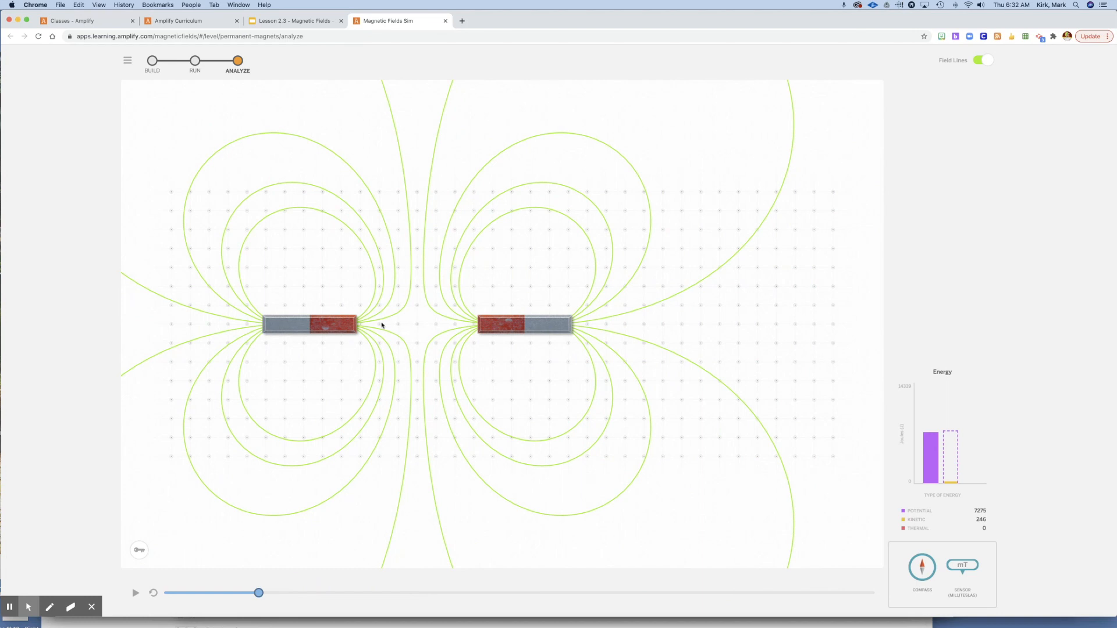
mouse_move(891, 472)
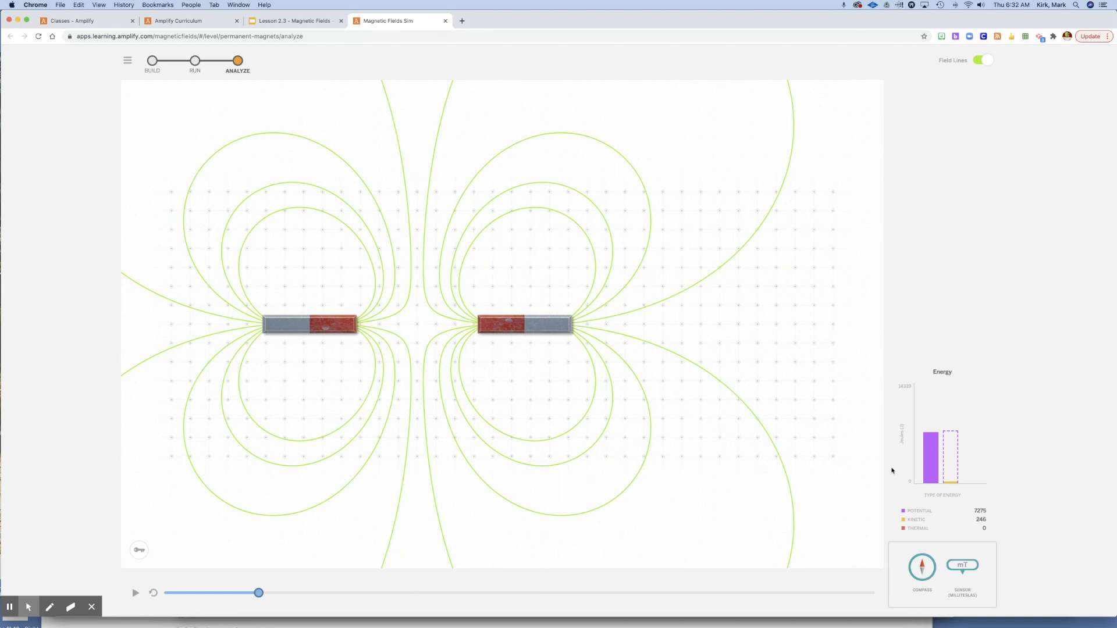
mouse_move(404, 509)
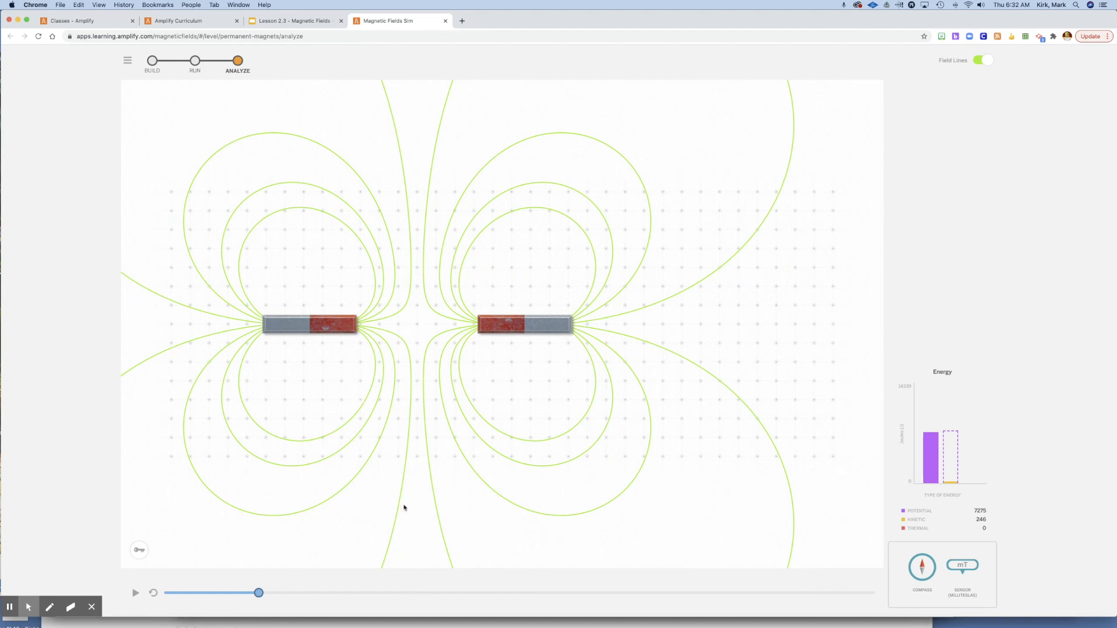
- Settle the replay at an early moment of separation with potential 7263 J and kinetic 258 J
left_click(153, 593)
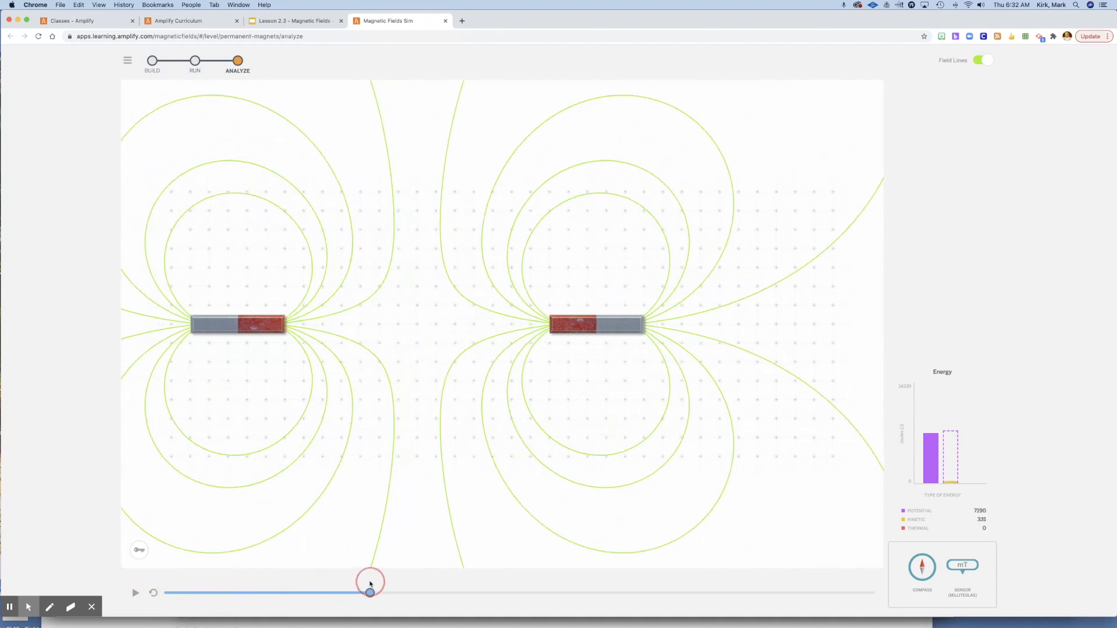
left_click_drag(370, 593, 265, 592)
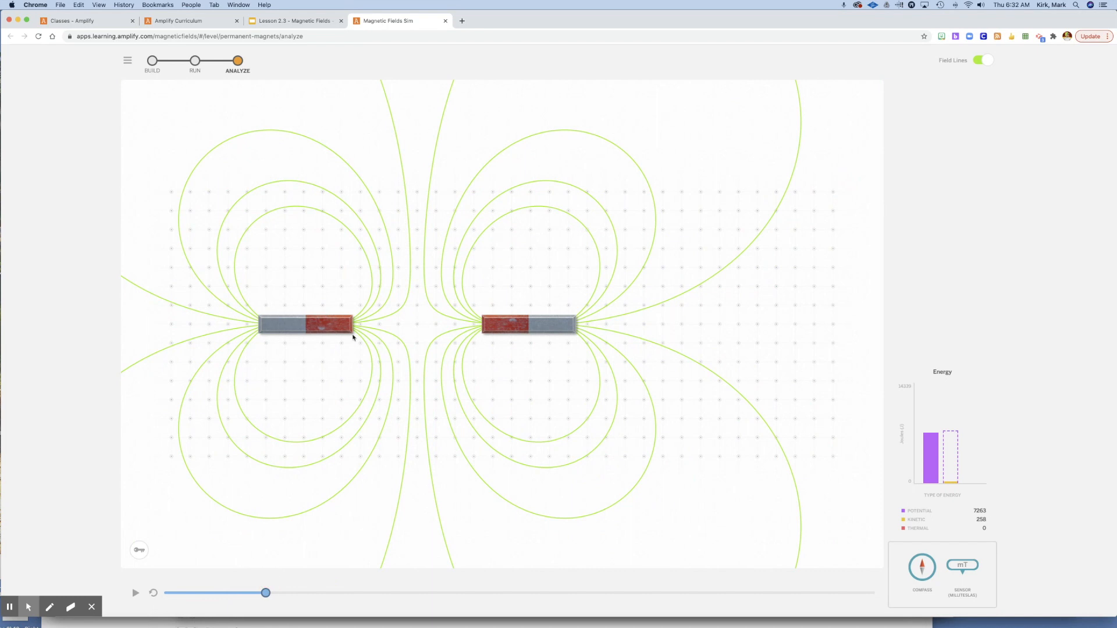
mouse_move(792, 503)
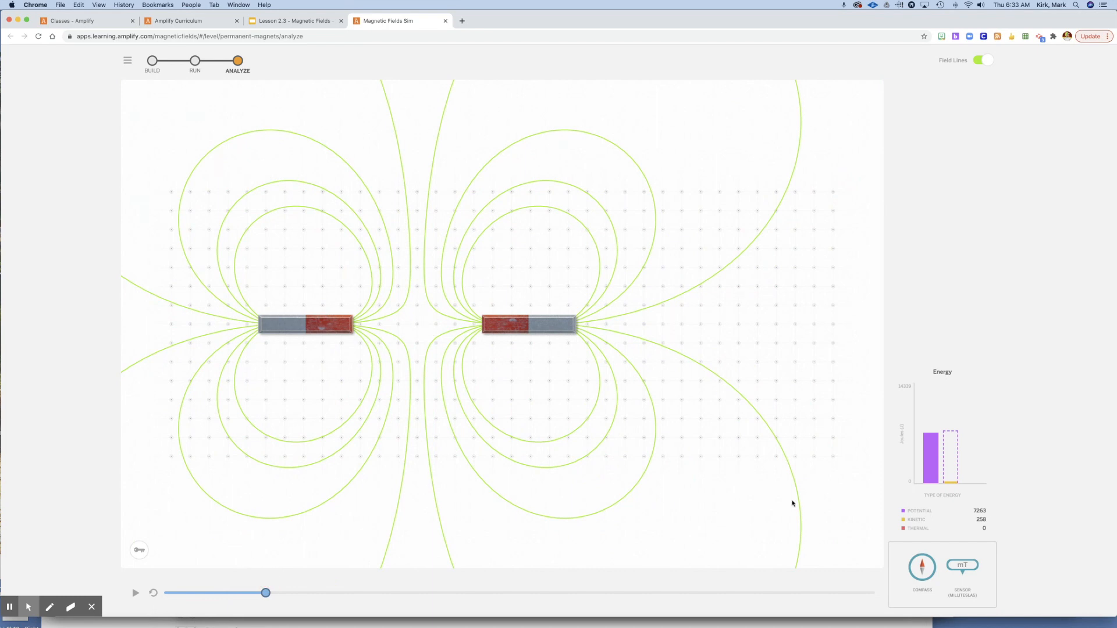
mouse_move(268, 199)
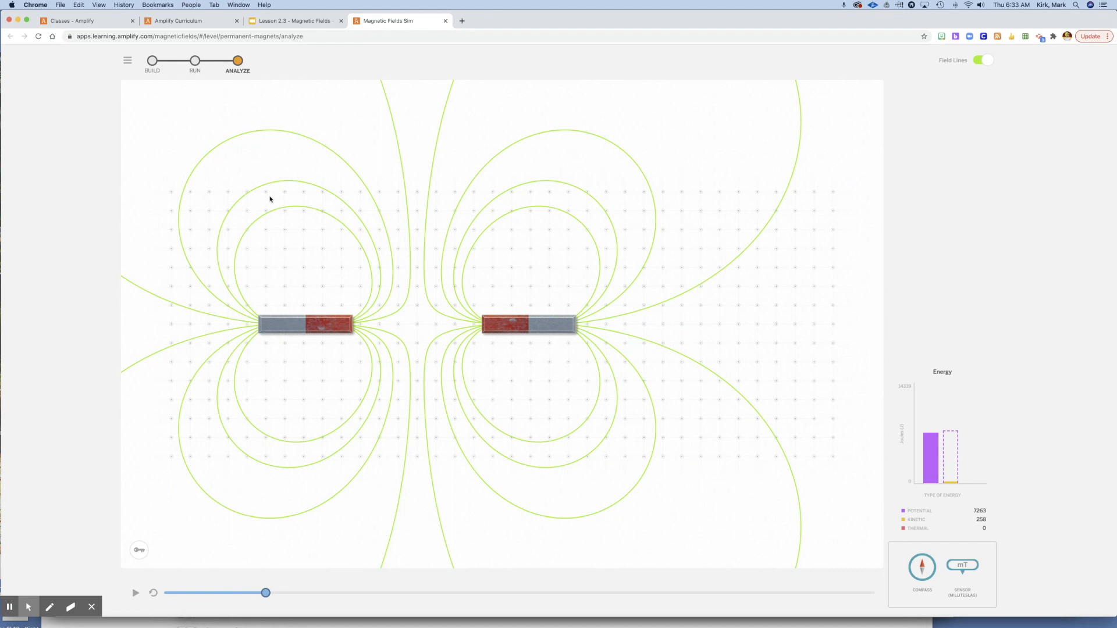
left_click(292, 21)
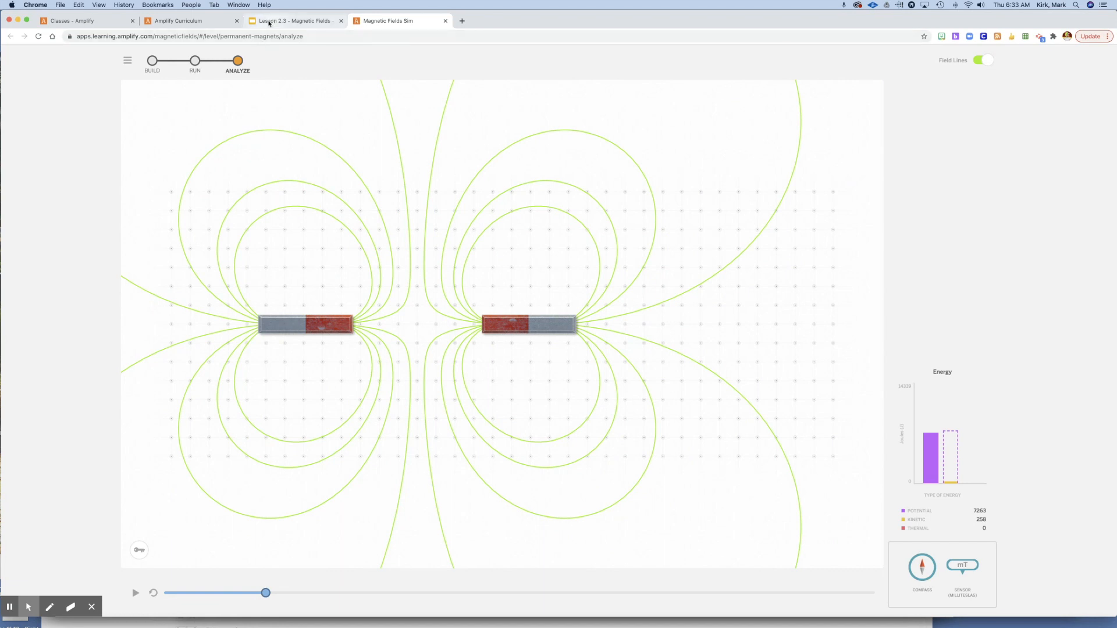
- Switch to the Google Slides lesson tab
left_click(292, 20)
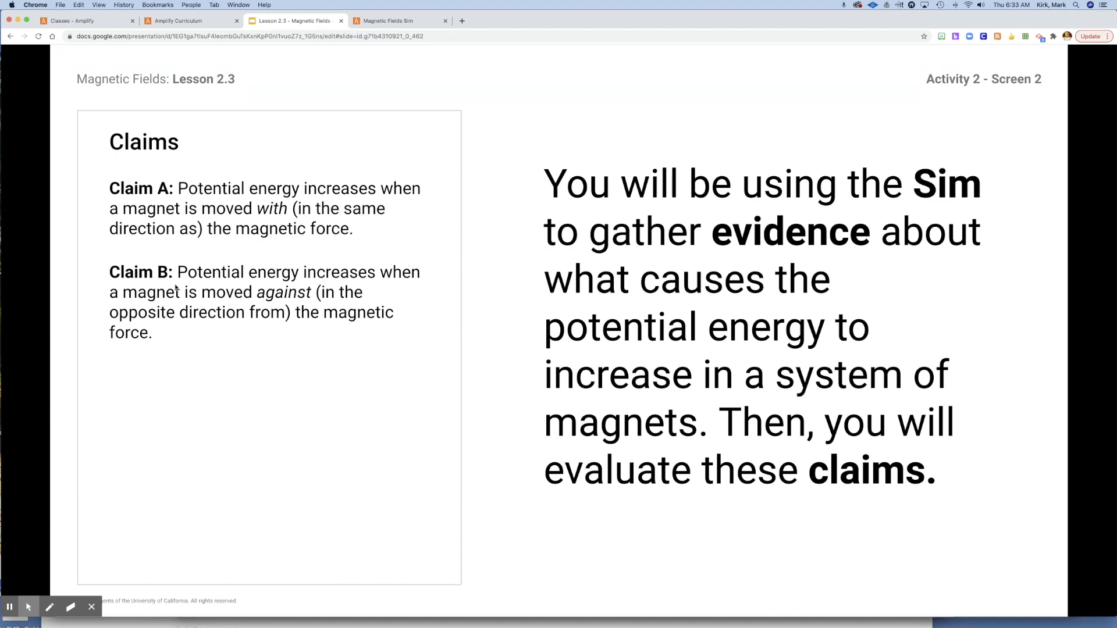
mouse_move(309, 284)
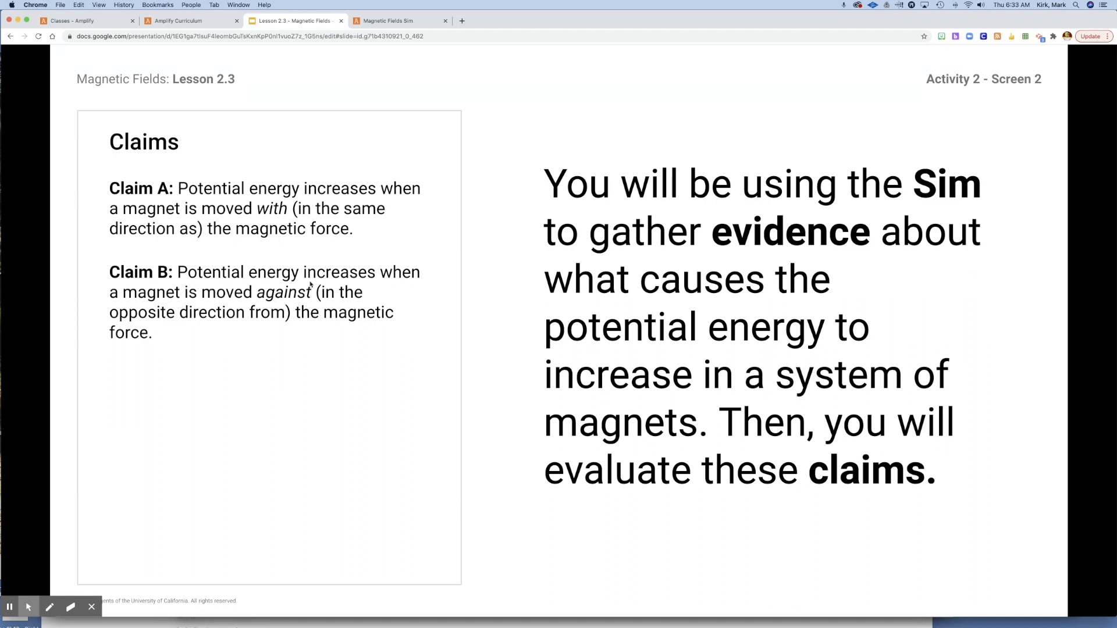
mouse_move(166, 306)
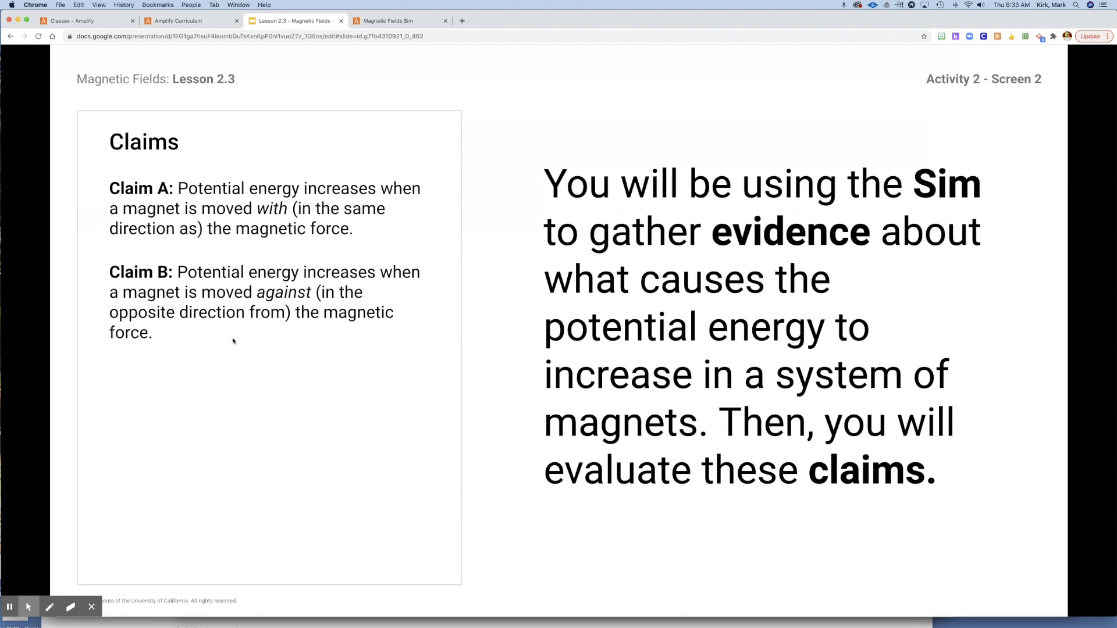
mouse_move(479, 315)
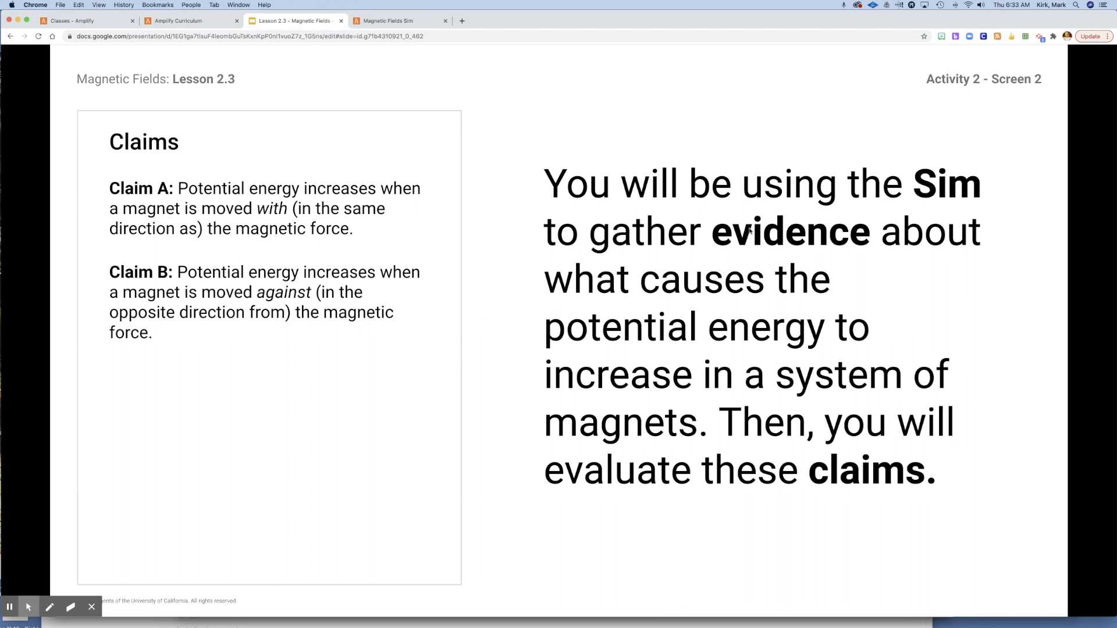
mouse_move(690, 362)
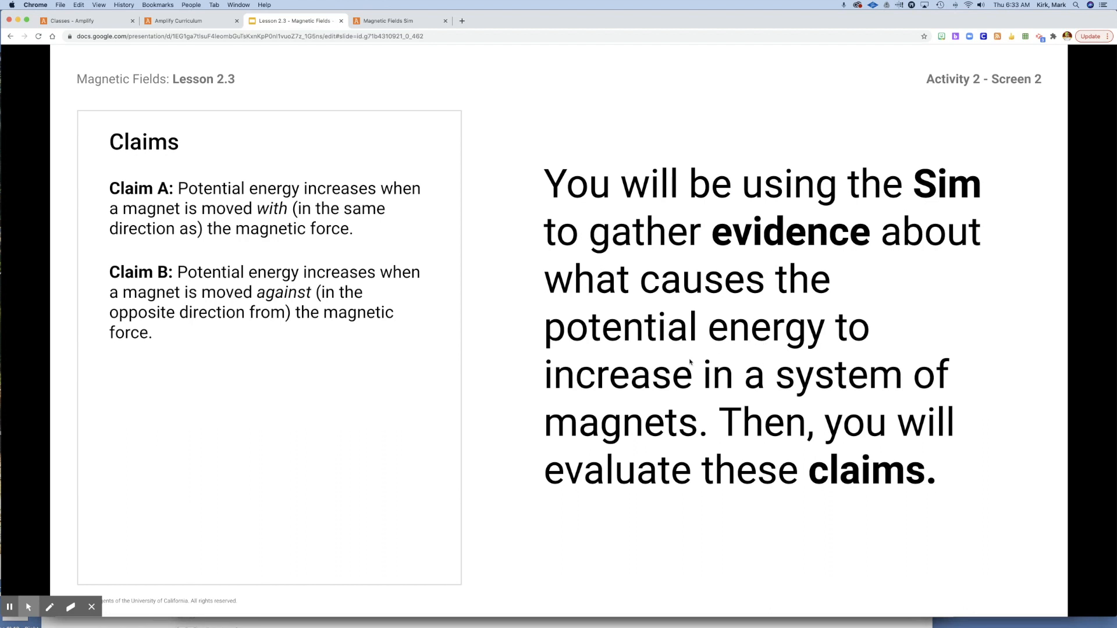
mouse_move(608, 388)
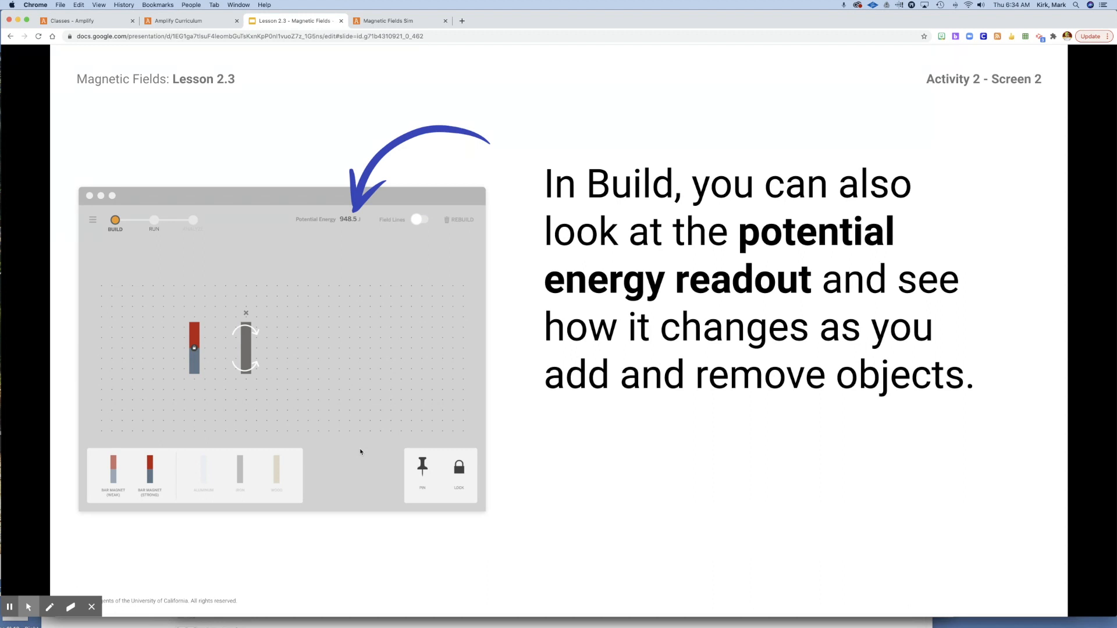
mouse_move(354, 265)
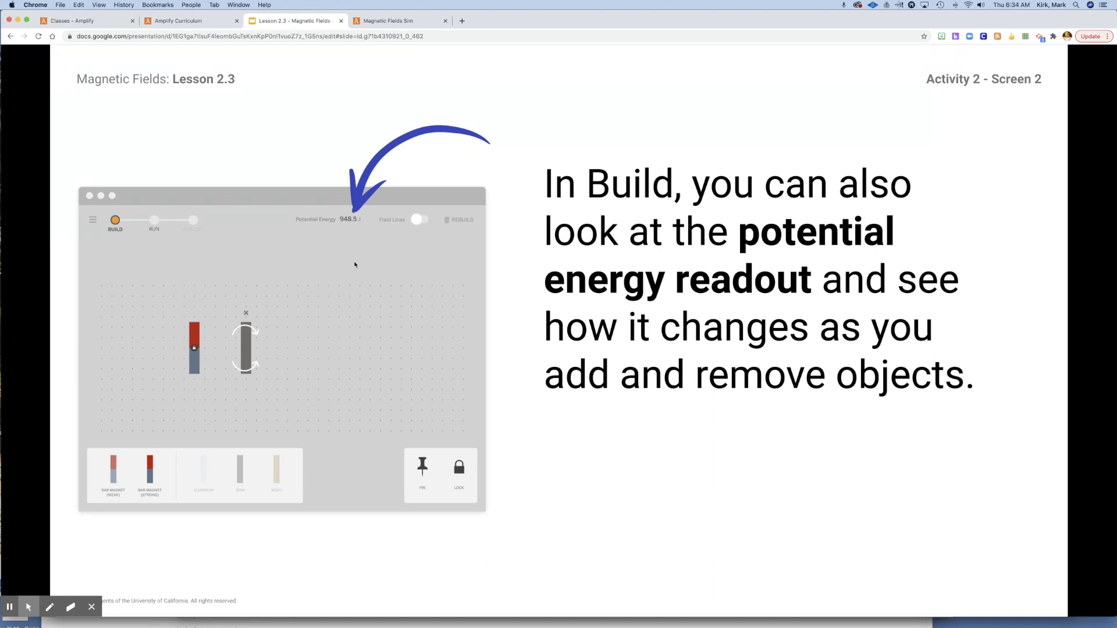
mouse_move(346, 242)
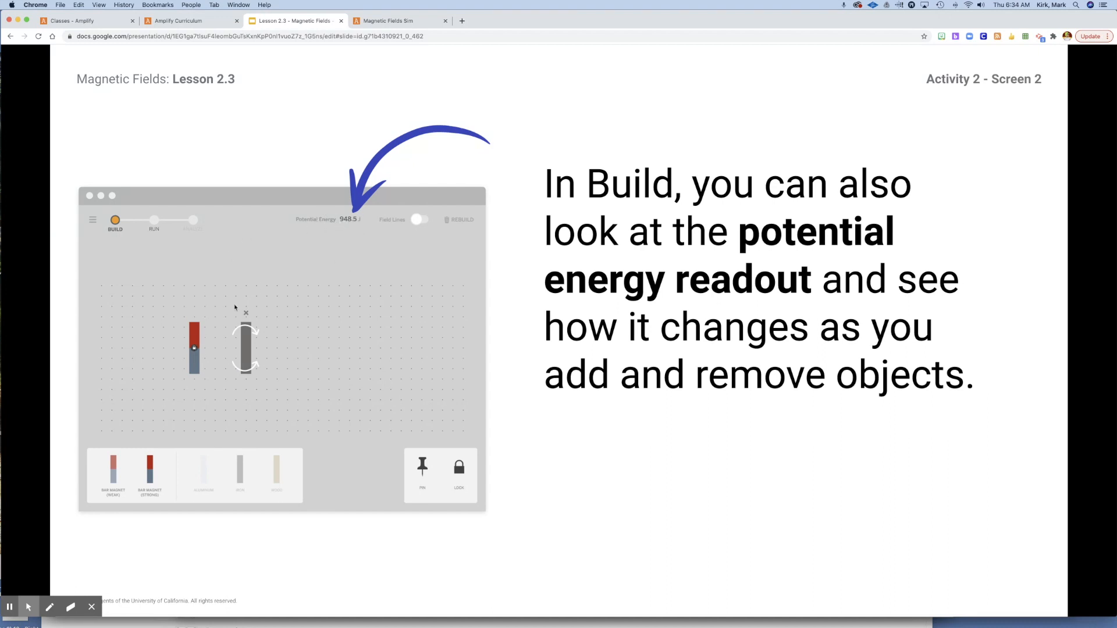
mouse_move(186, 369)
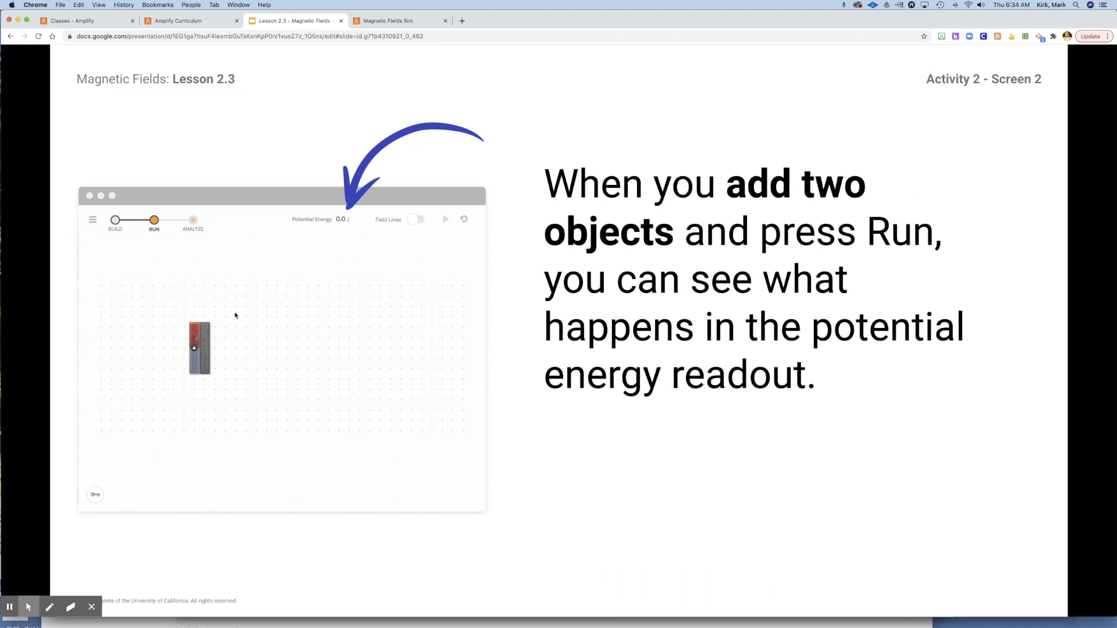
mouse_move(205, 363)
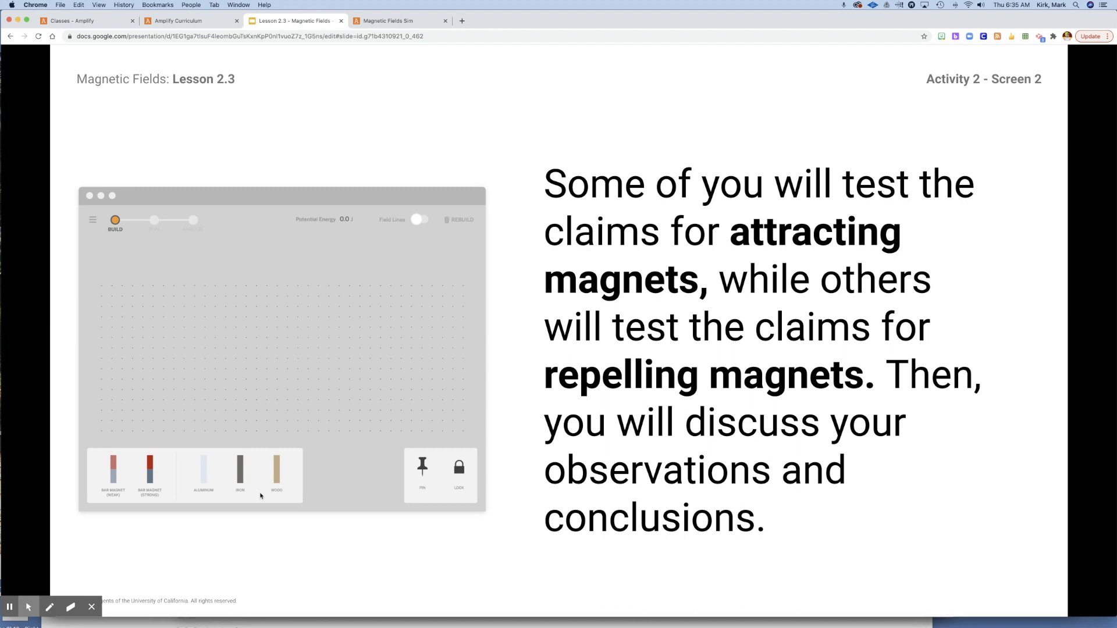
- Return to the sim's Build stage and drag the two bar magnets wide apart
left_click(399, 19)
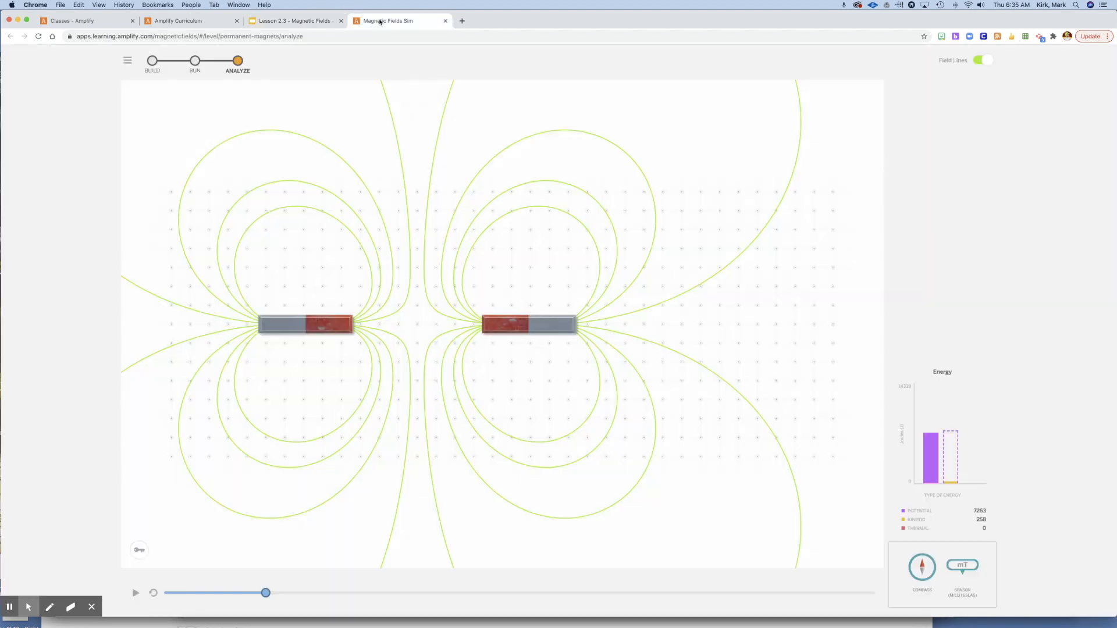
left_click(152, 60)
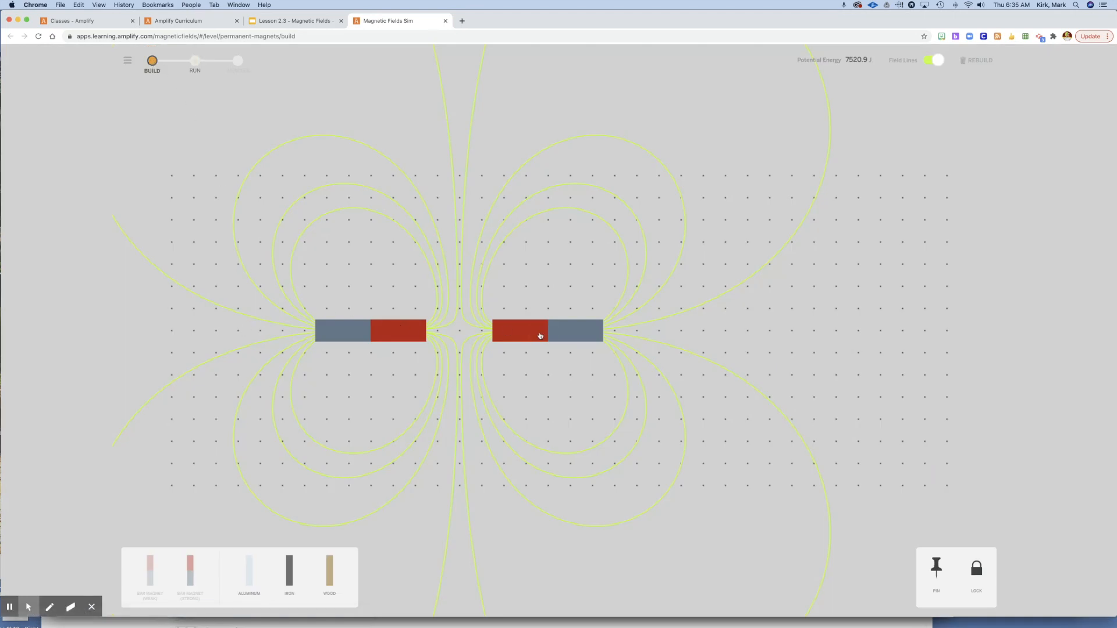
left_click_drag(540, 335, 548, 331)
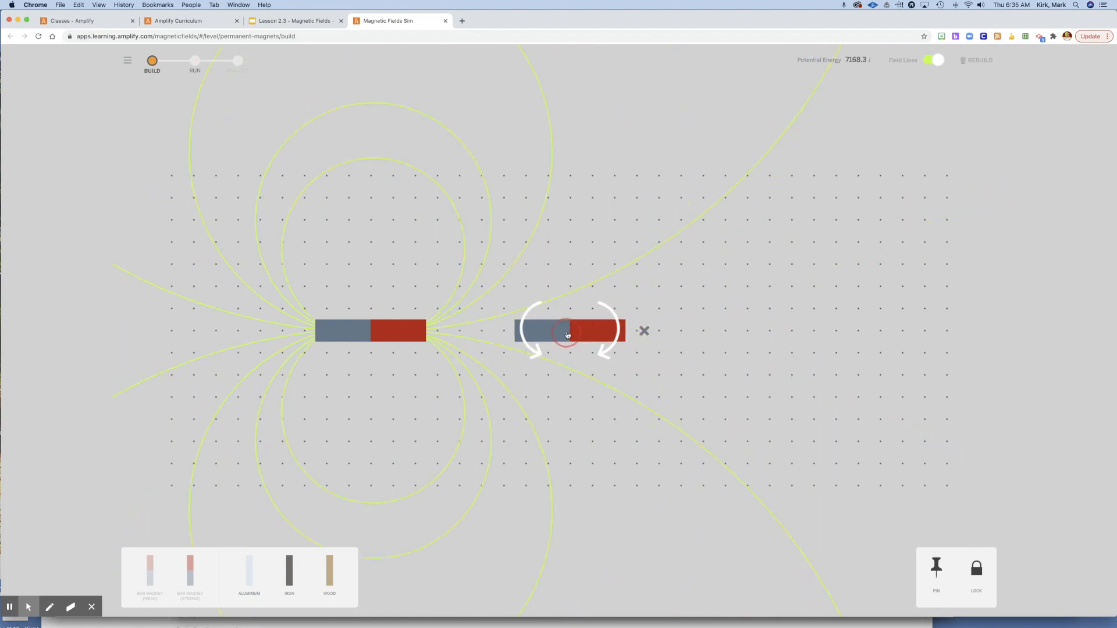
left_click_drag(567, 329, 722, 329)
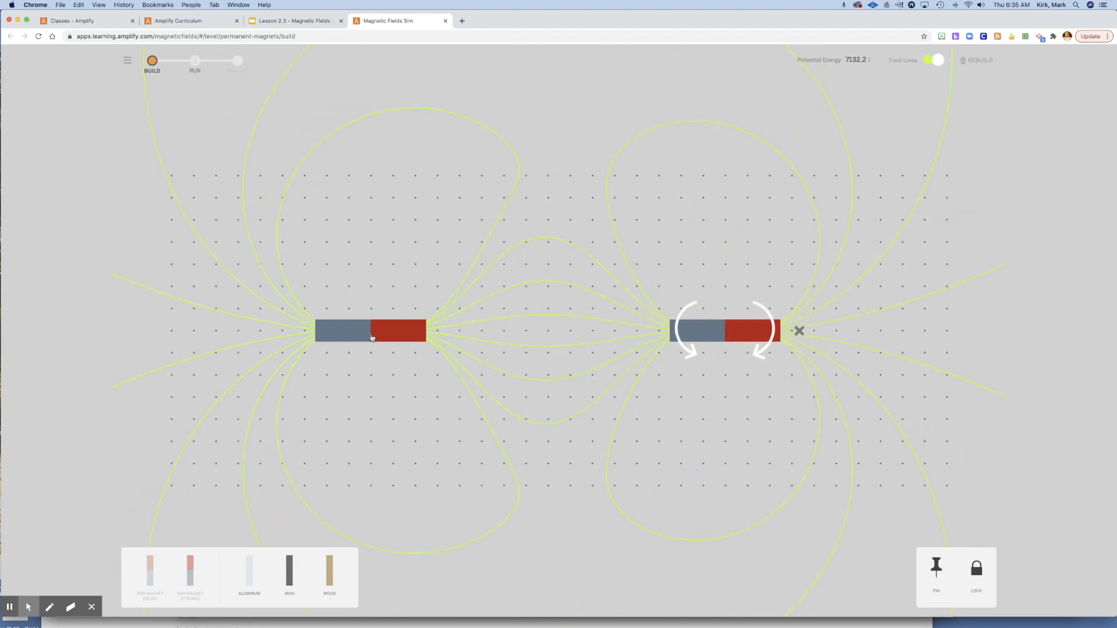
left_click_drag(370, 329, 328, 329)
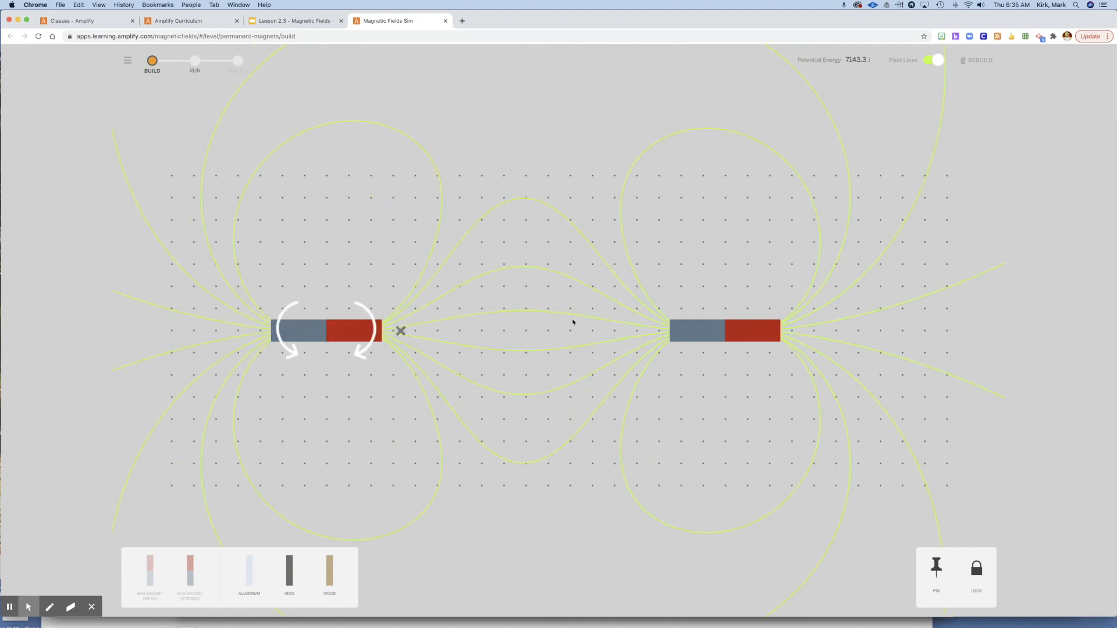
mouse_move(446, 320)
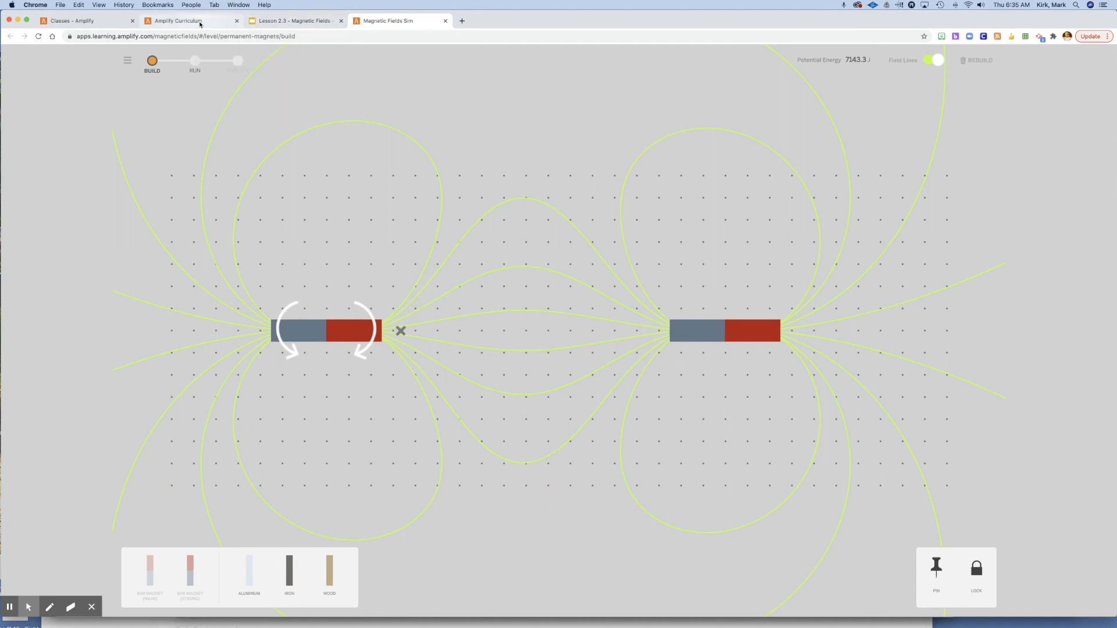
- Open the Simulating Energy Changes activity's next page and highlight the Claim A sentence
left_click(175, 19)
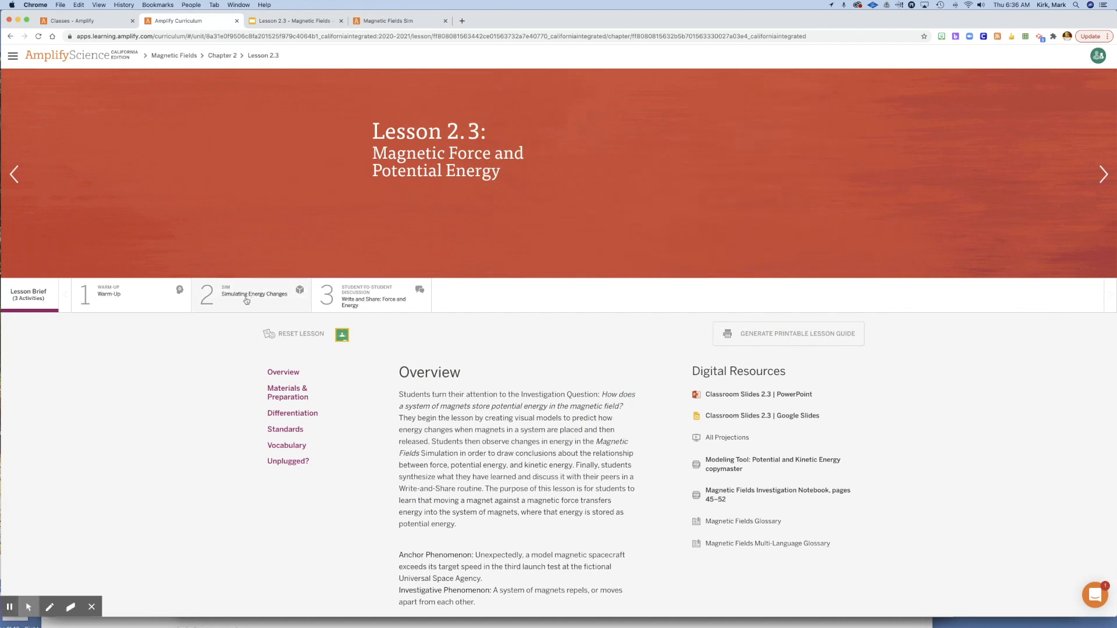
left_click(252, 294)
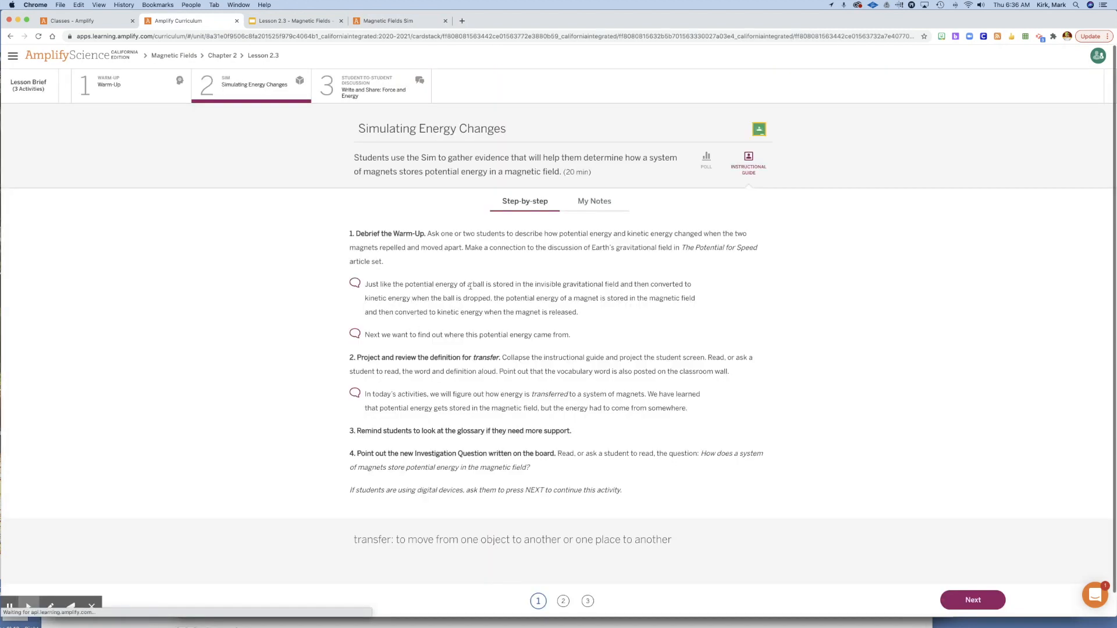
left_click(749, 160)
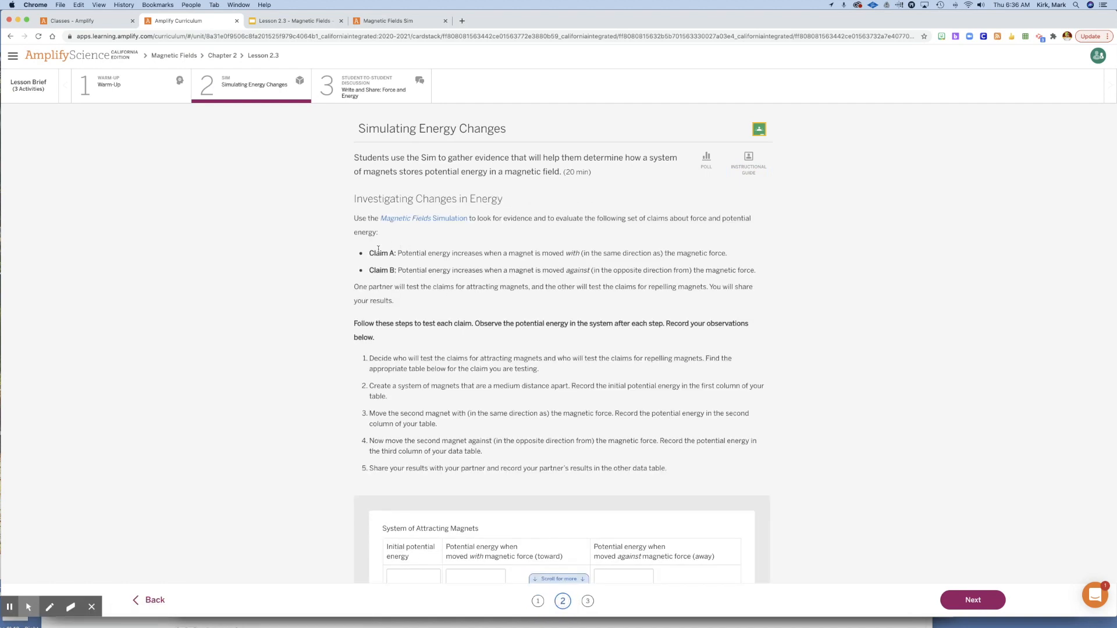
mouse_move(396, 253)
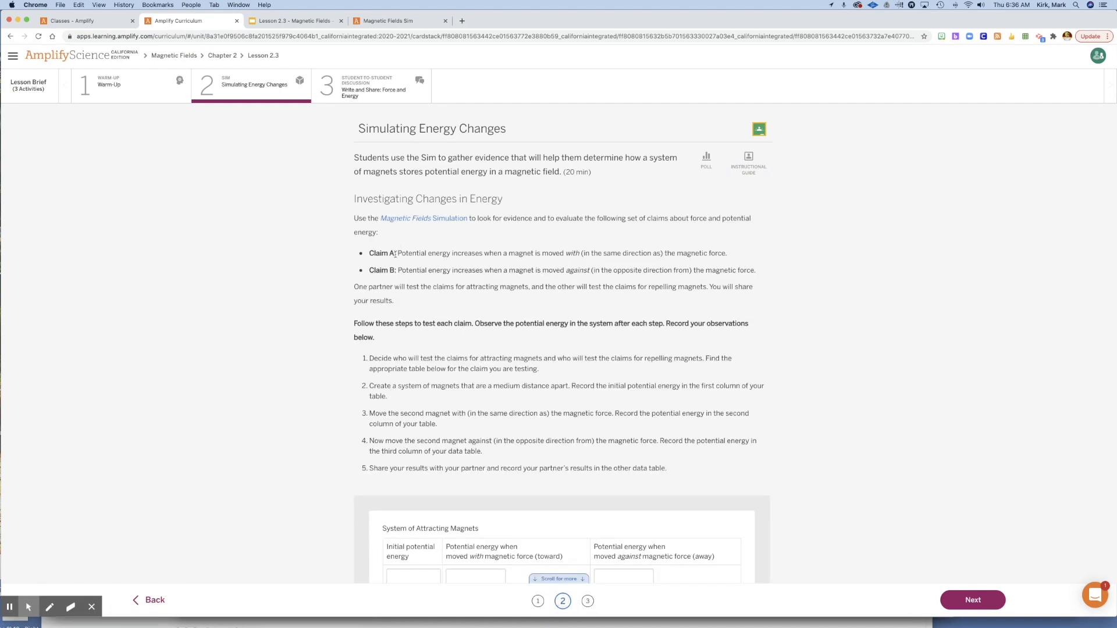
left_click_drag(398, 253, 487, 253)
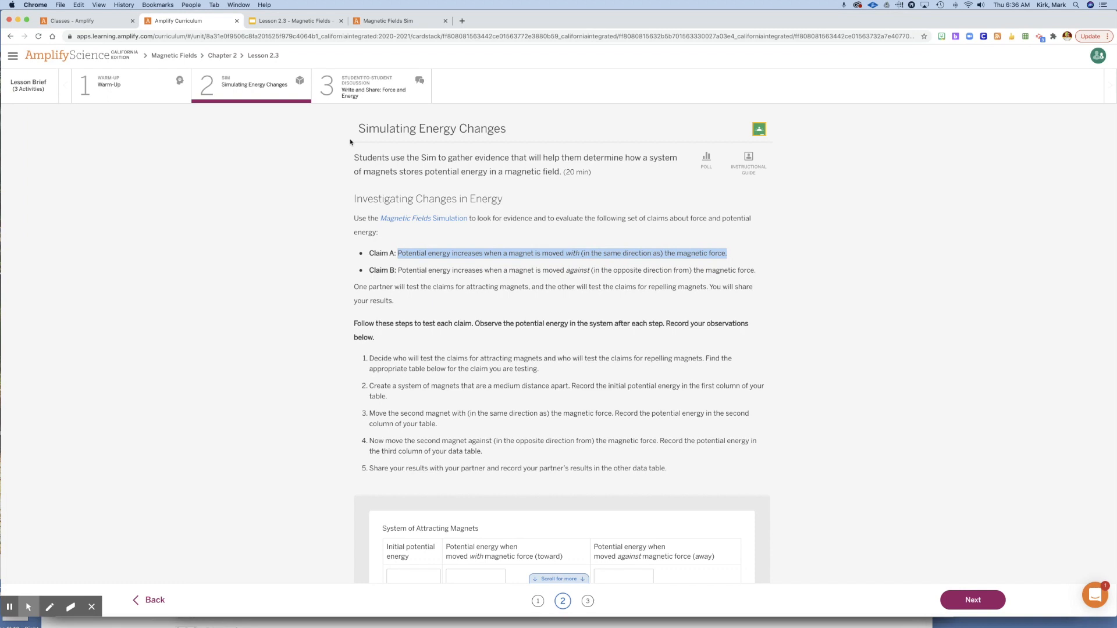
- Run the two attracting magnets together in the sim, then return to Build
left_click(390, 20)
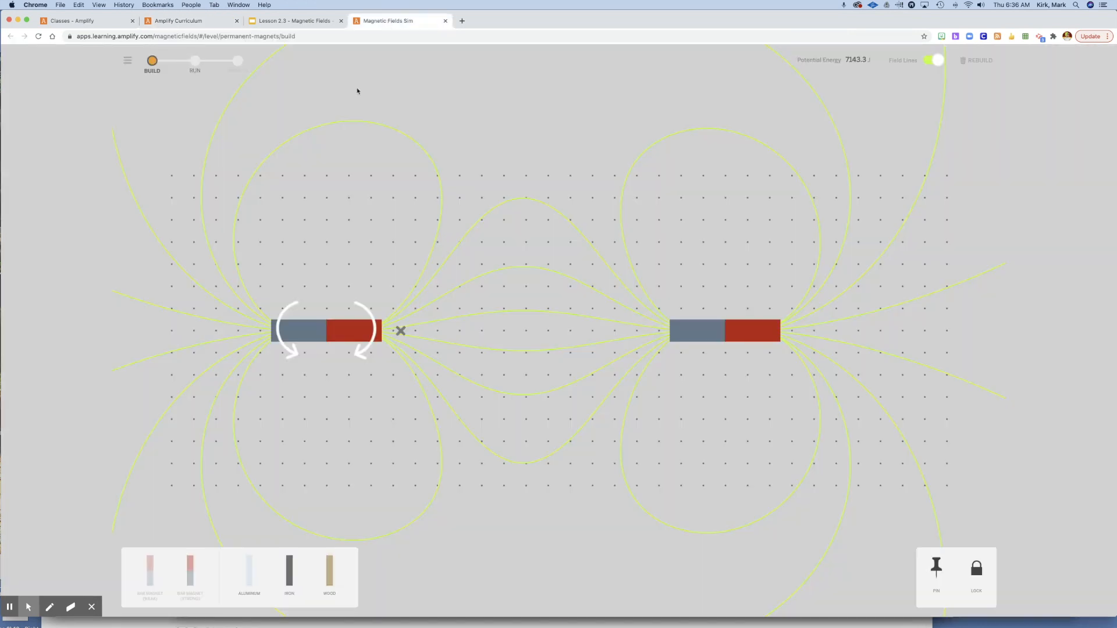
mouse_move(561, 310)
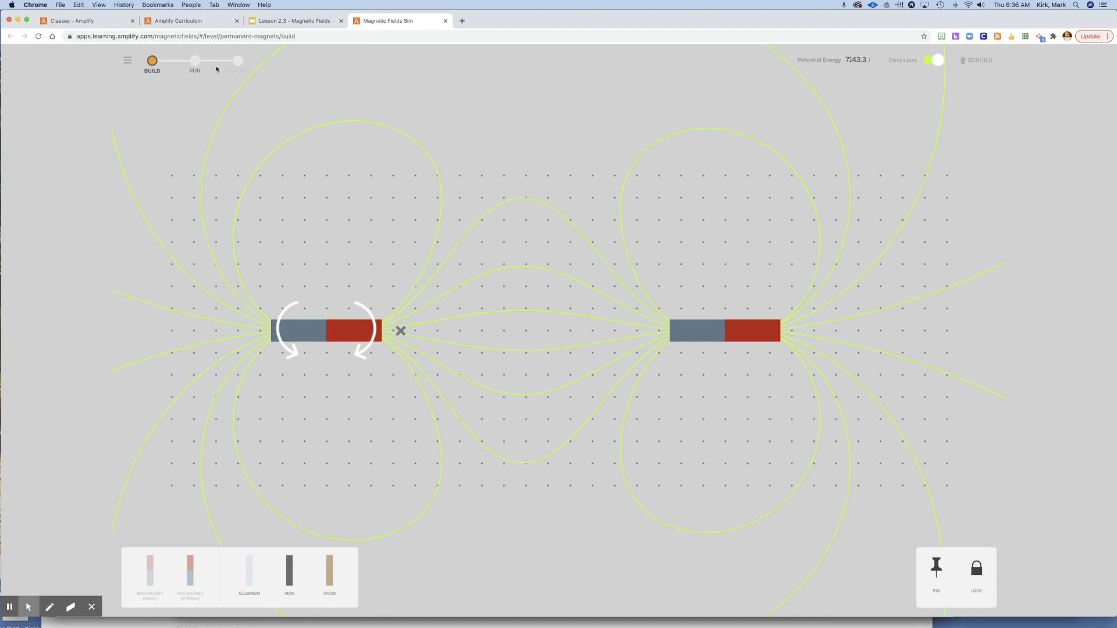
mouse_move(903, 91)
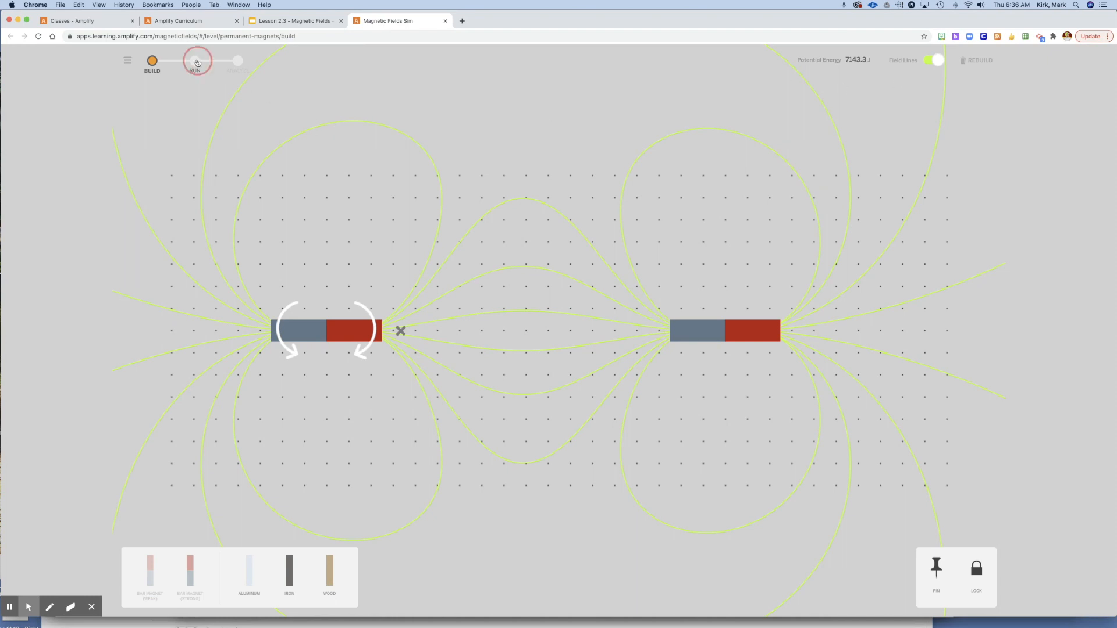
left_click(195, 60)
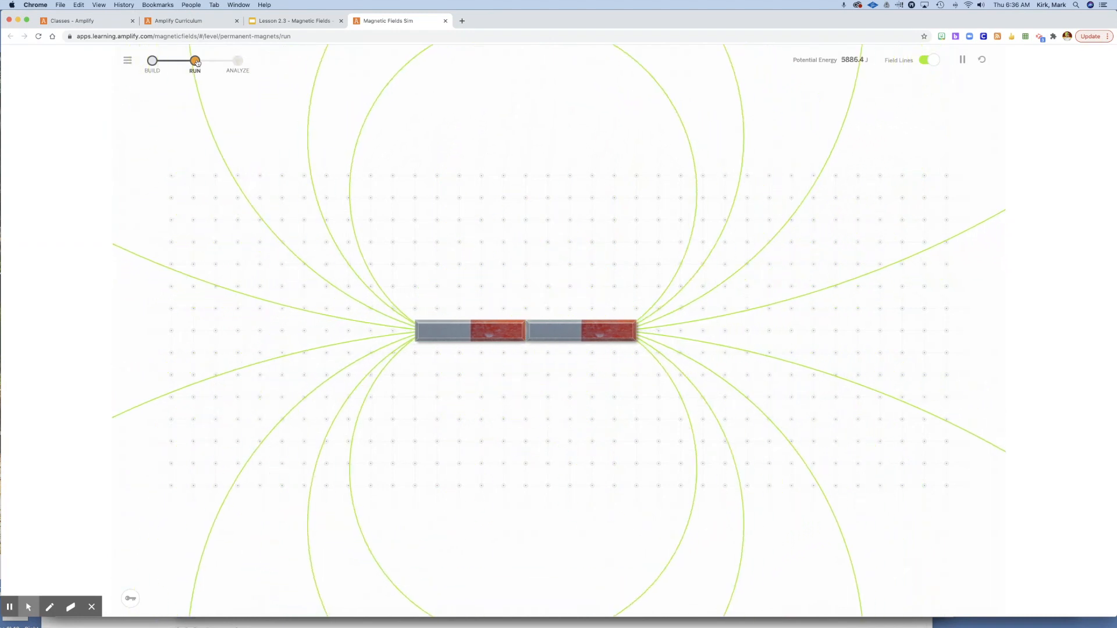
left_click(963, 59)
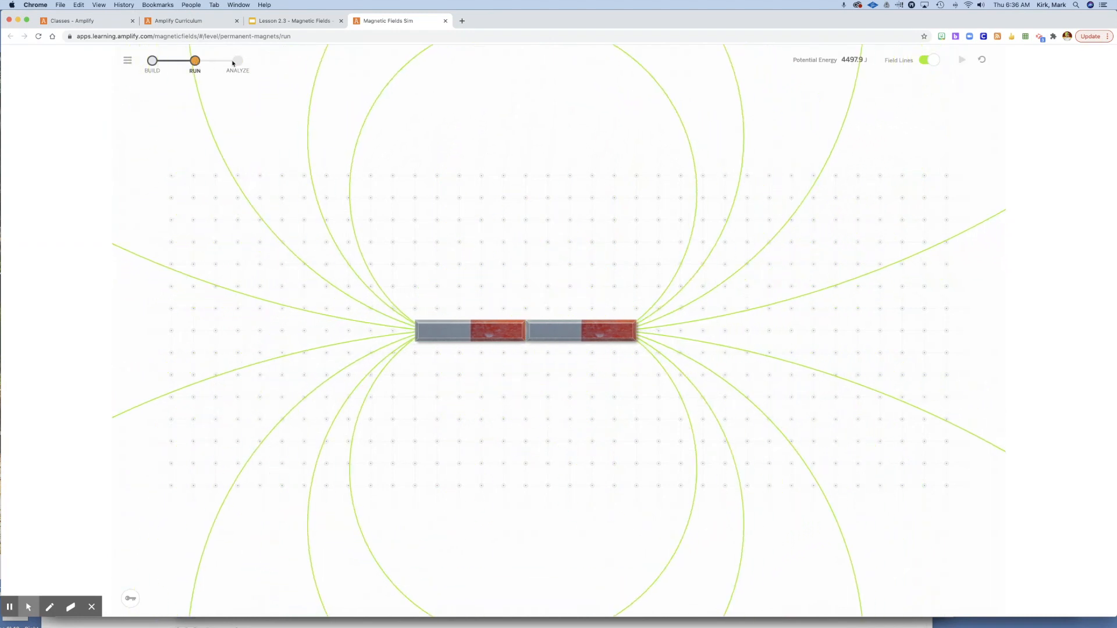
left_click(152, 60)
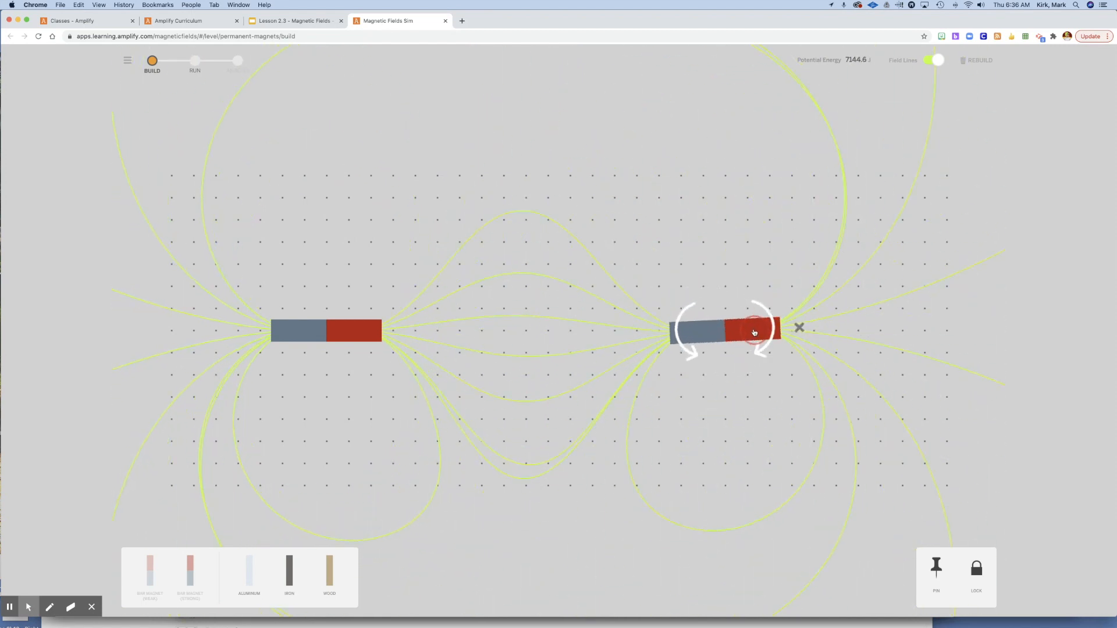
- Flip the right magnet so like poles face, place the magnets side by side, run the repulsion, and return to Build
left_click_drag(754, 329, 691, 334)
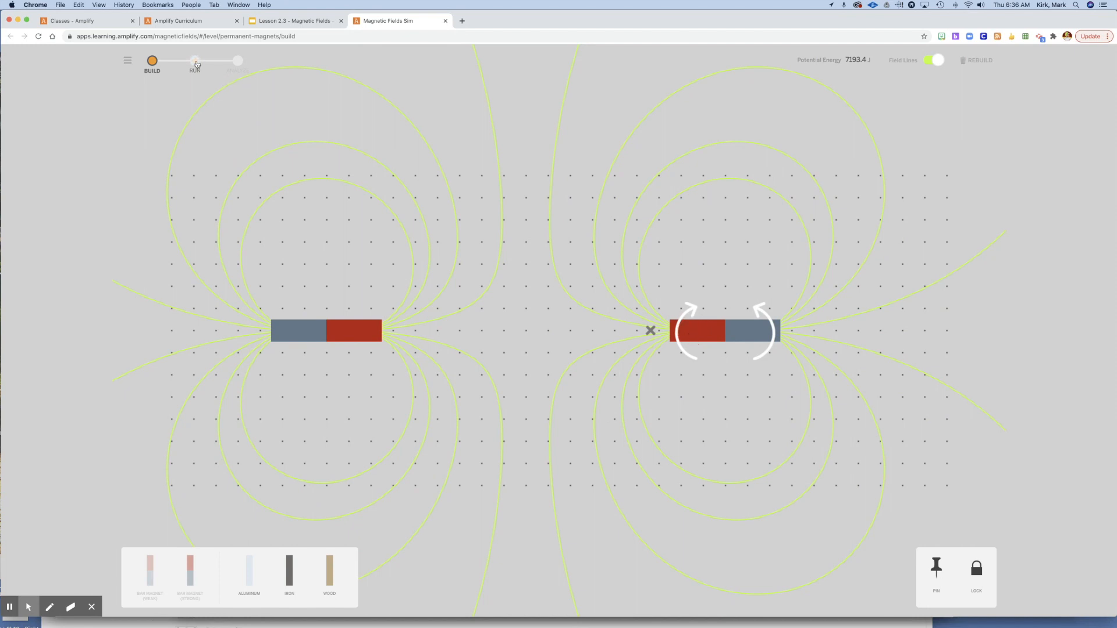
left_click(194, 61)
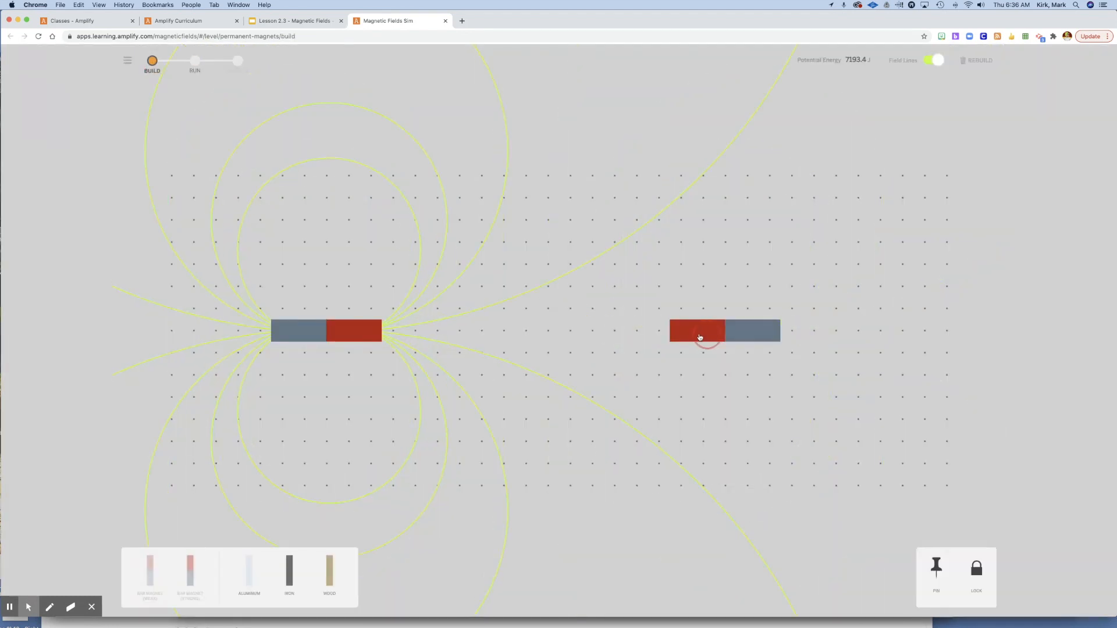
left_click_drag(699, 338, 566, 339)
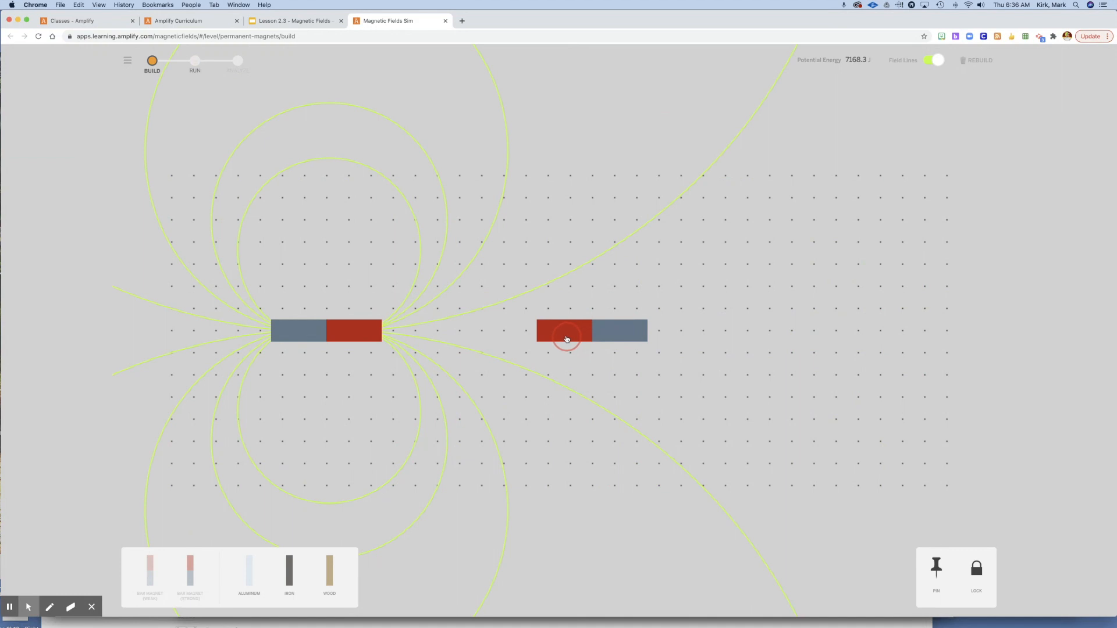
left_click_drag(326, 329, 371, 329)
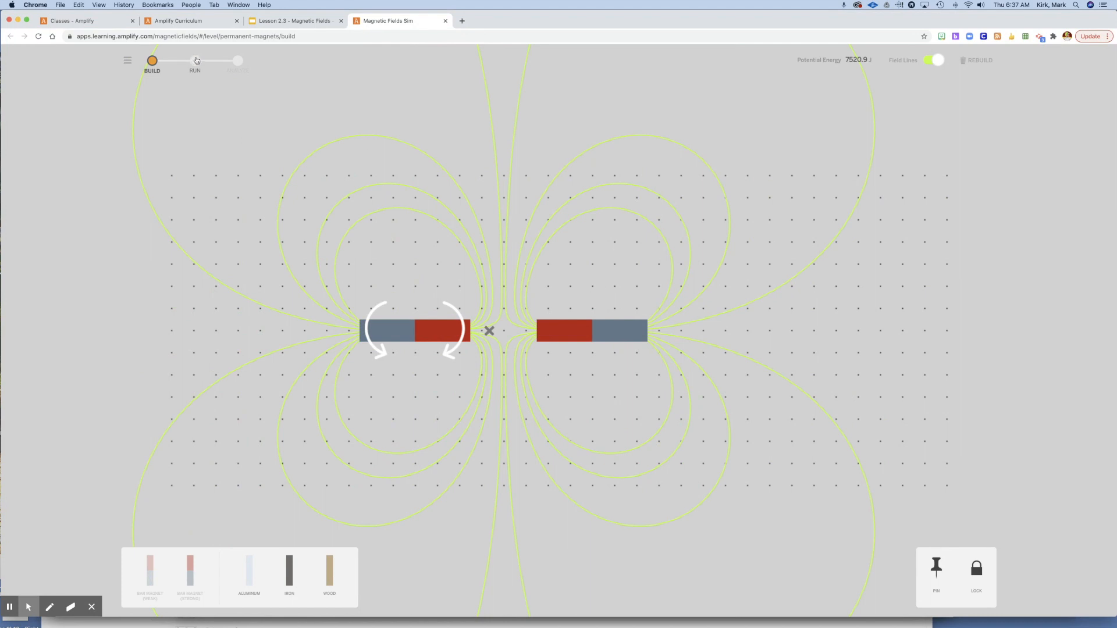
left_click(194, 61)
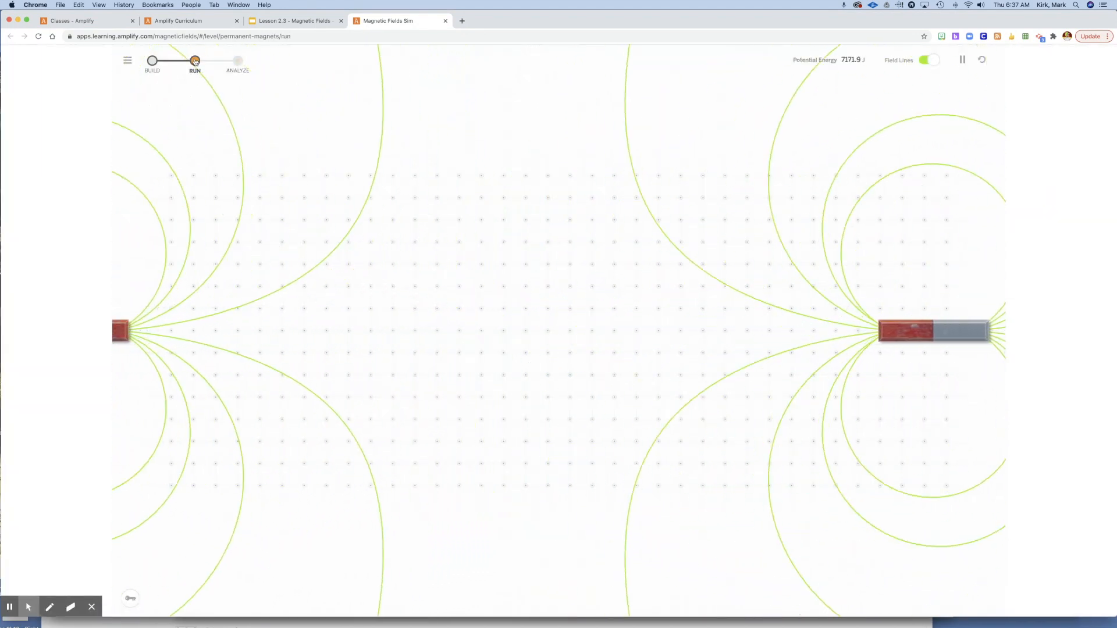
left_click(152, 60)
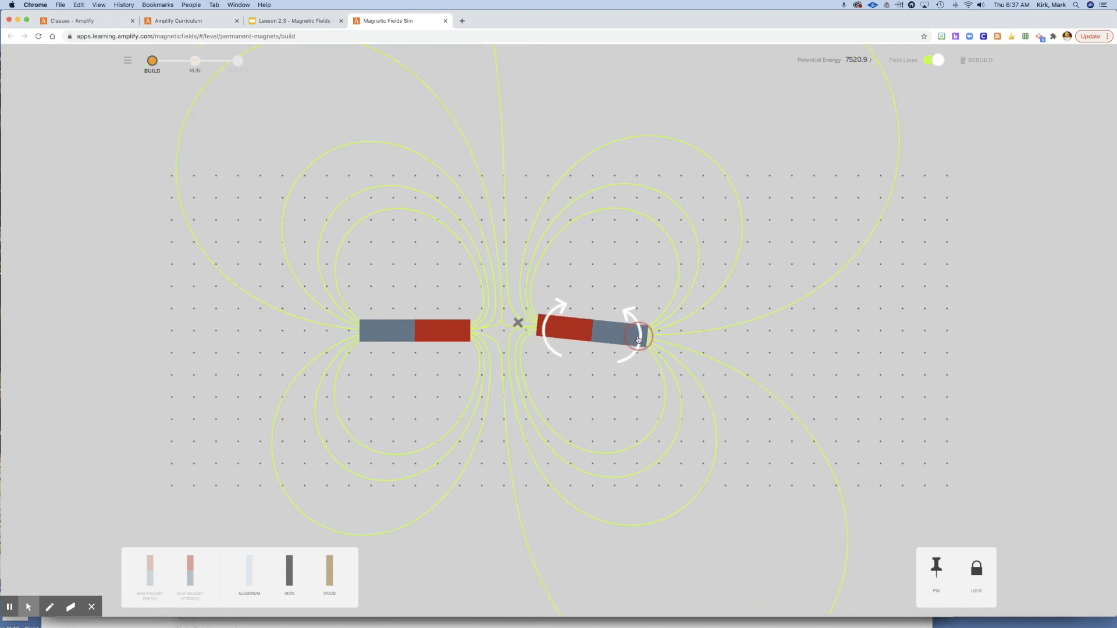
- Flip the right magnet back to attract, rerun, then place it far to the right and start another run
left_click_drag(638, 339, 568, 334)
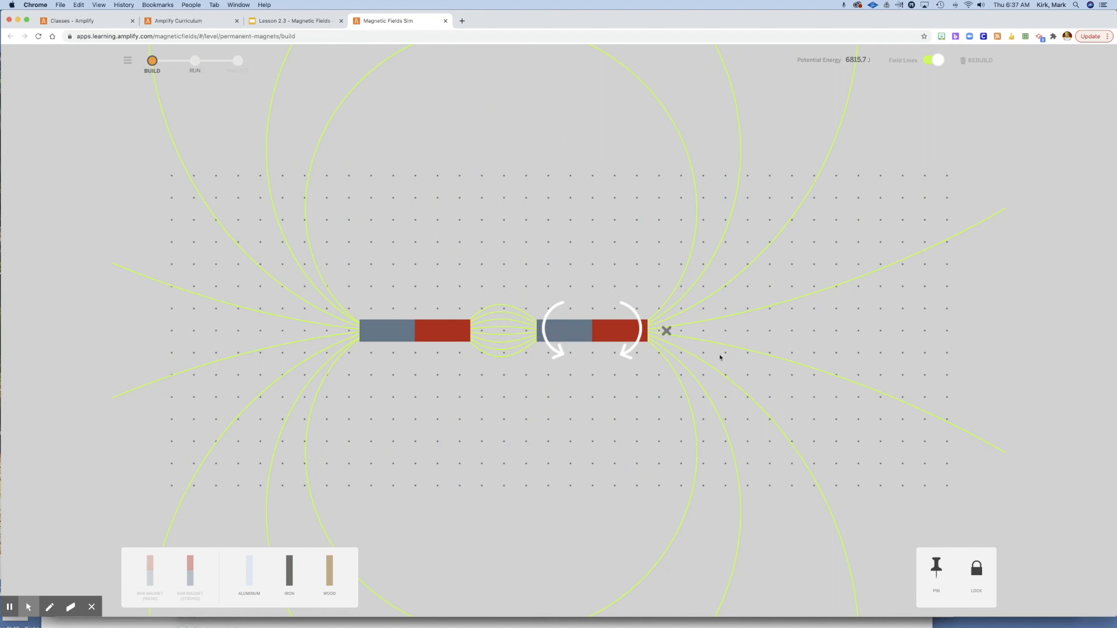
left_click(194, 60)
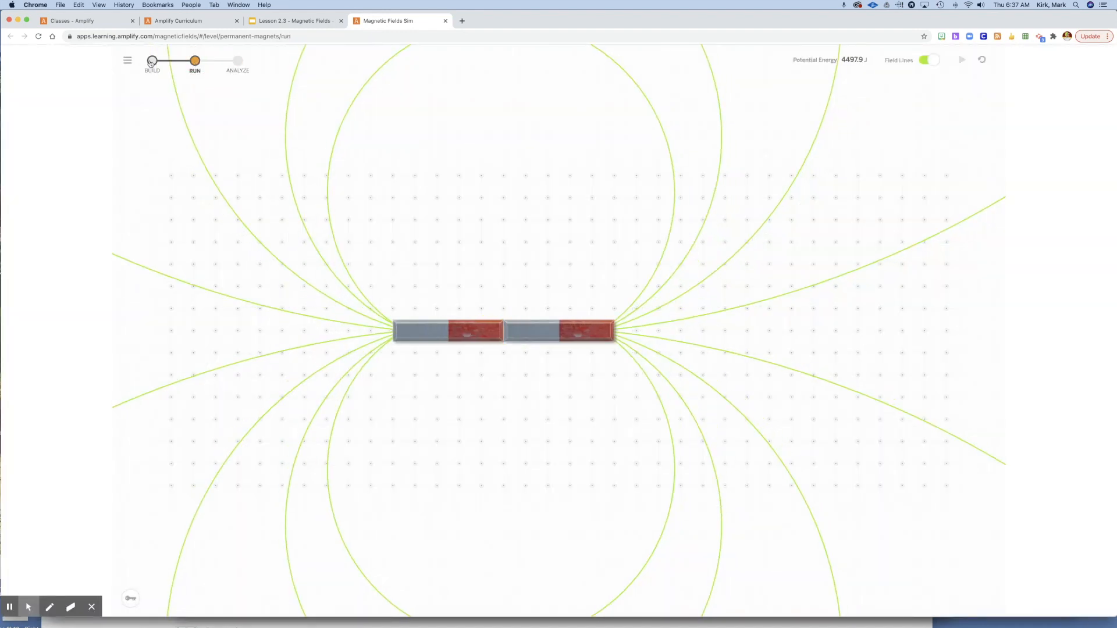
left_click(151, 60)
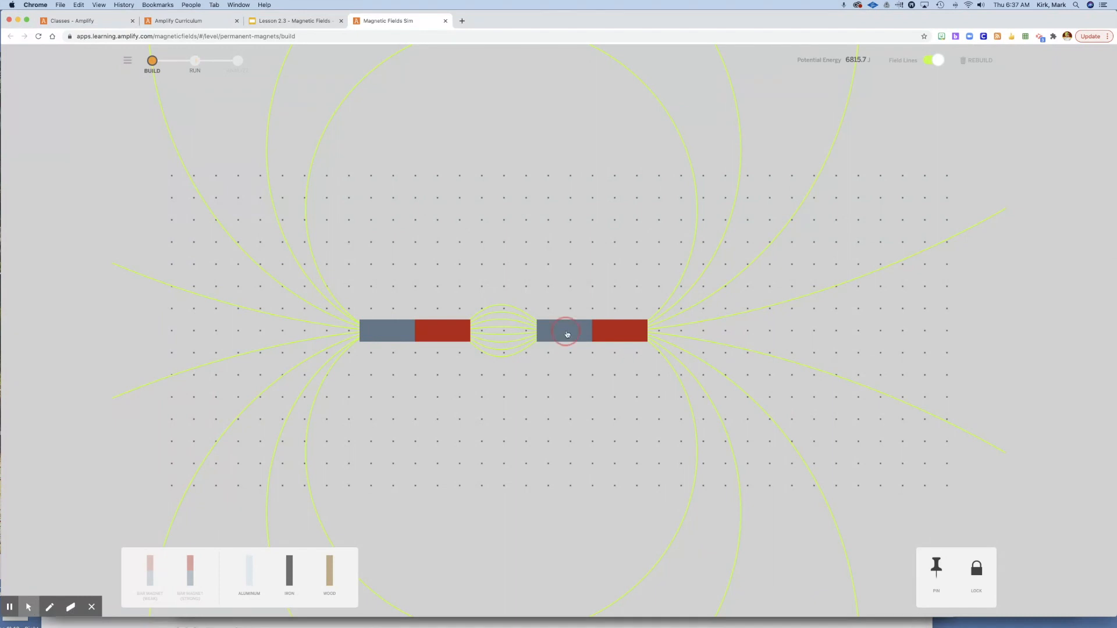
left_click_drag(566, 332, 705, 335)
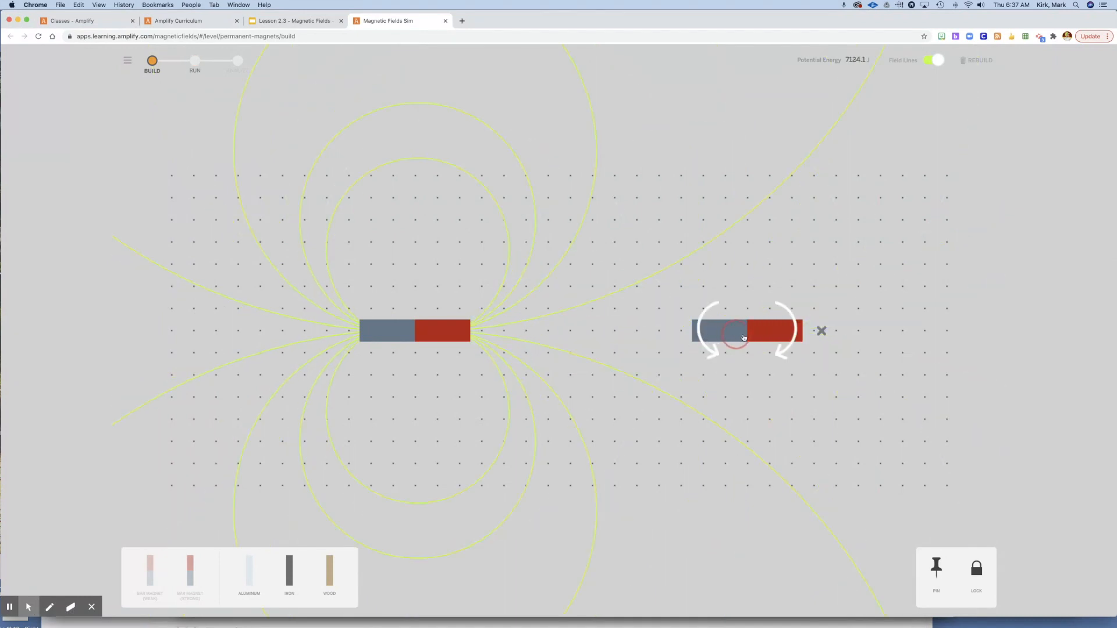
left_click_drag(745, 329, 816, 329)
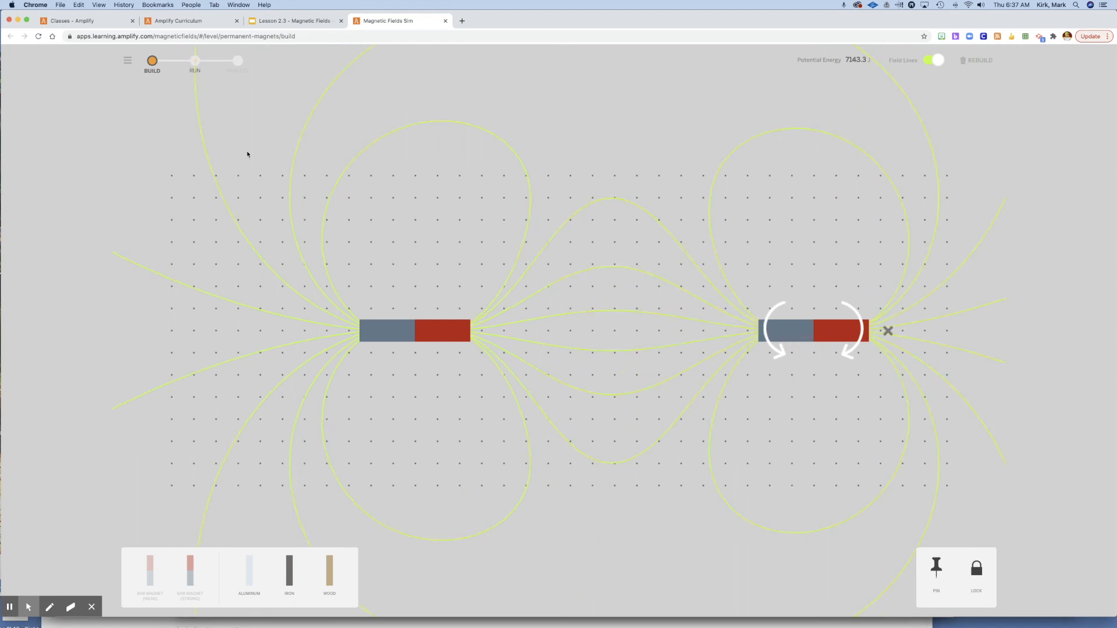
left_click(194, 60)
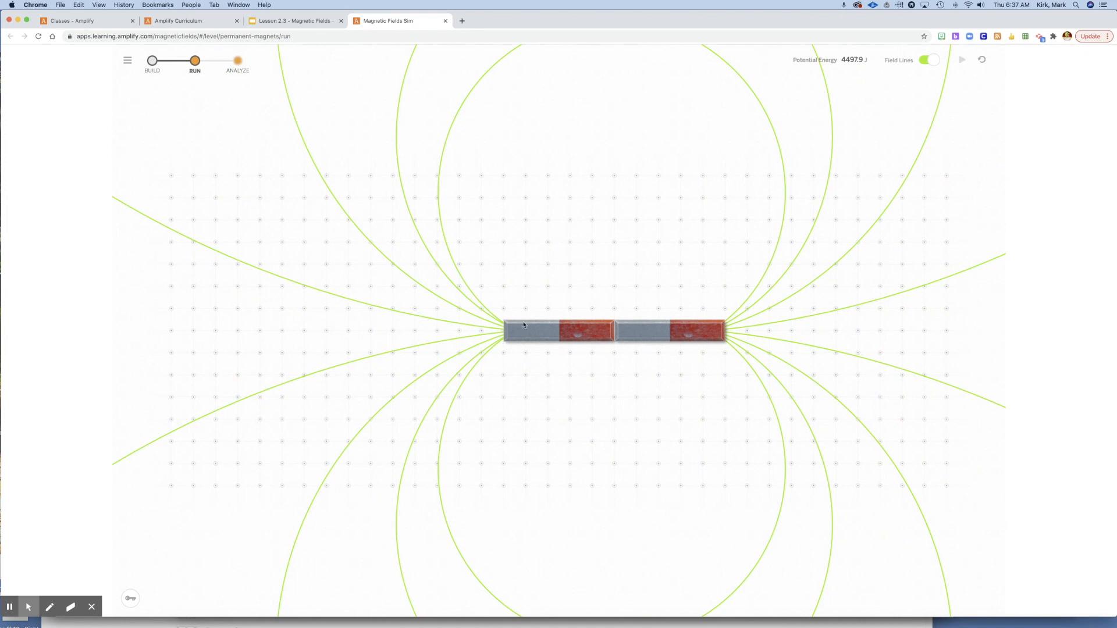
- In Build, move the left magnet farther left and rotate it to stand vertical
left_click(151, 60)
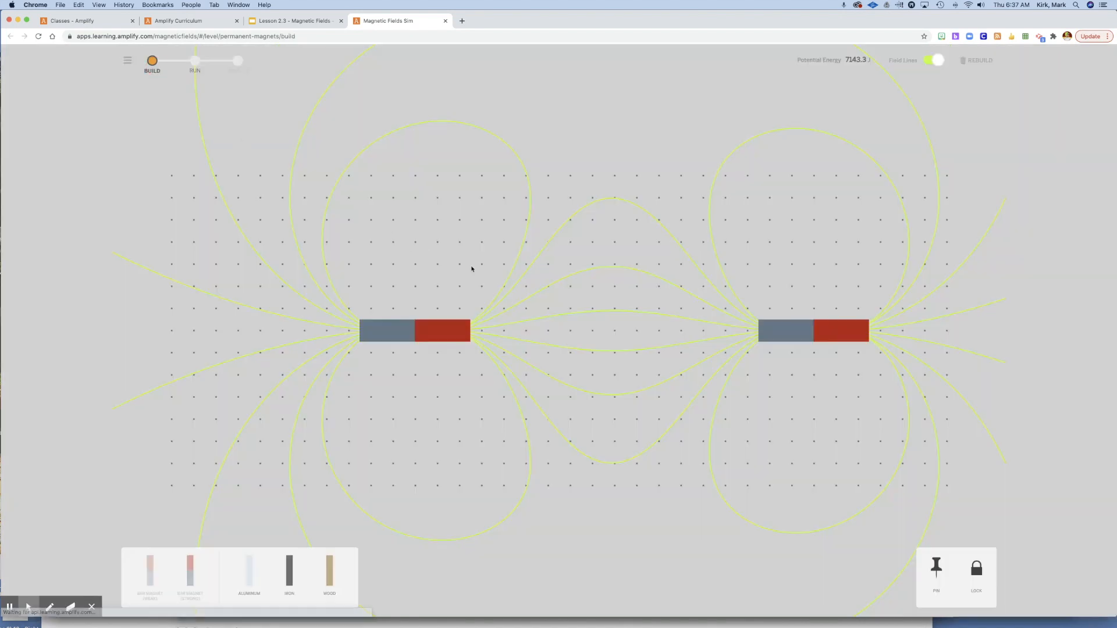
left_click_drag(415, 329, 348, 330)
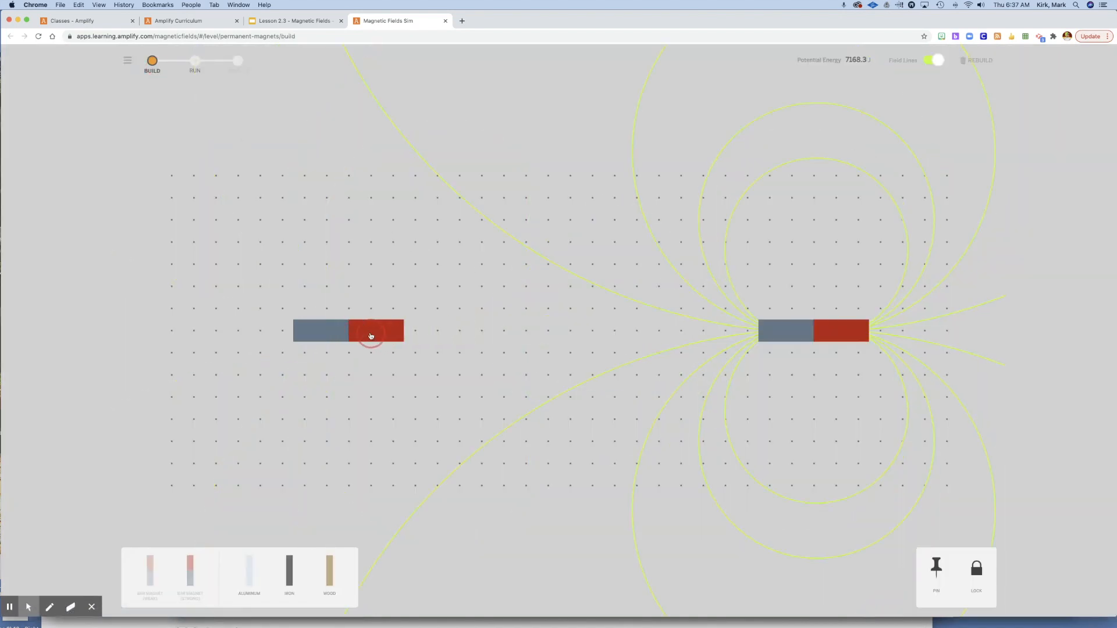
left_click(370, 329)
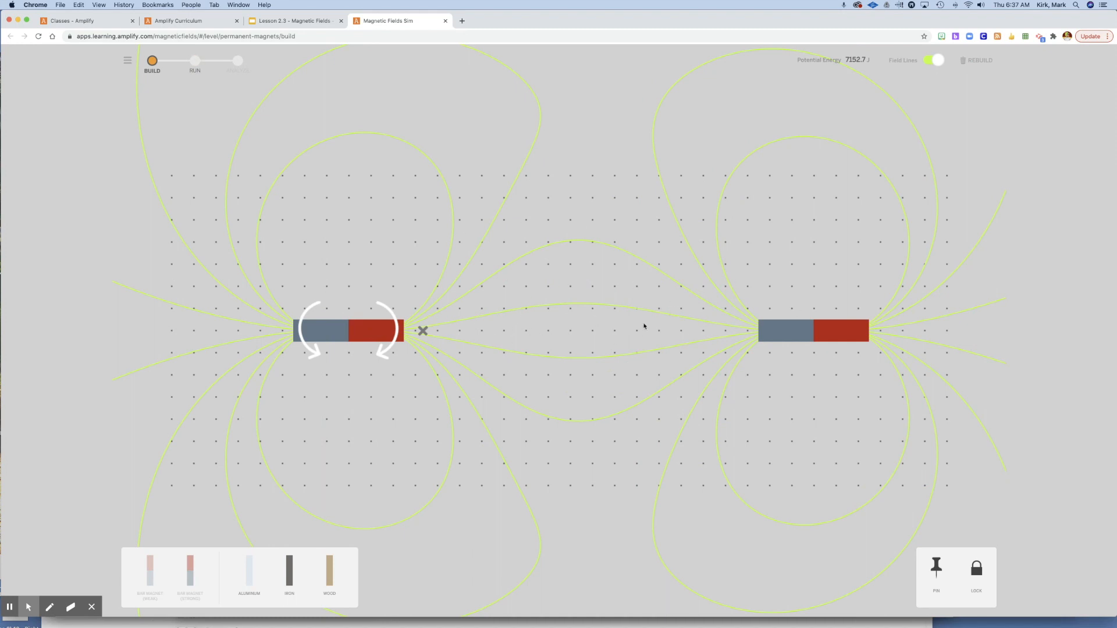
mouse_move(721, 227)
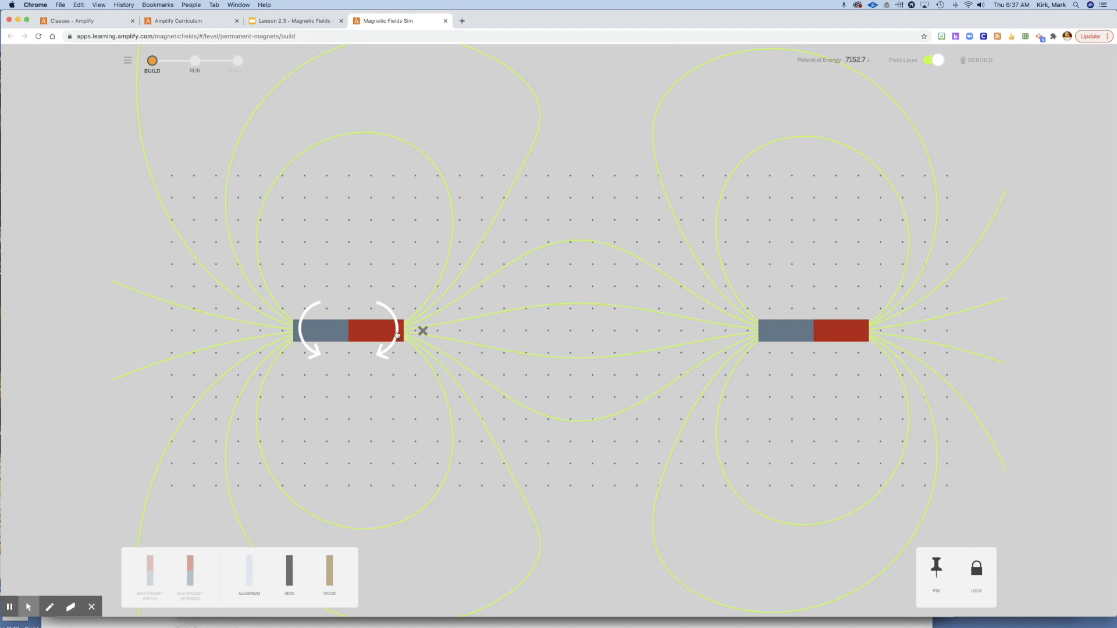
left_click_drag(385, 313, 349, 377)
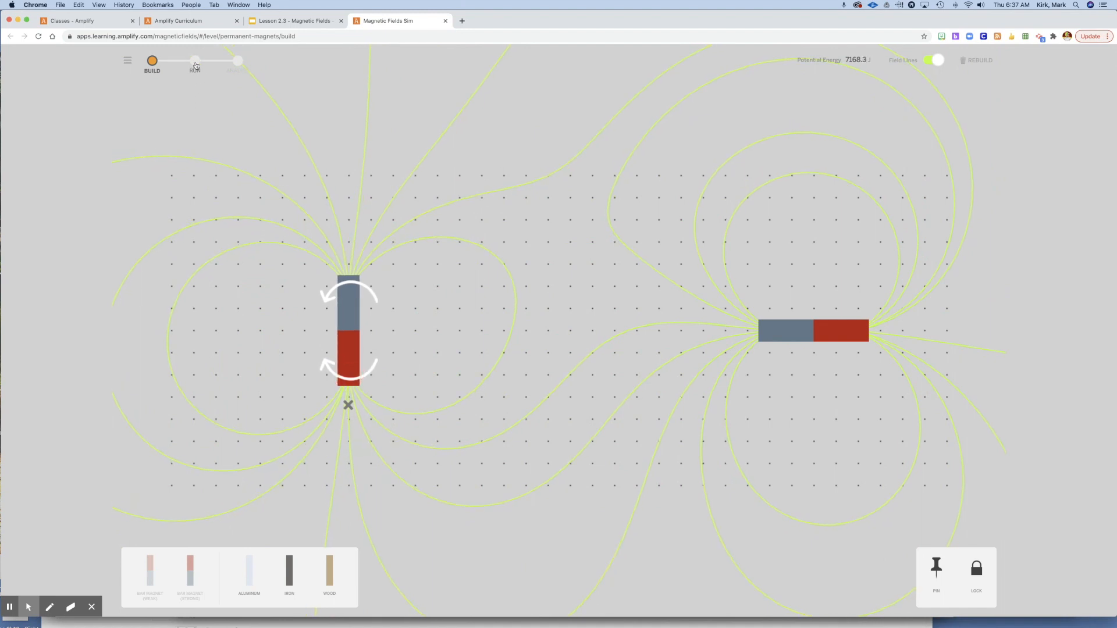
- Run the system and drag the magnets together at the centre so they join near 29 J
left_click(195, 61)
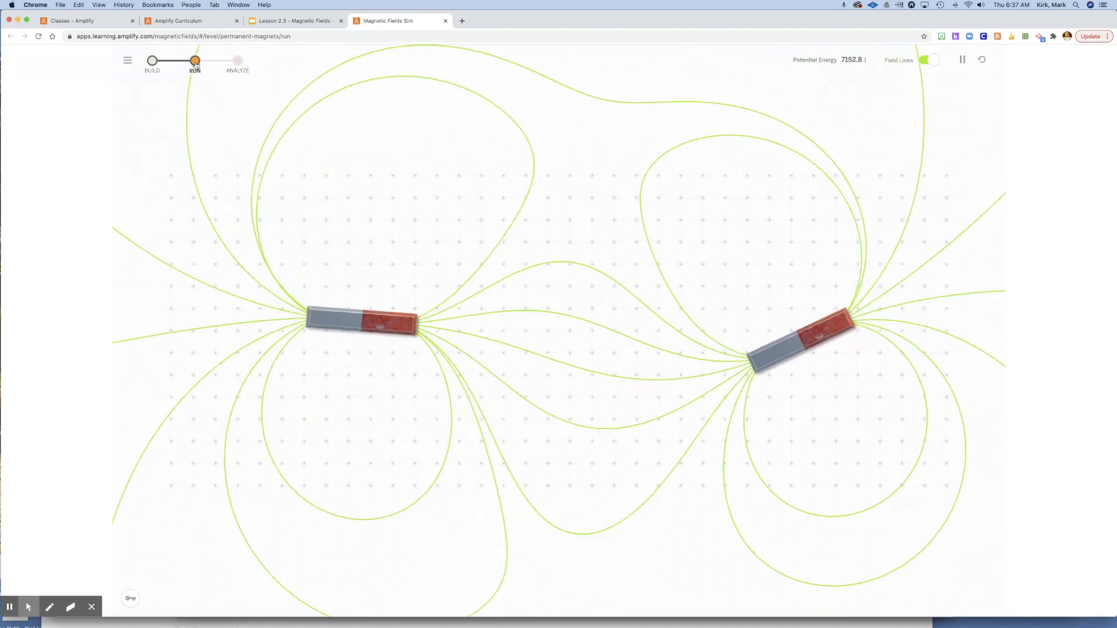
left_click_drag(798, 335, 634, 342)
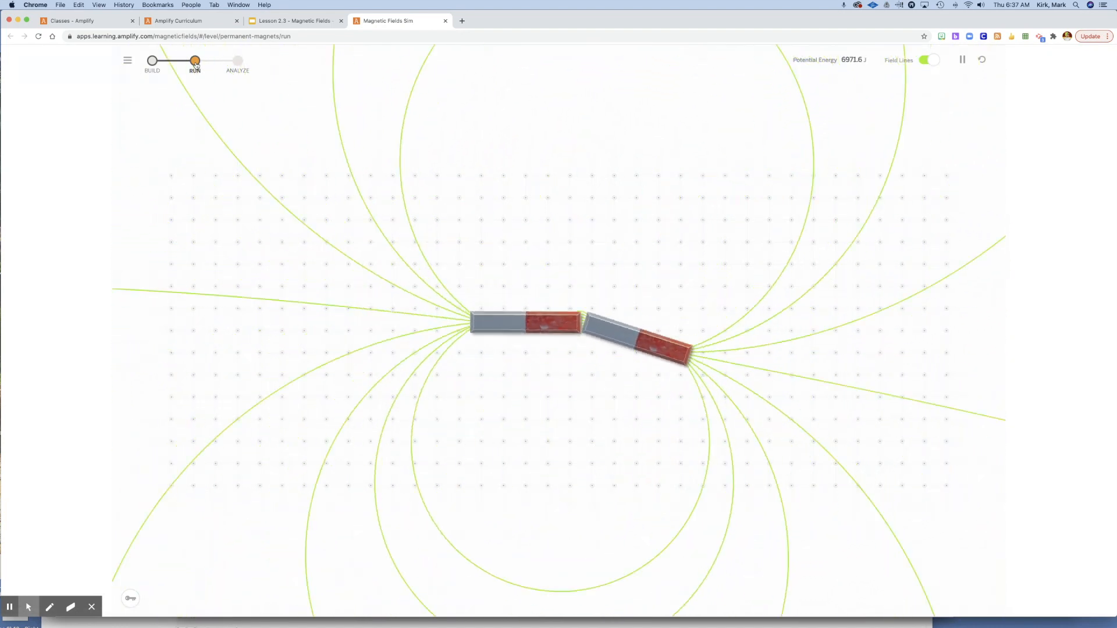
left_click_drag(655, 349, 577, 328)
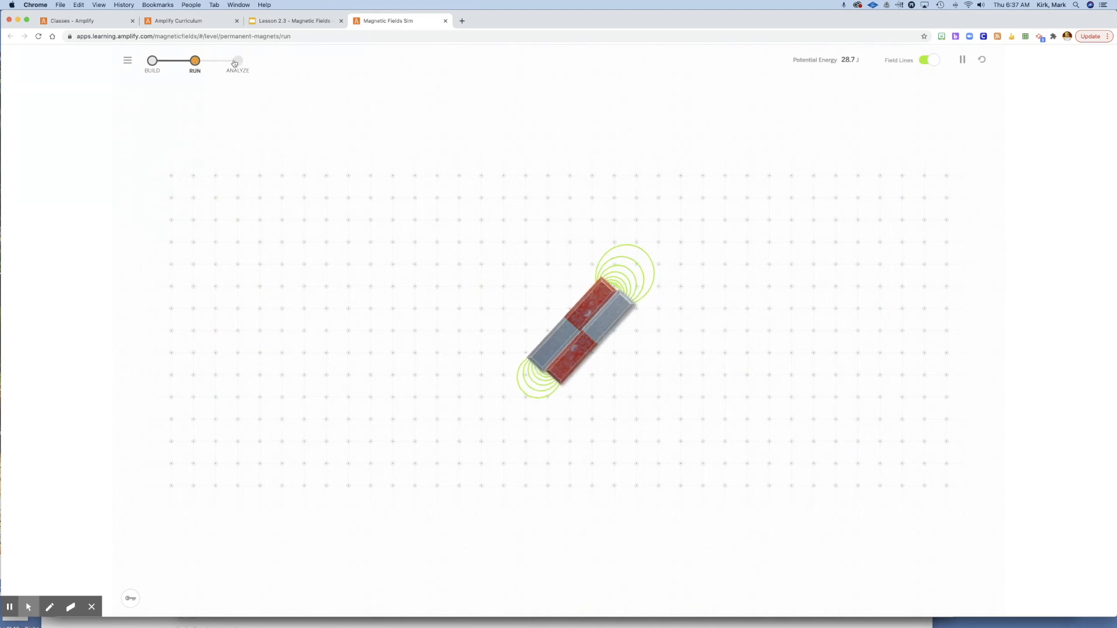
- Open Analyze and rewind the playback to a moment when the magnets were still apart
left_click(238, 60)
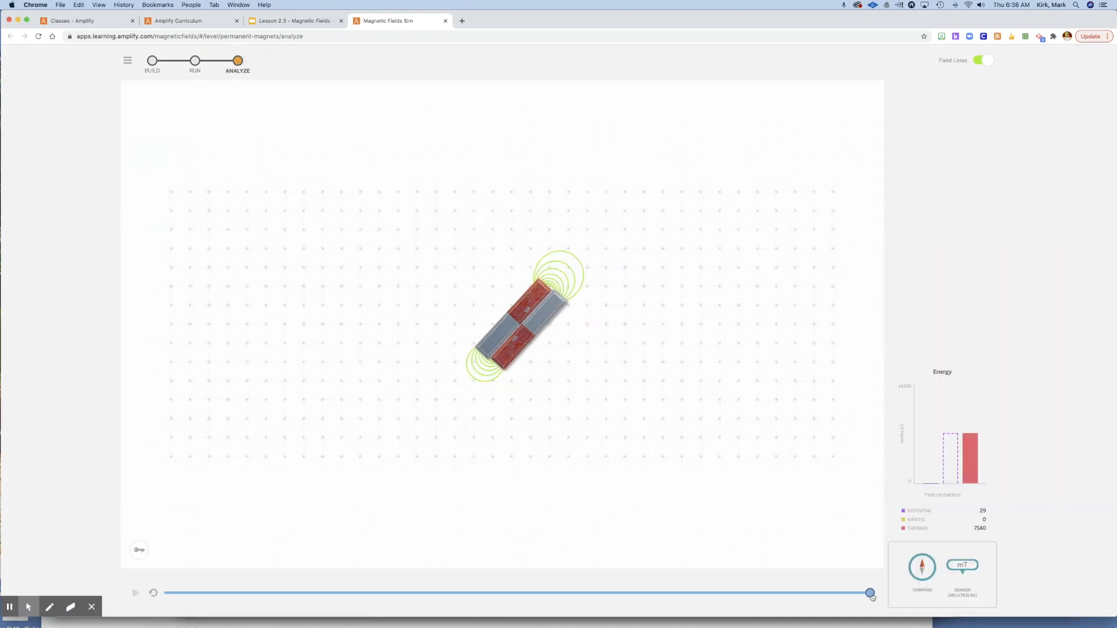
left_click_drag(869, 592, 520, 592)
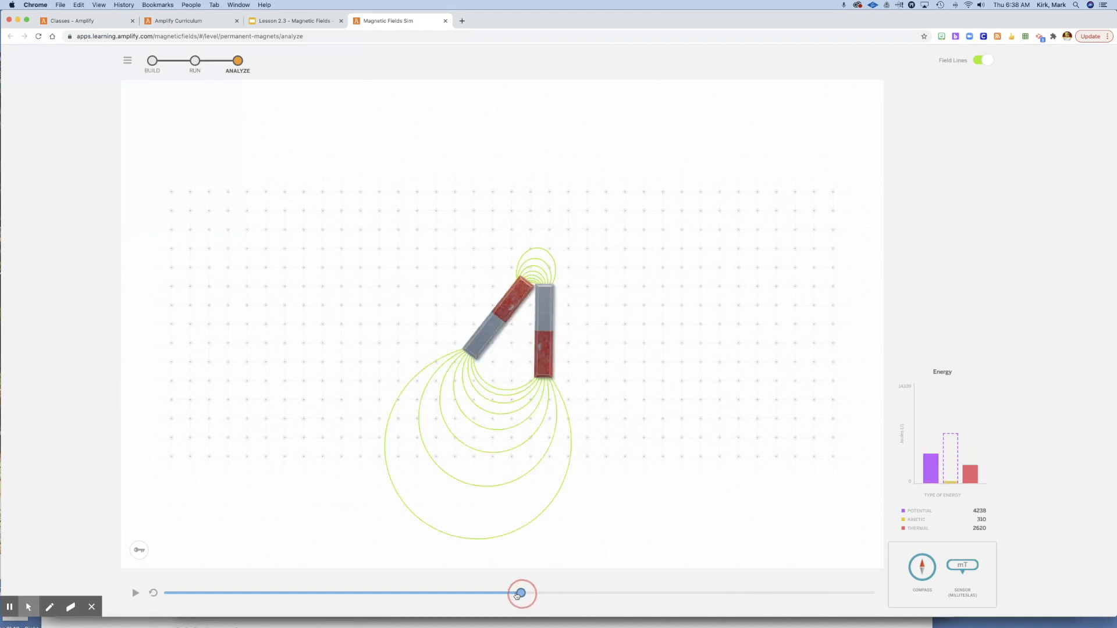
left_click_drag(522, 592, 246, 592)
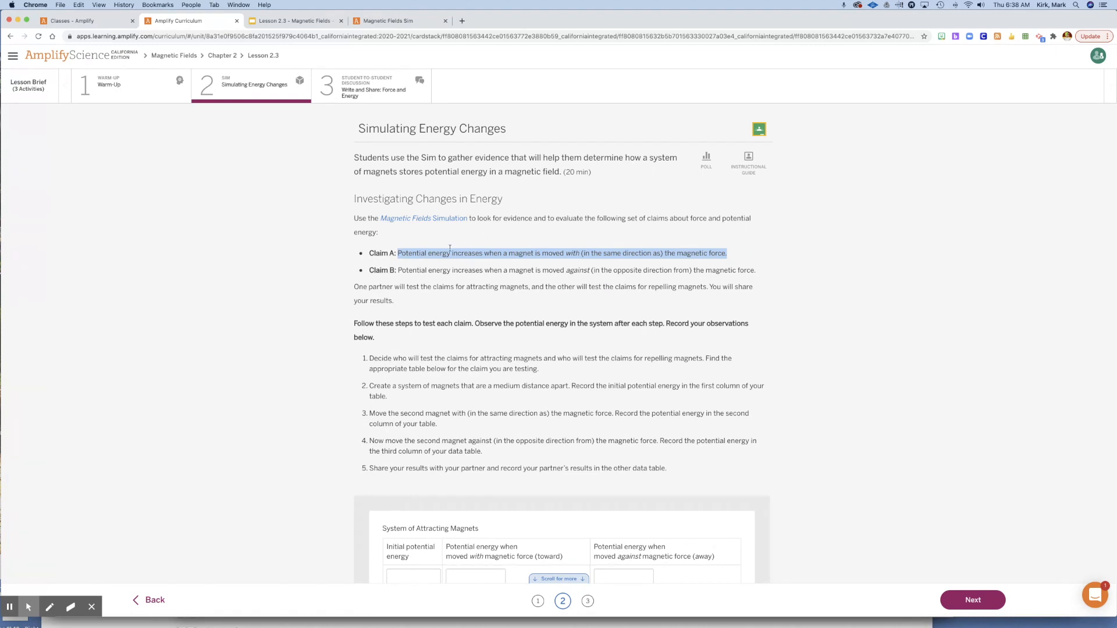
mouse_move(435, 265)
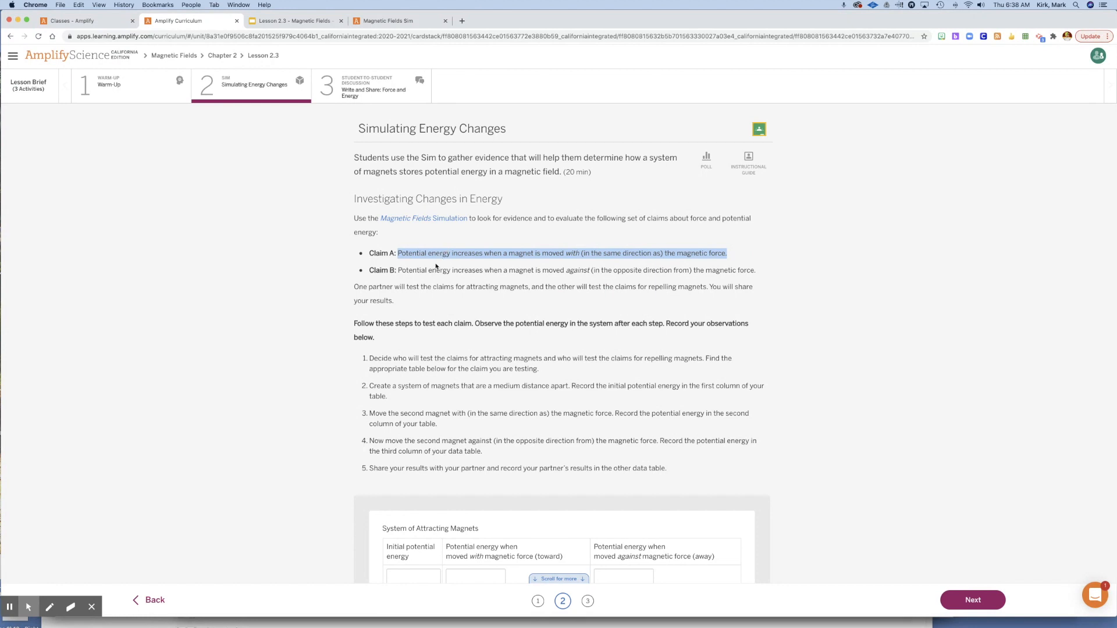
- Scroll past the numbered steps to the attracting and repelling data tables and highlight the moved-against column heading
scroll("down", 3)
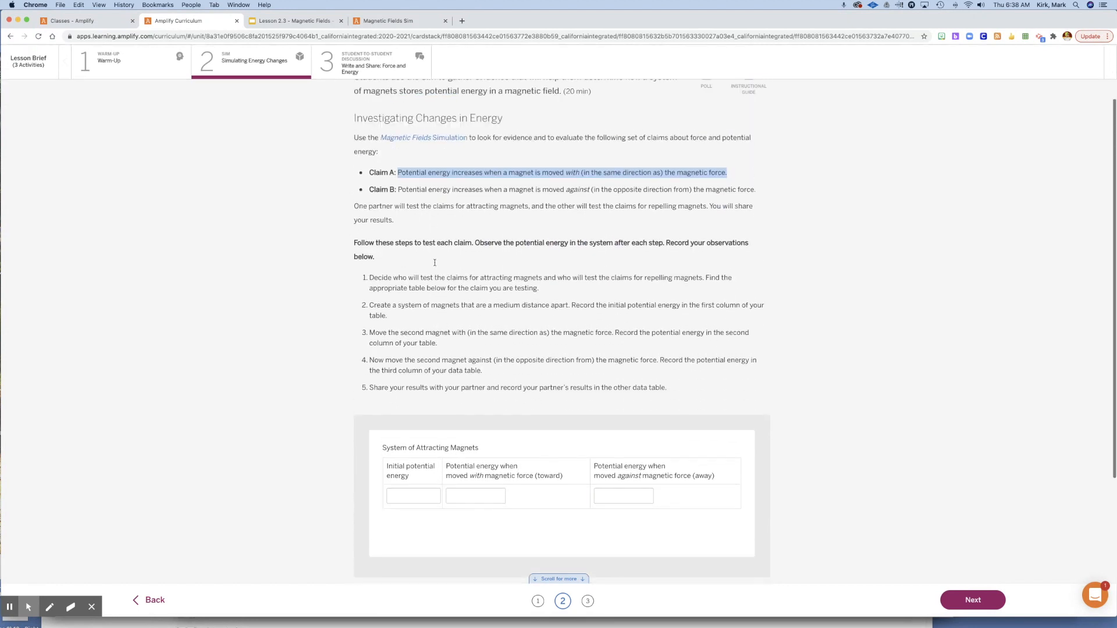
scroll("down", 3)
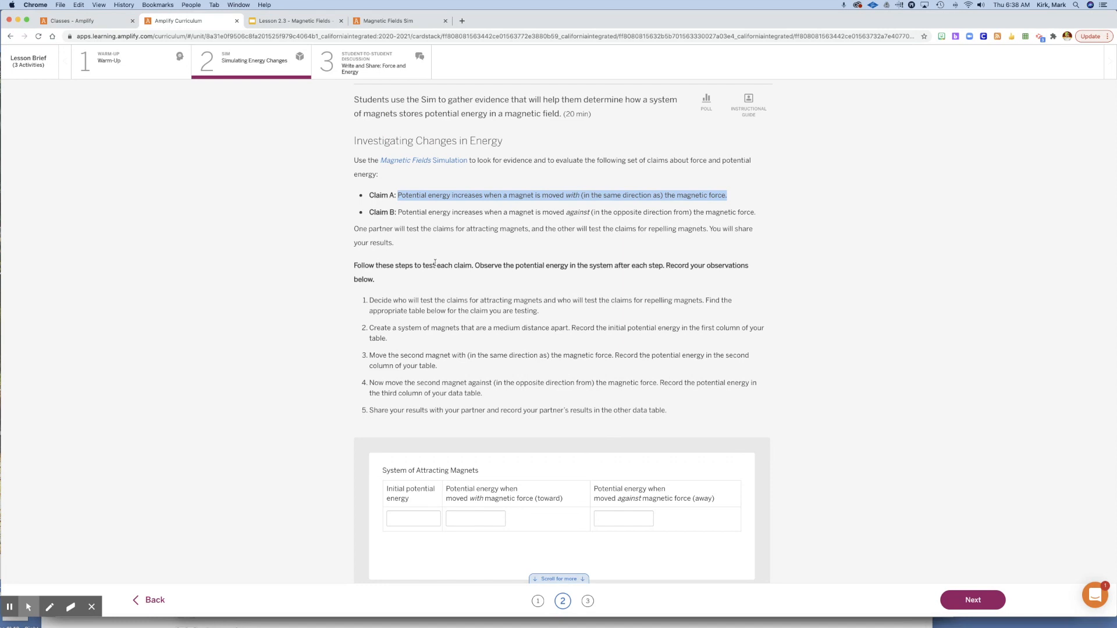
scroll("down", 3)
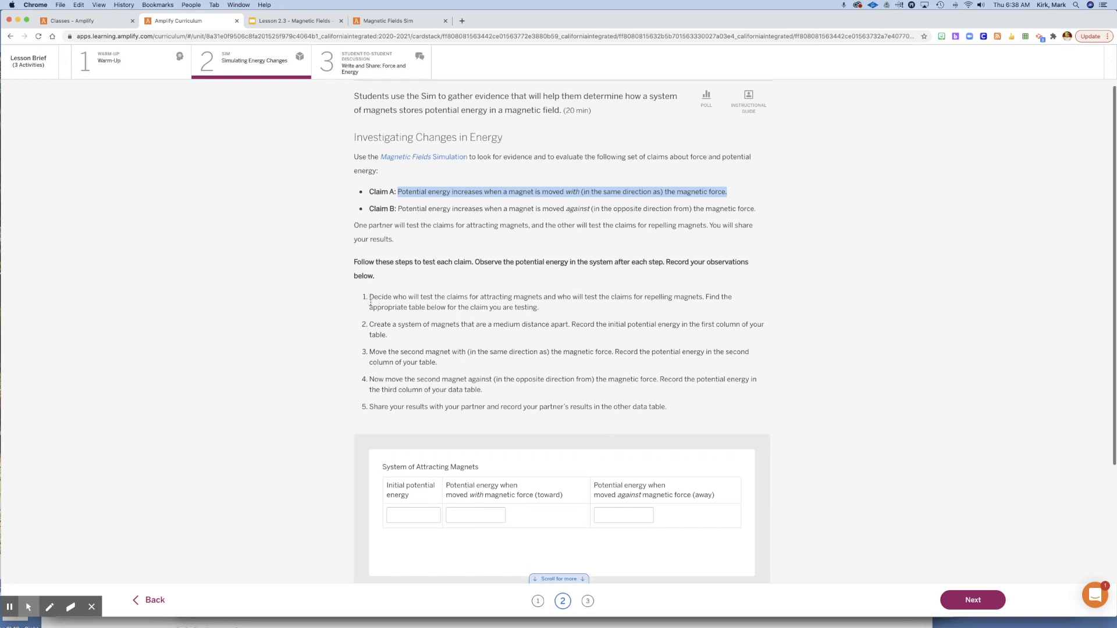
scroll("down", 3)
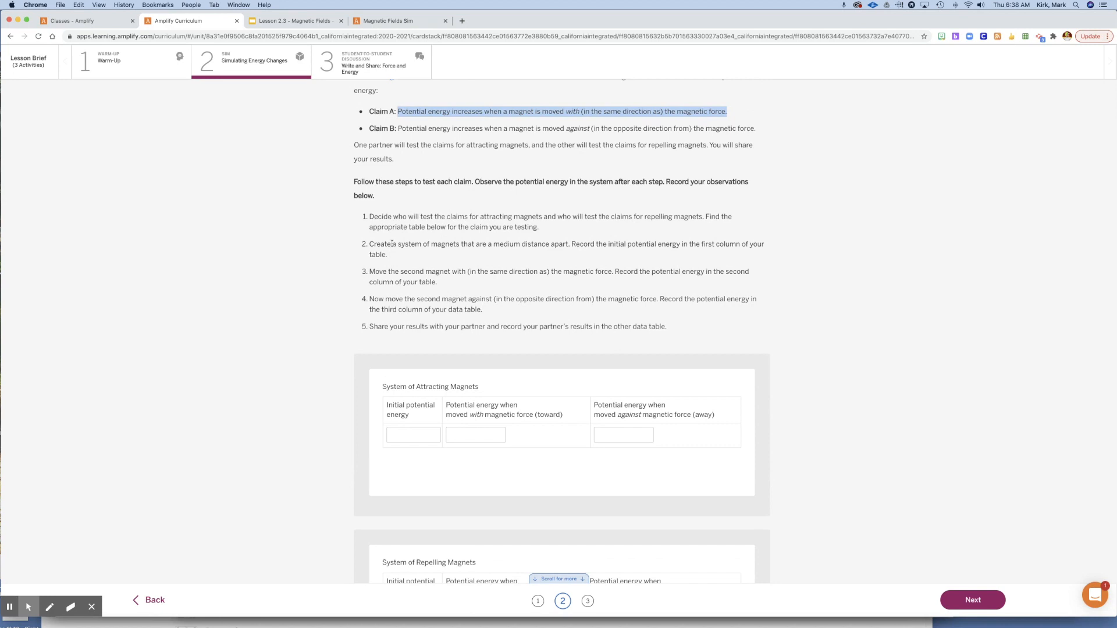
scroll("down", 3)
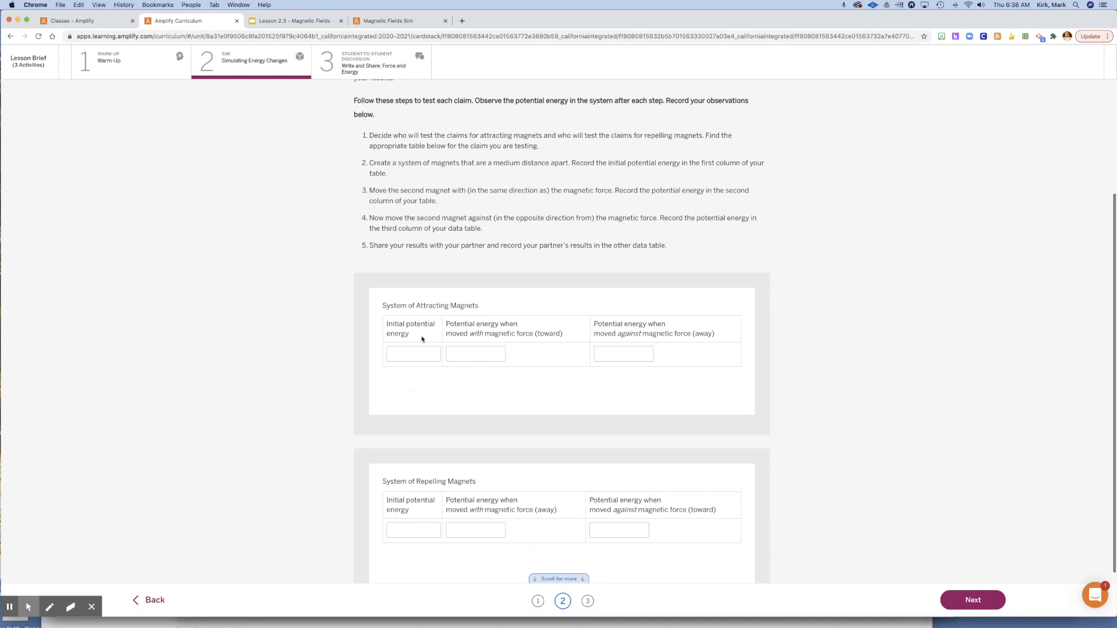
double_click(411, 329)
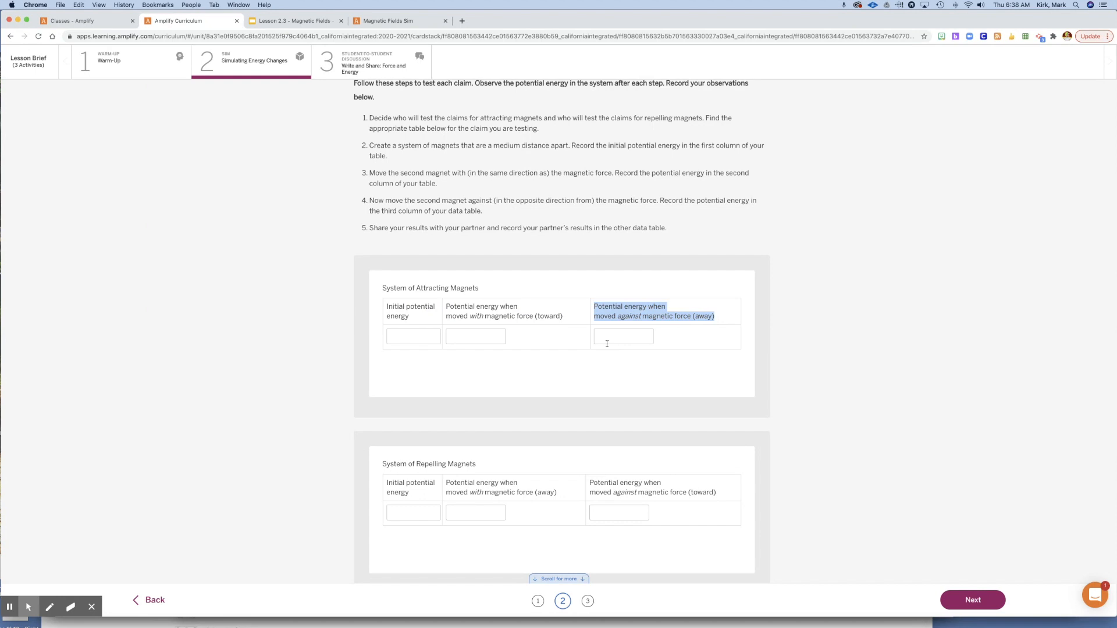
mouse_move(522, 326)
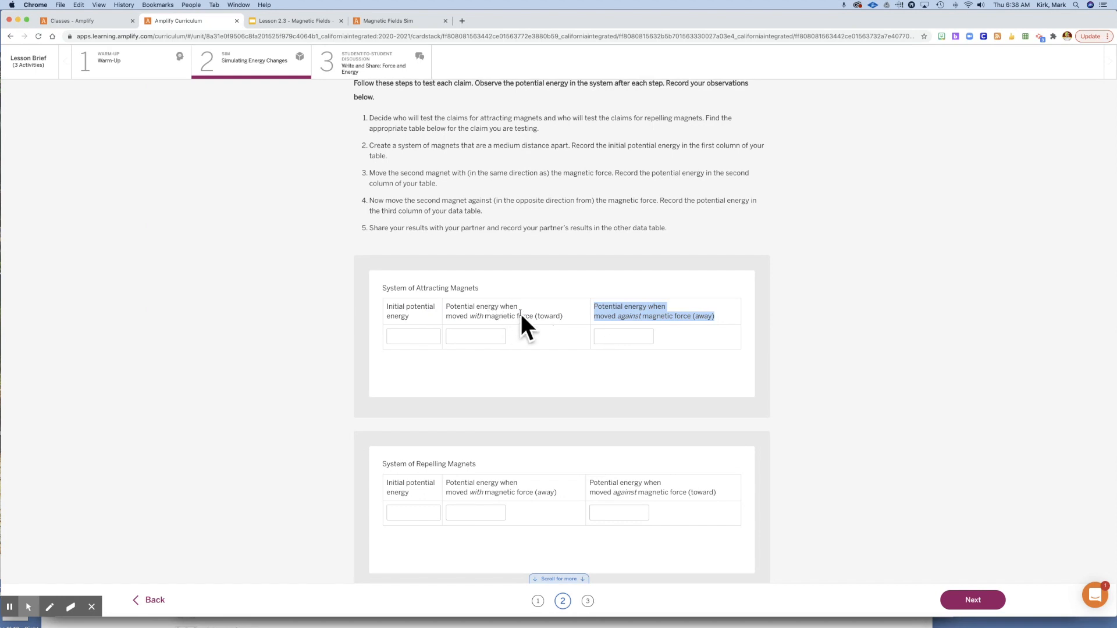
mouse_move(539, 341)
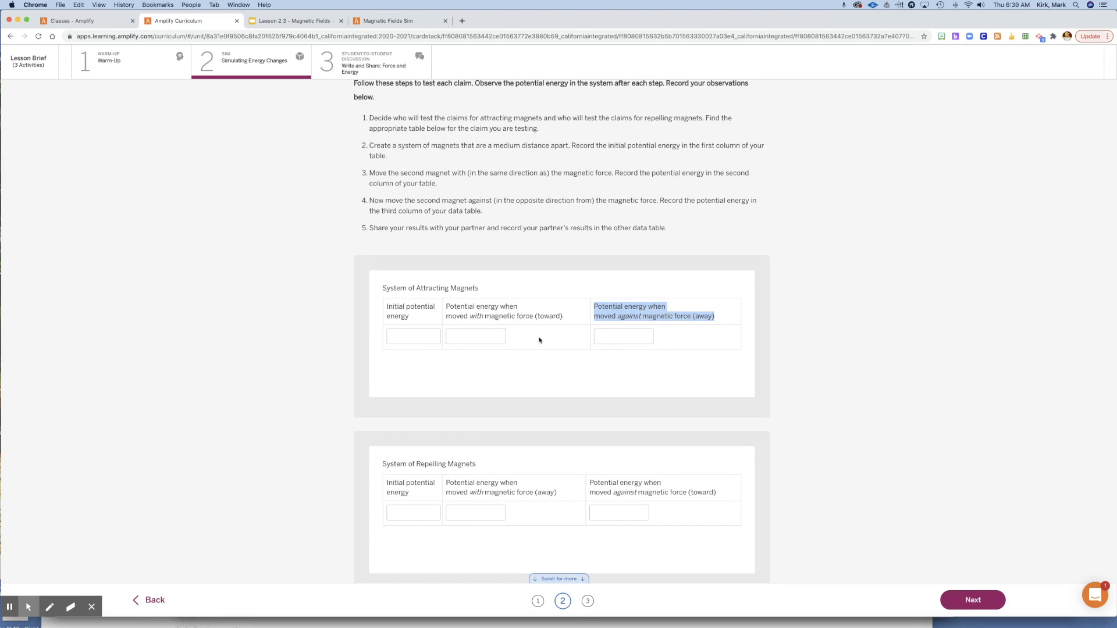
mouse_move(447, 484)
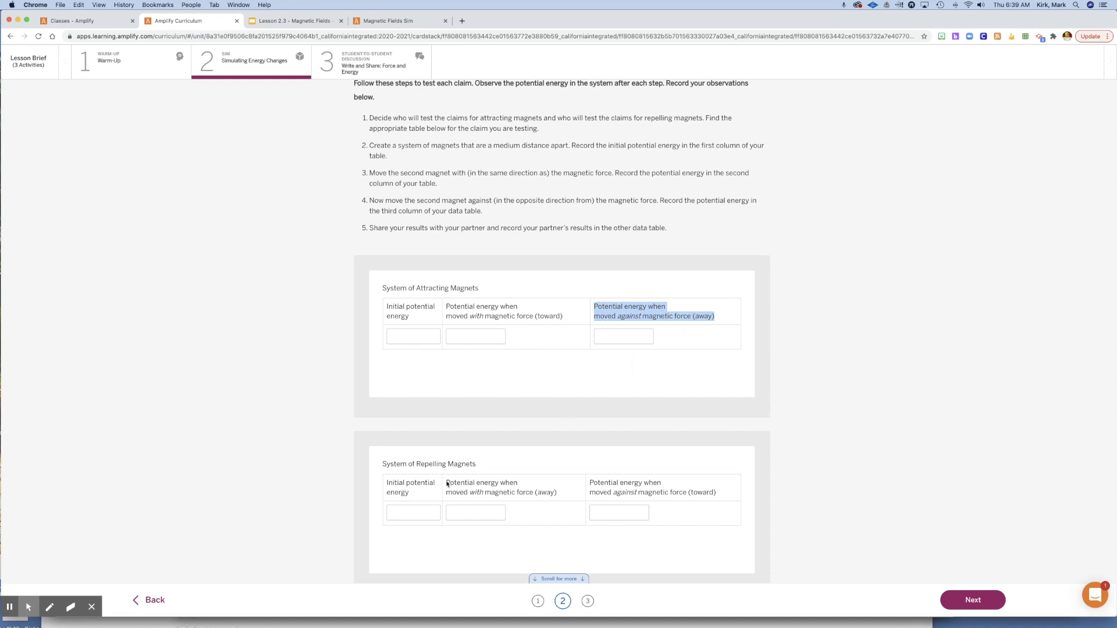
scroll("down", 3)
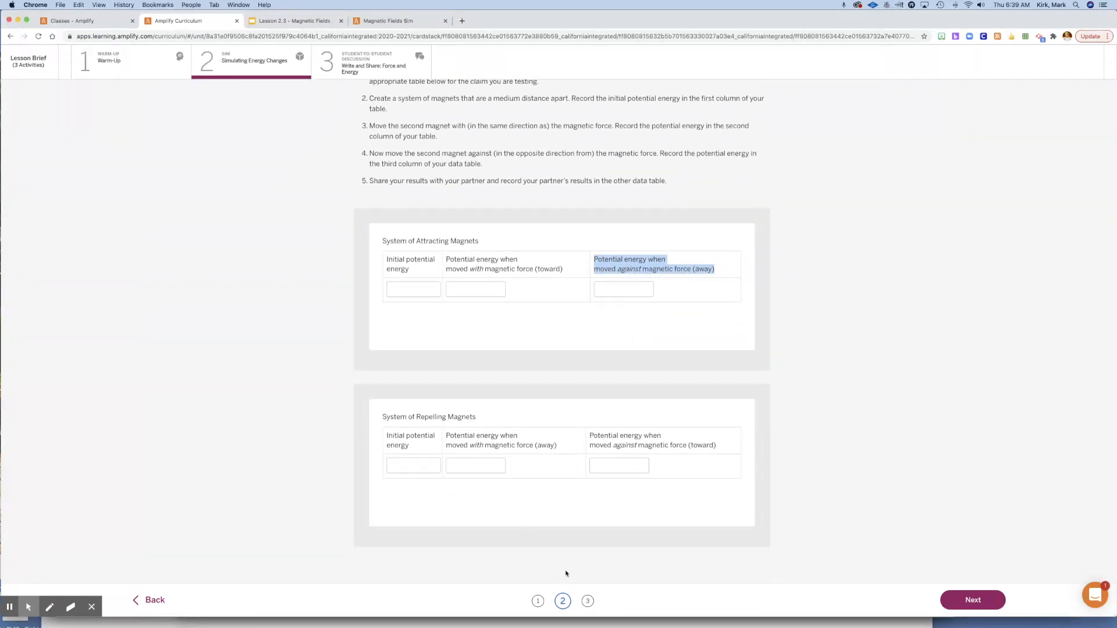
- Go to page 3's claims poll with its empty explanation box, briefly revisiting the data tables page
left_click(586, 600)
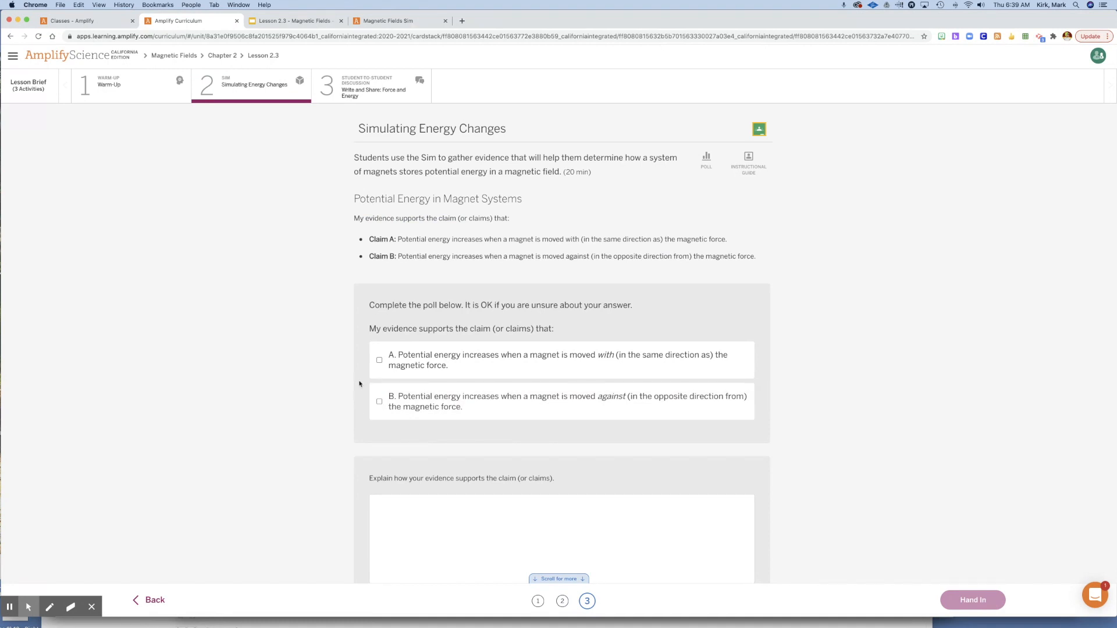
scroll("down", 3)
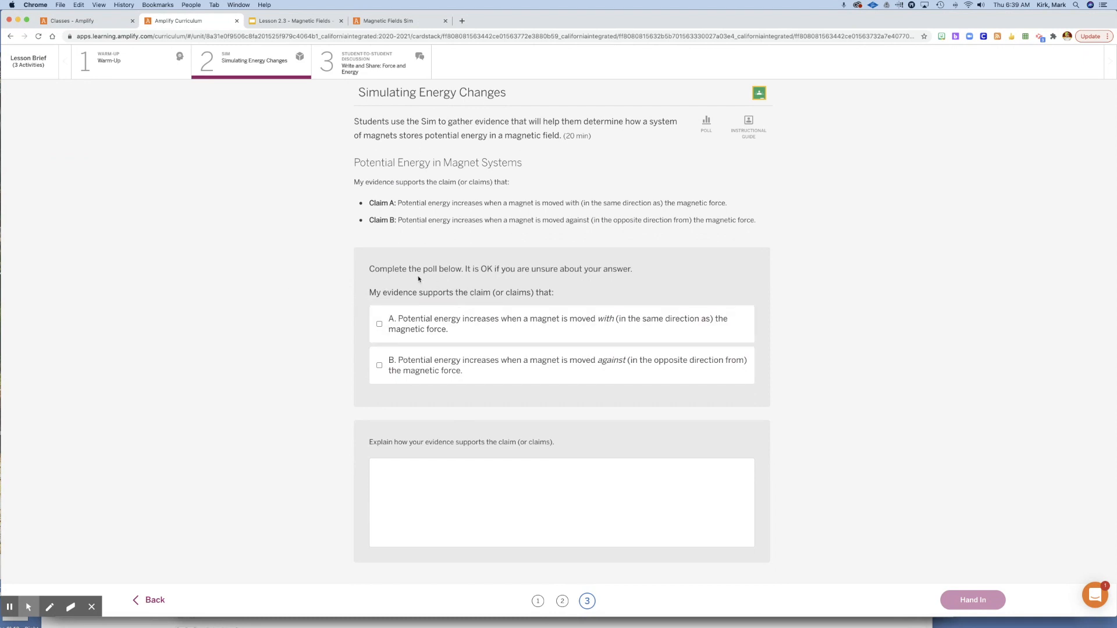
mouse_move(523, 270)
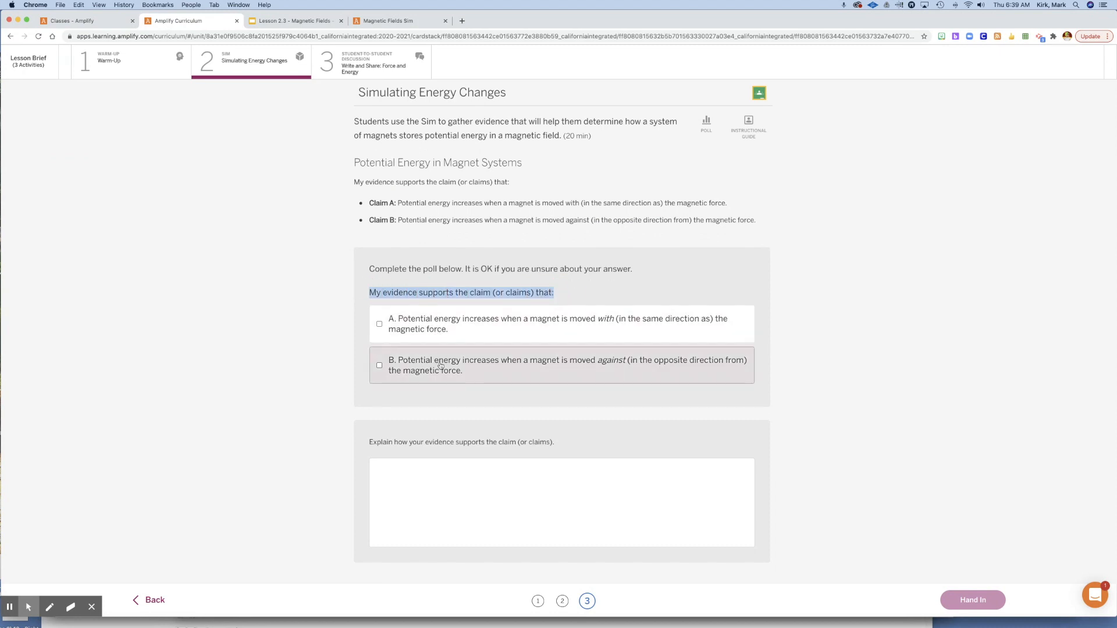
mouse_move(442, 368)
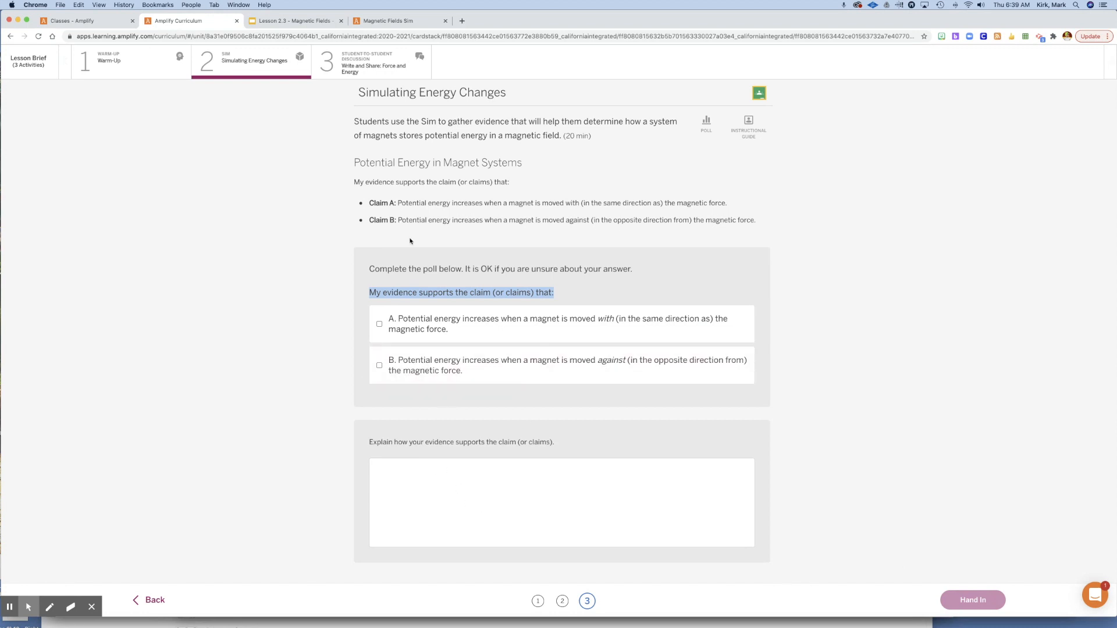
left_click(370, 61)
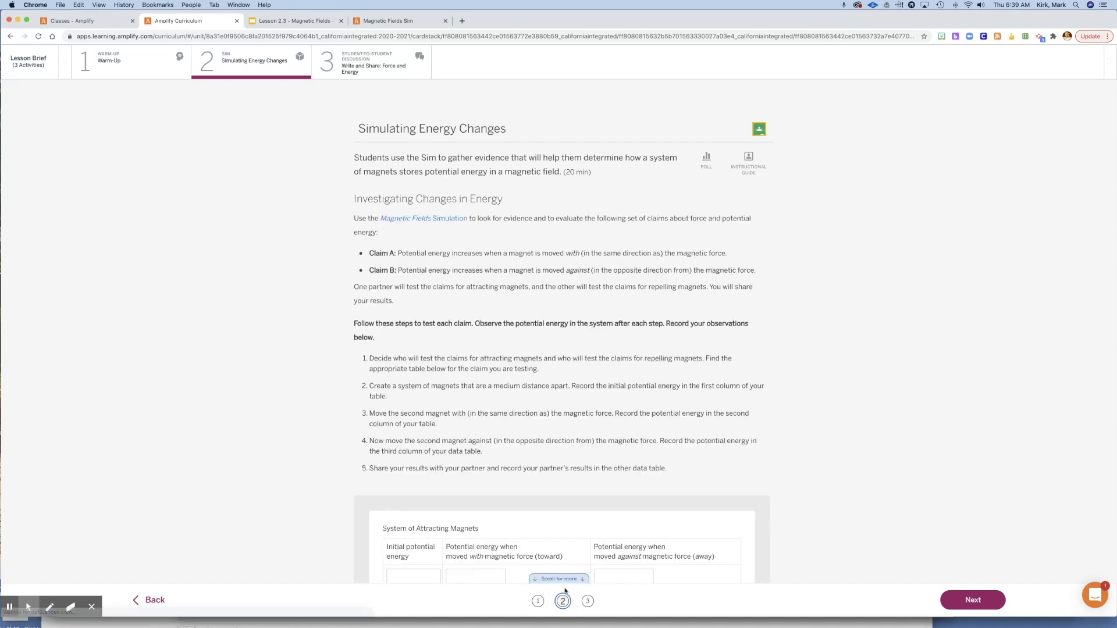
scroll("down", 3)
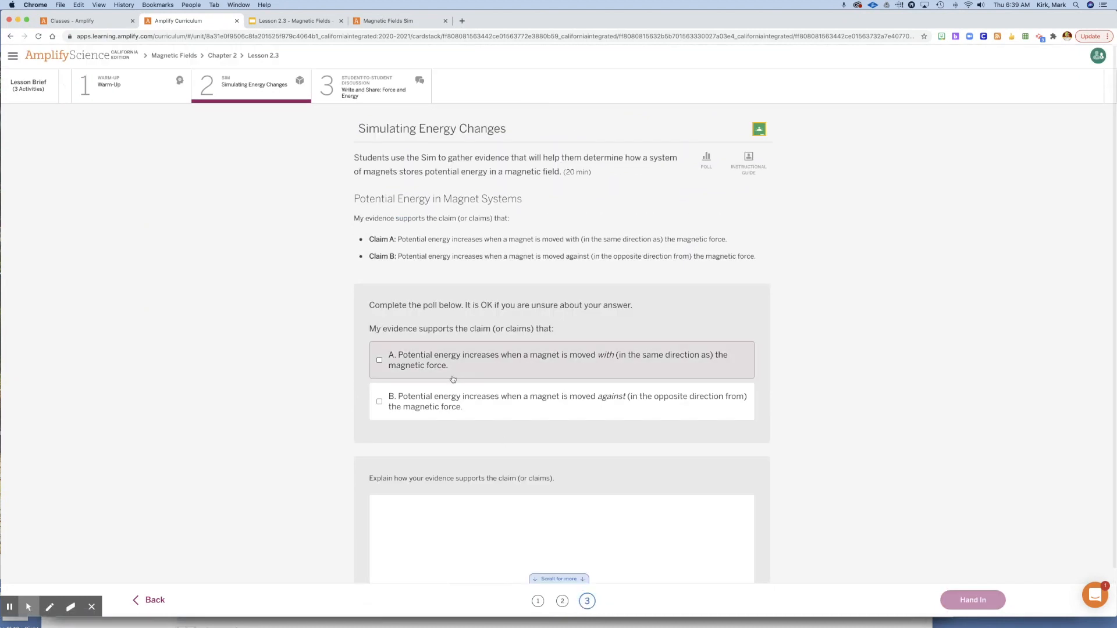
scroll("down", 3)
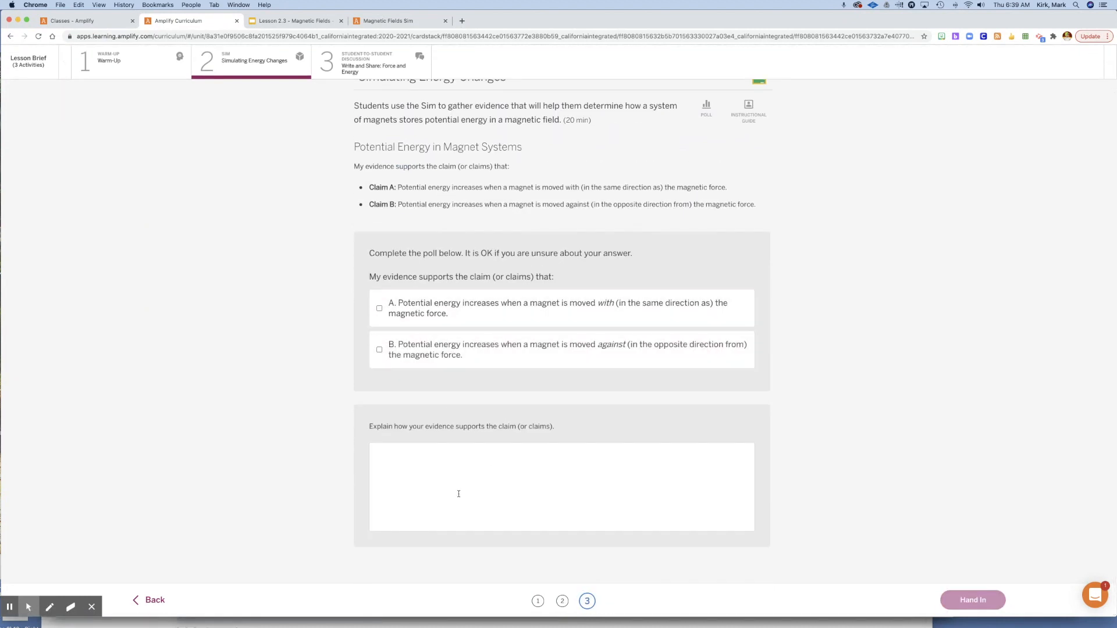